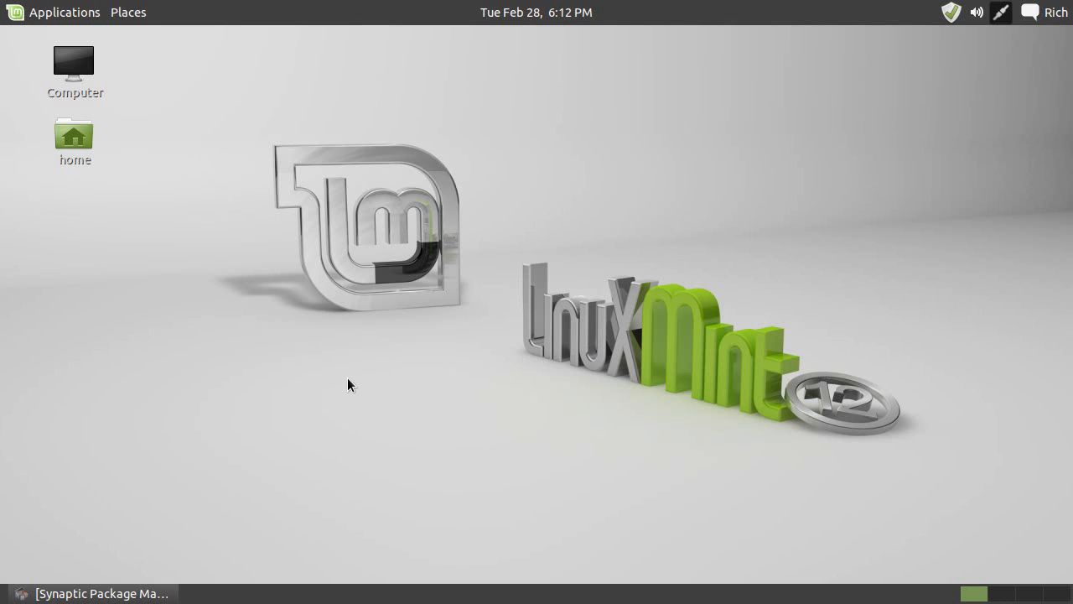
mouse_move(560, 373)
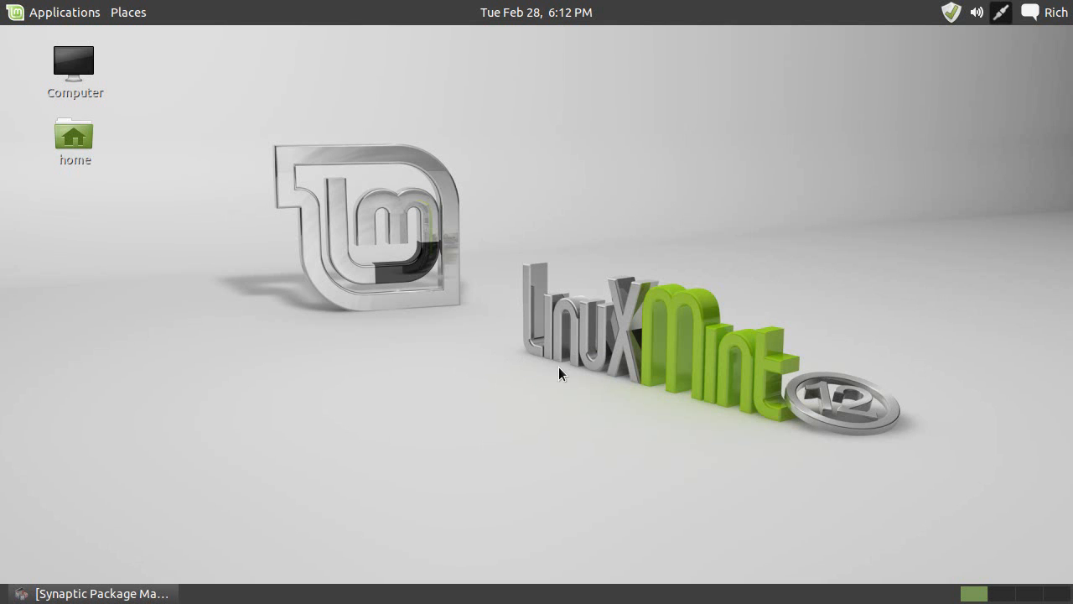
mouse_move(388, 403)
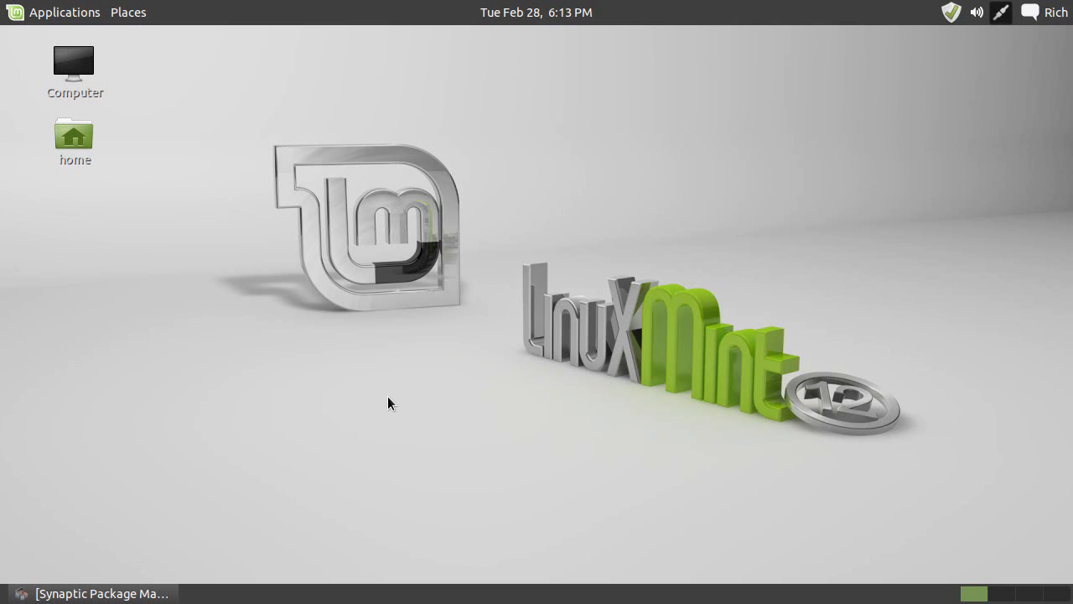
mouse_move(374, 410)
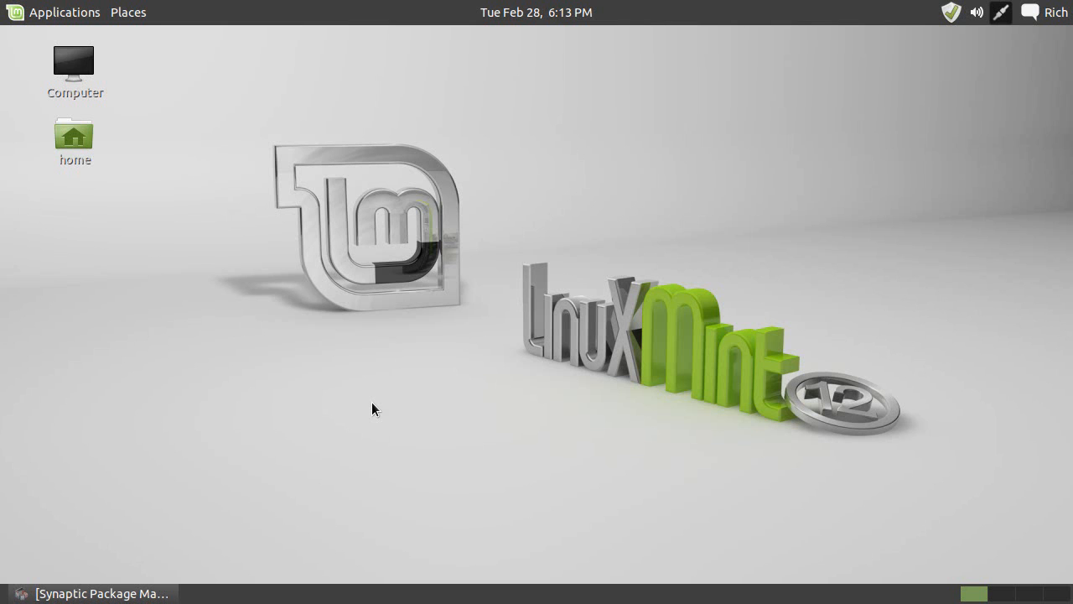
mouse_move(325, 407)
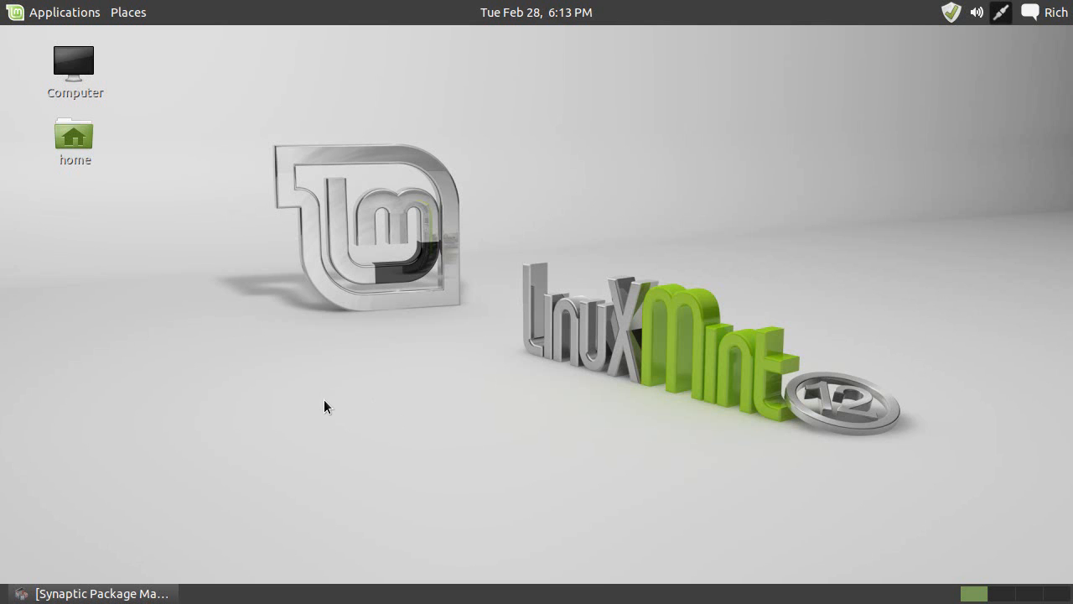
mouse_move(443, 376)
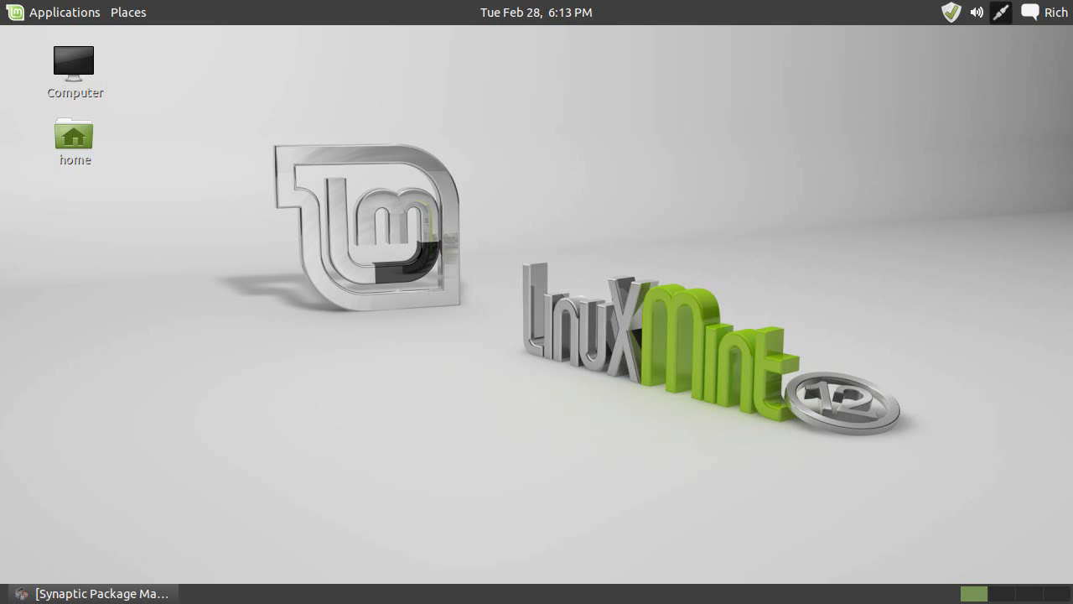
mouse_move(429, 336)
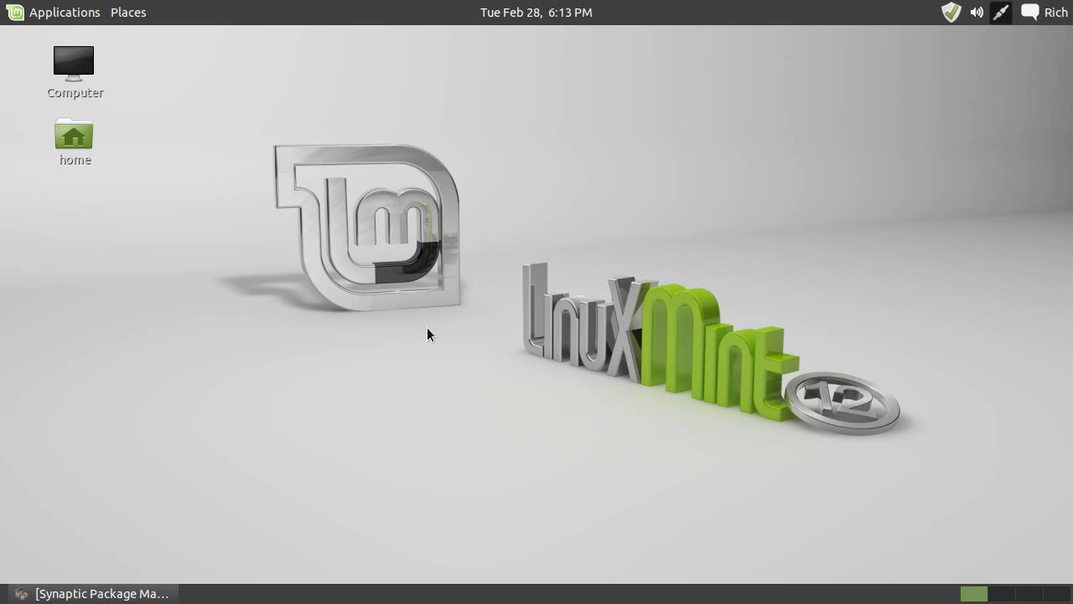
mouse_move(231, 497)
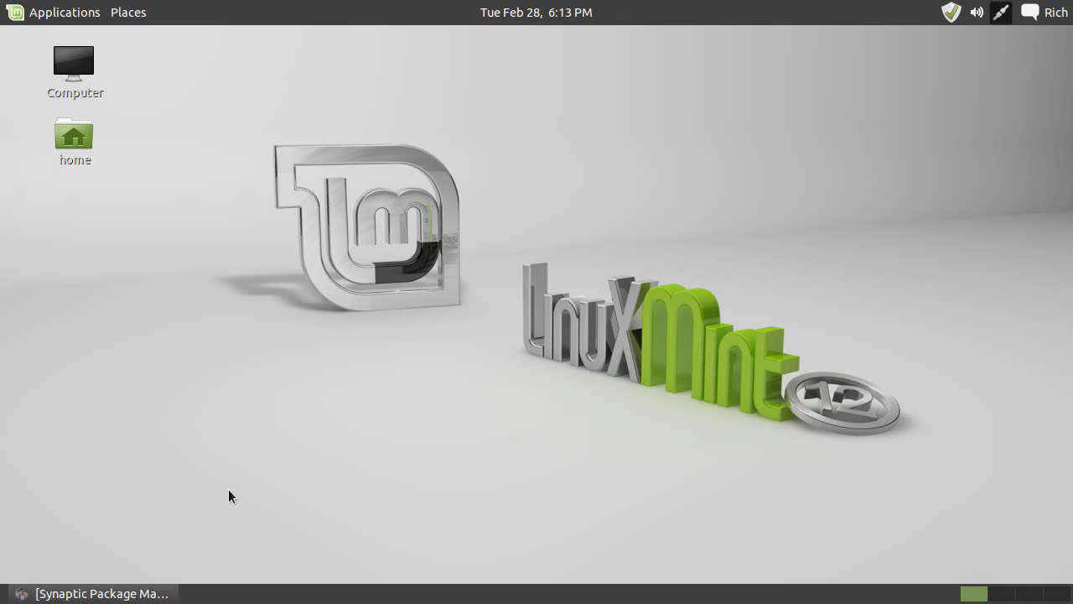
Restore Synaptic, review the clamav package descriptions in the Utilities list, then bring up the Run Application dialog
left_click(94, 594)
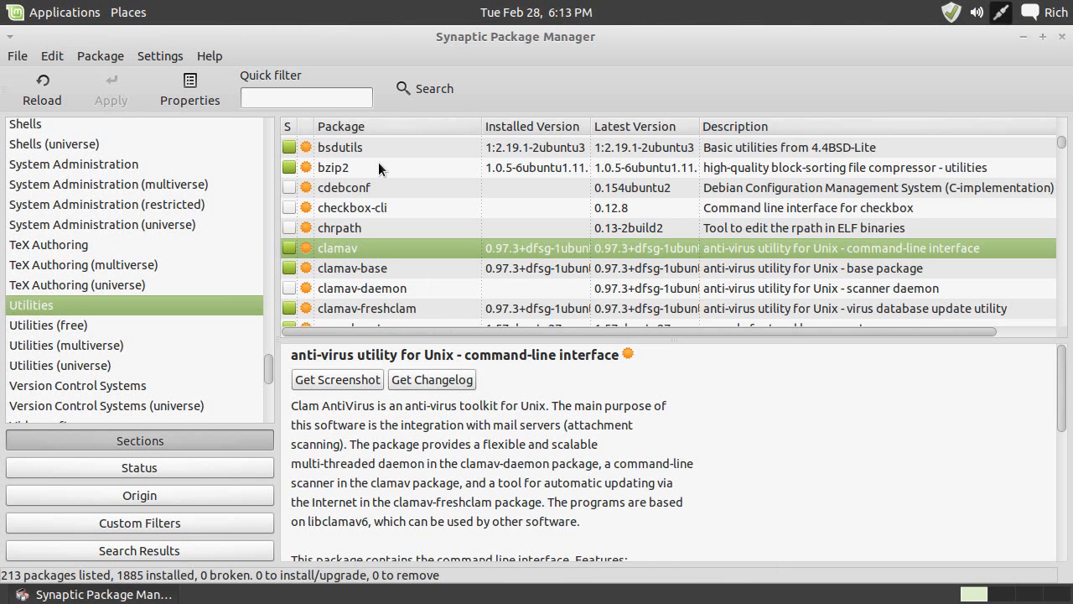
mouse_move(27, 301)
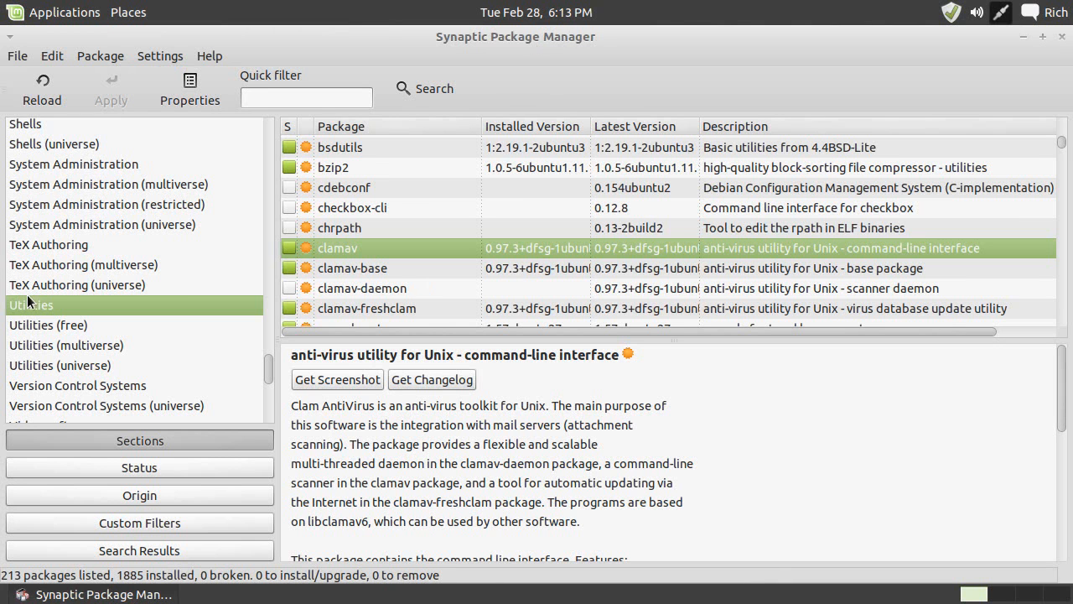
mouse_move(423, 310)
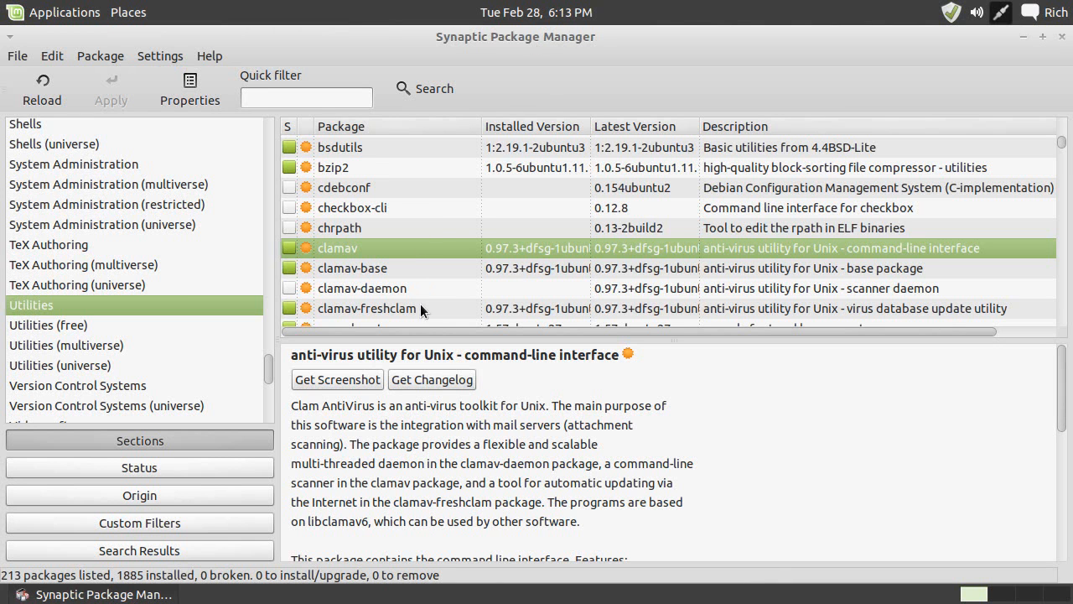
mouse_move(436, 222)
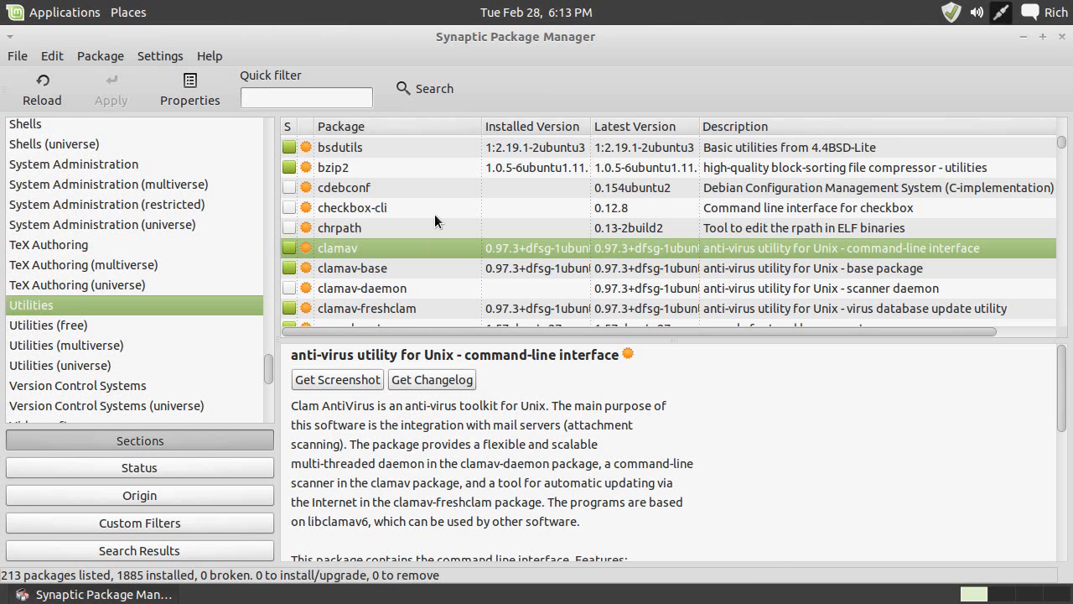
mouse_move(372, 248)
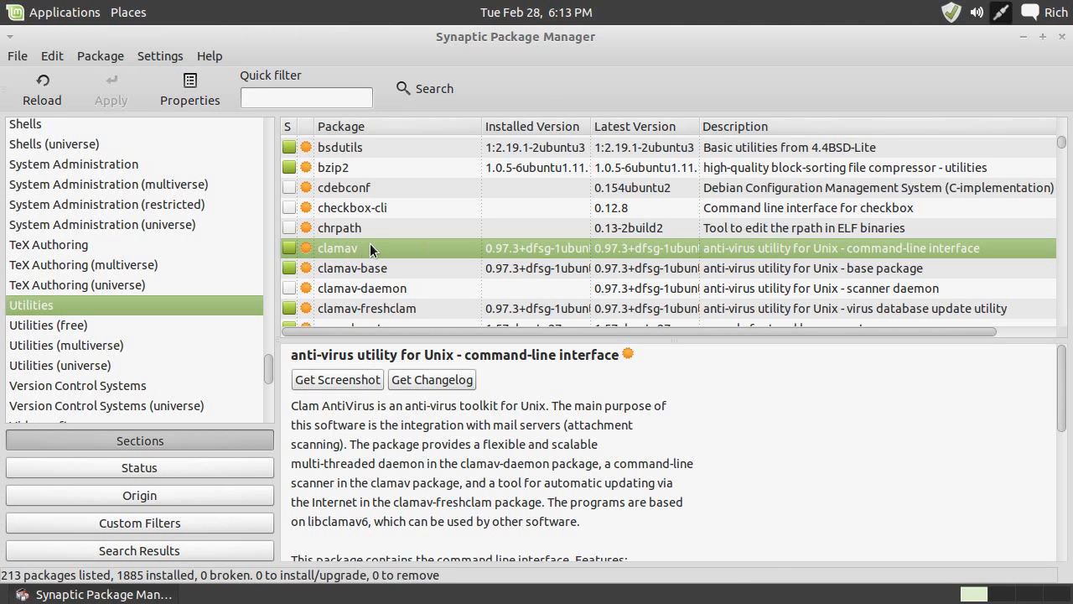
mouse_move(423, 263)
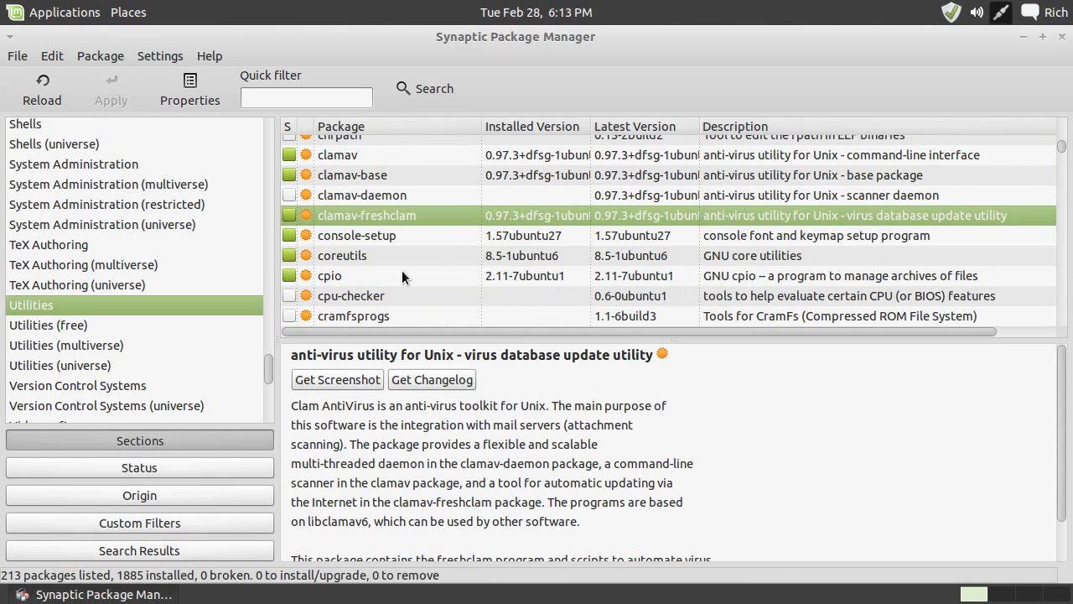
scroll("up", 3)
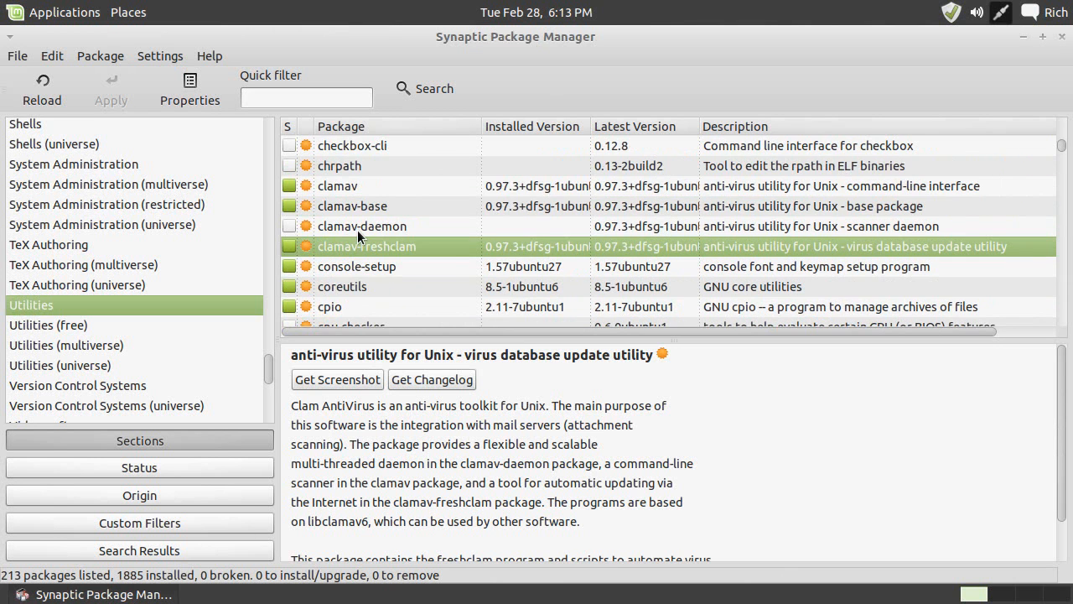
left_click(337, 185)
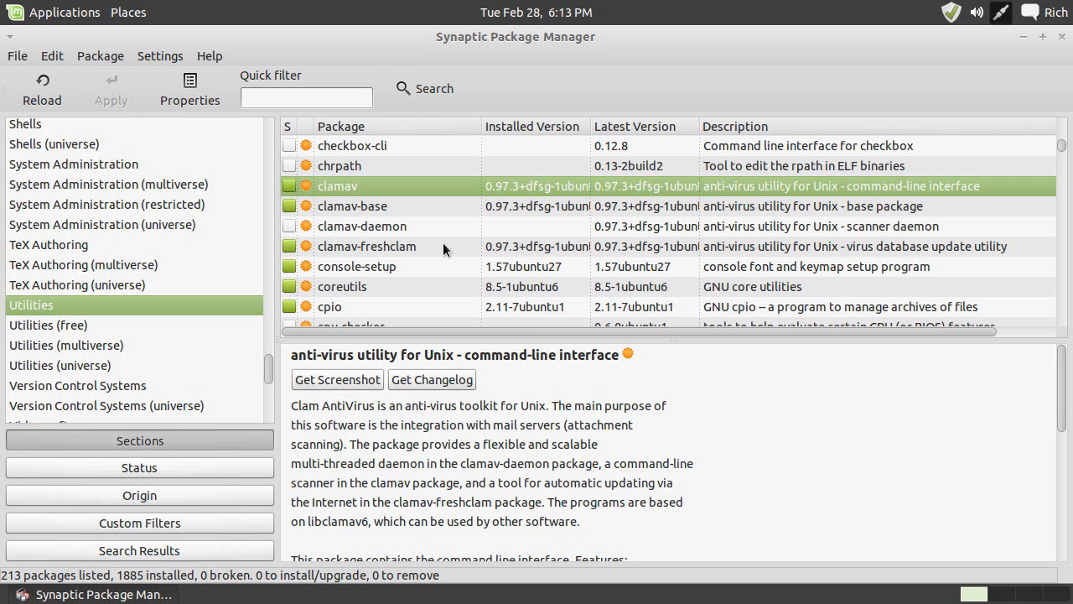
mouse_move(608, 174)
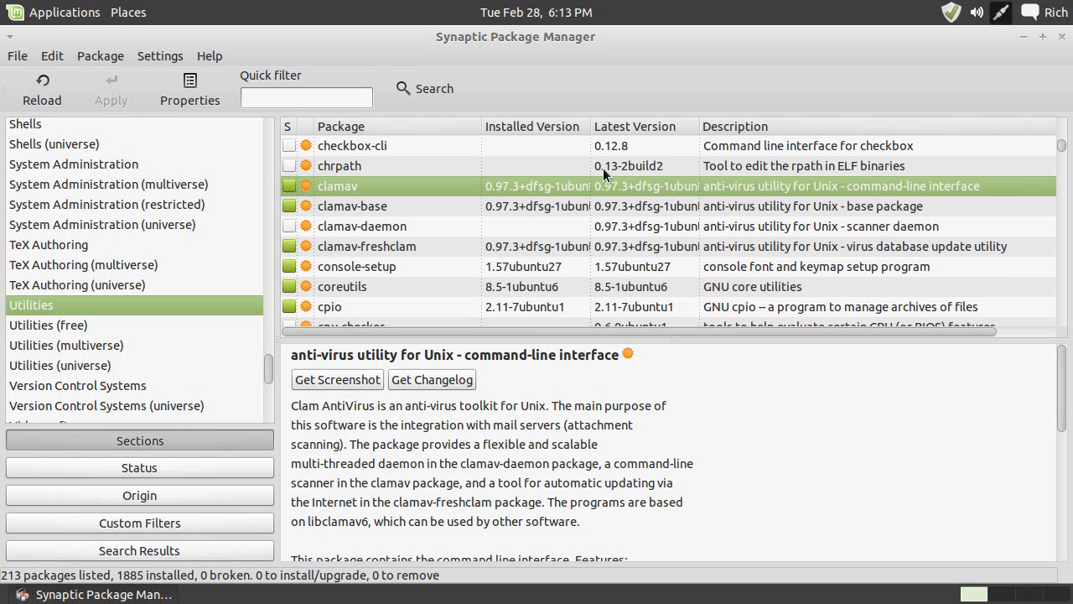
left_click(1023, 37)
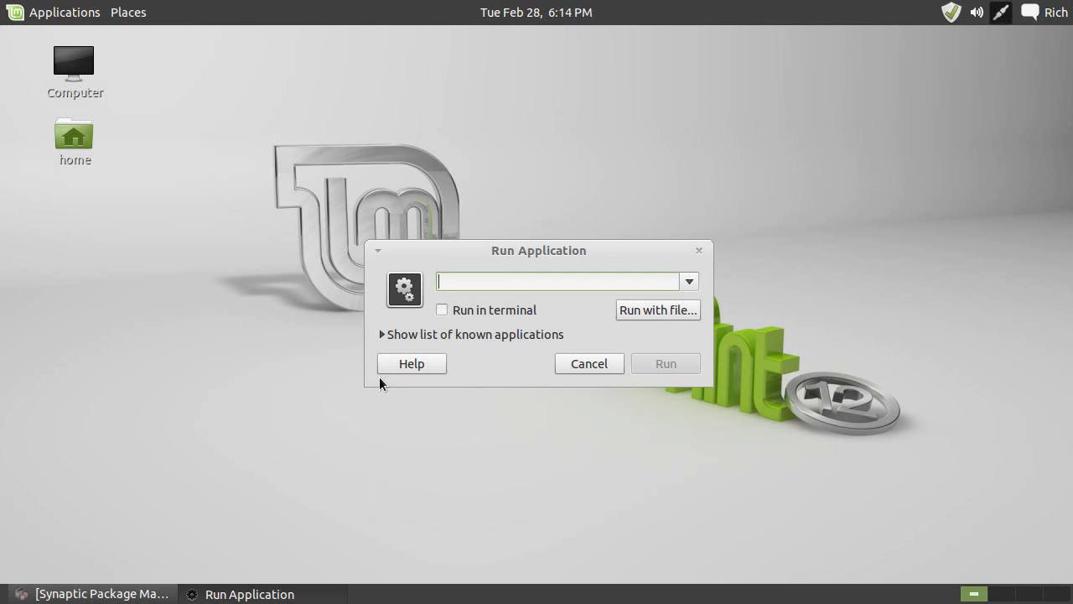
Enter gnome-terminal in the run dialog, then try an XTerm from Applications > System Tools and close it
type("gnome-ter")
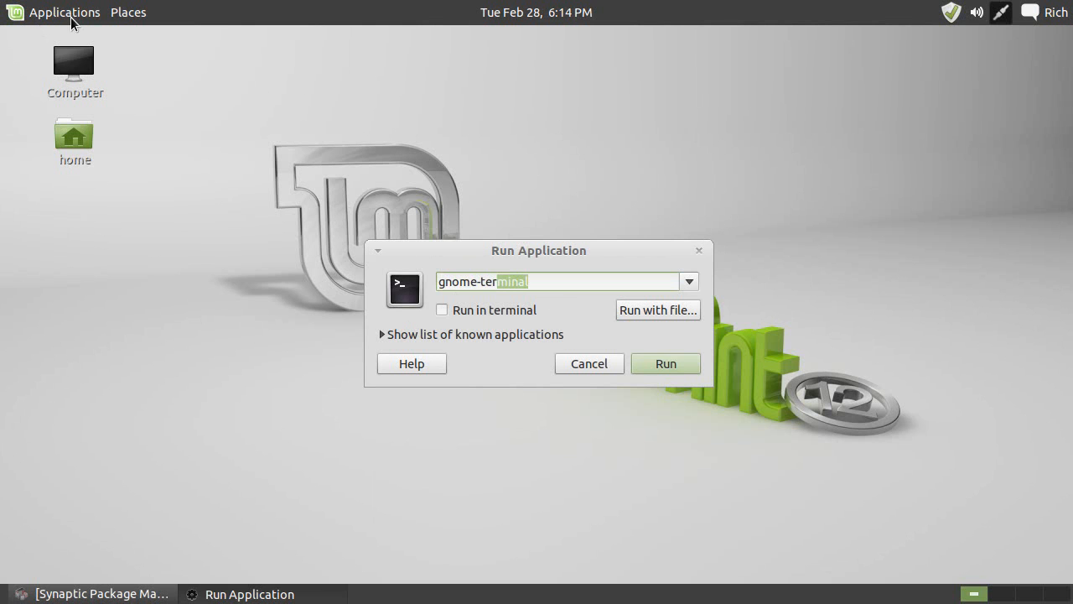
left_click(63, 11)
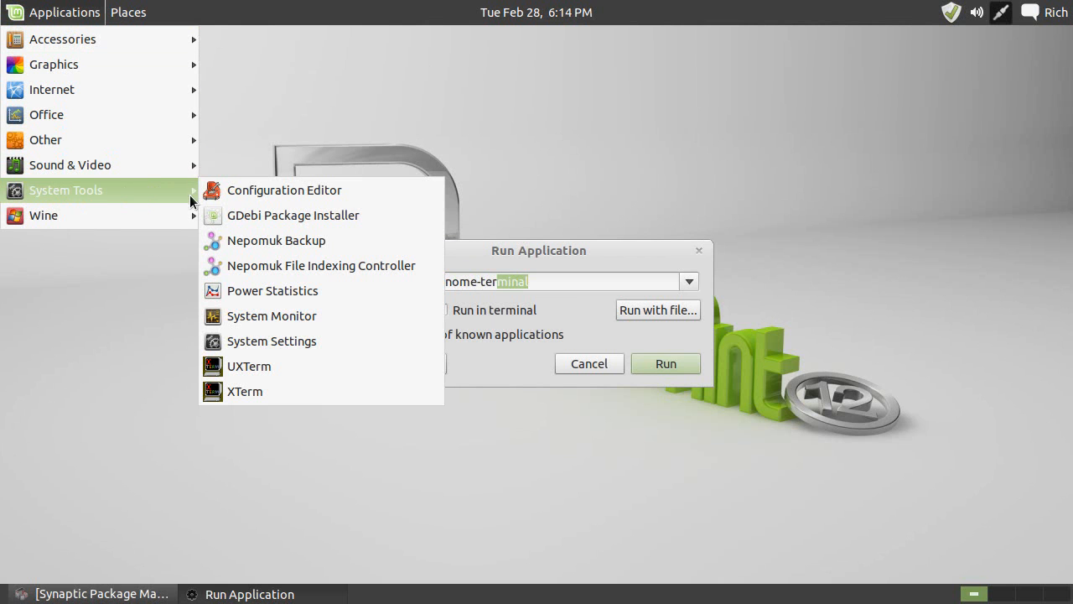
mouse_move(245, 391)
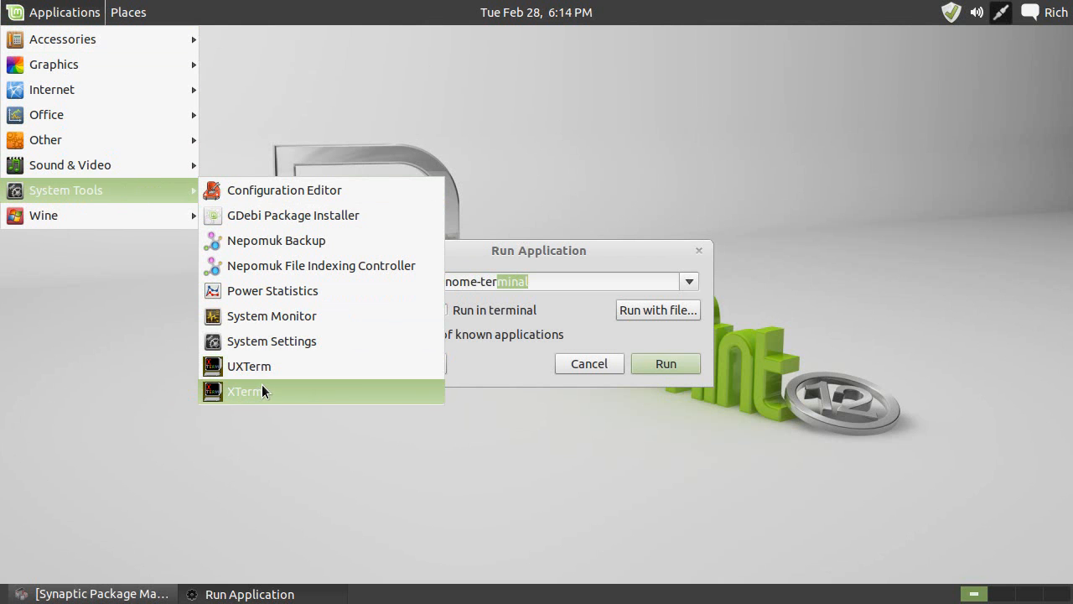
left_click(245, 391)
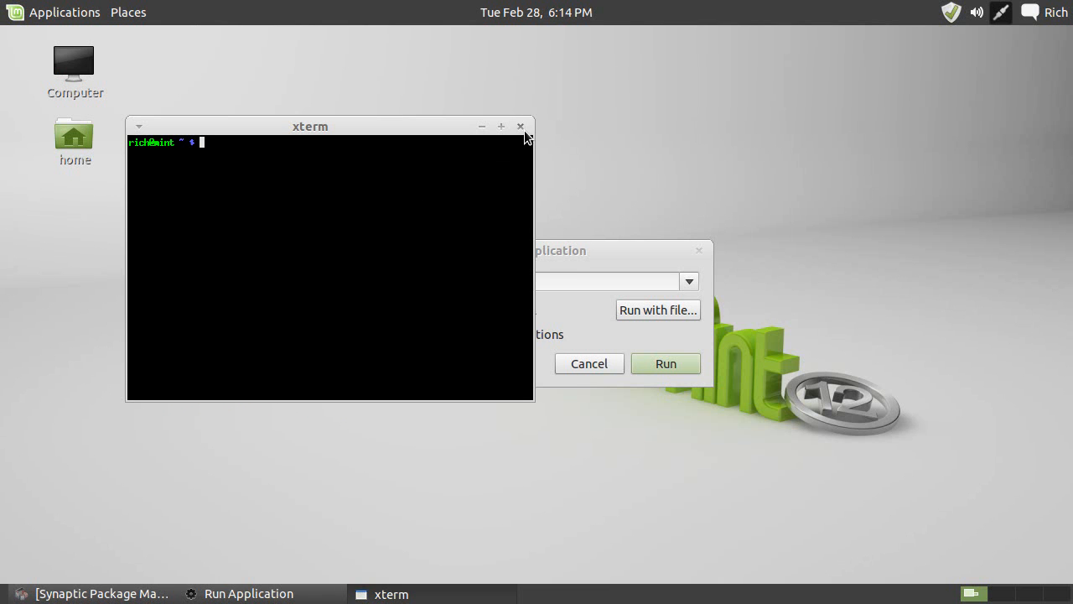
left_click(520, 126)
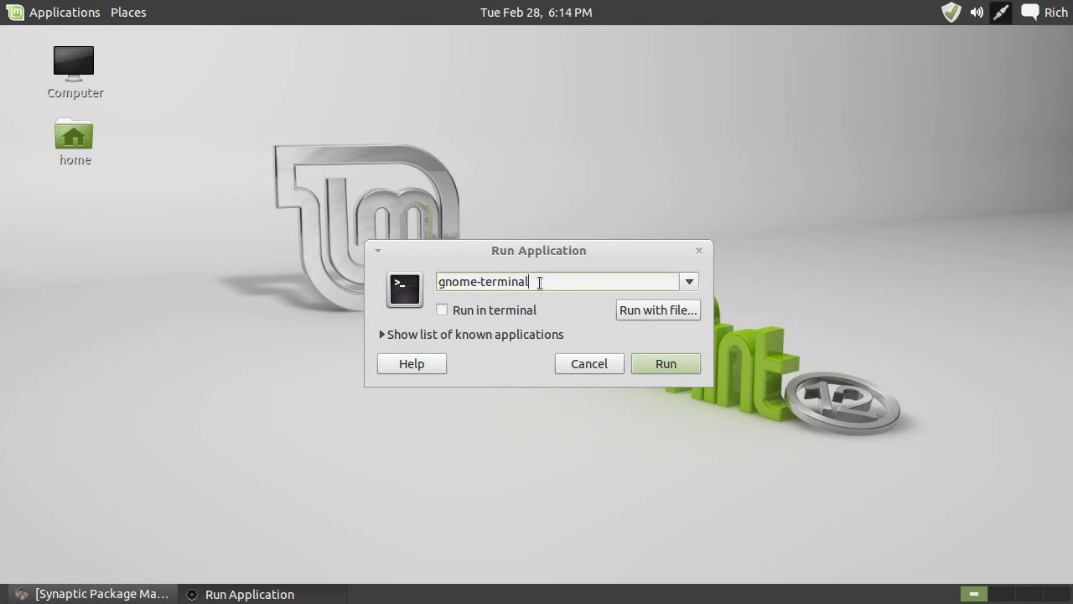
Run the entered command so a GNOME Terminal window opens with a fresh shell prompt
left_click(665, 362)
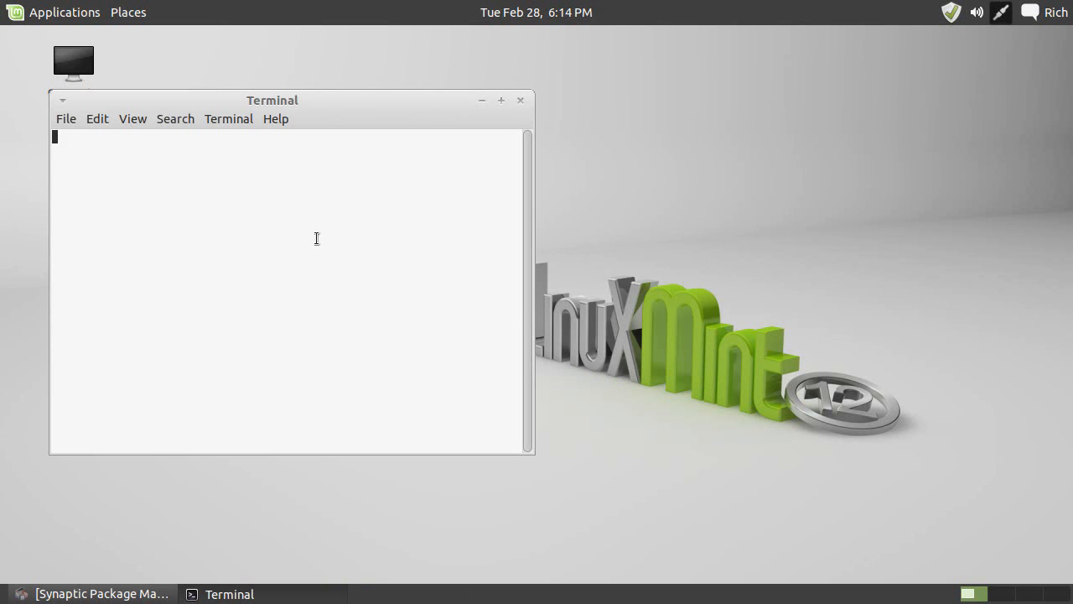
left_click(228, 118)
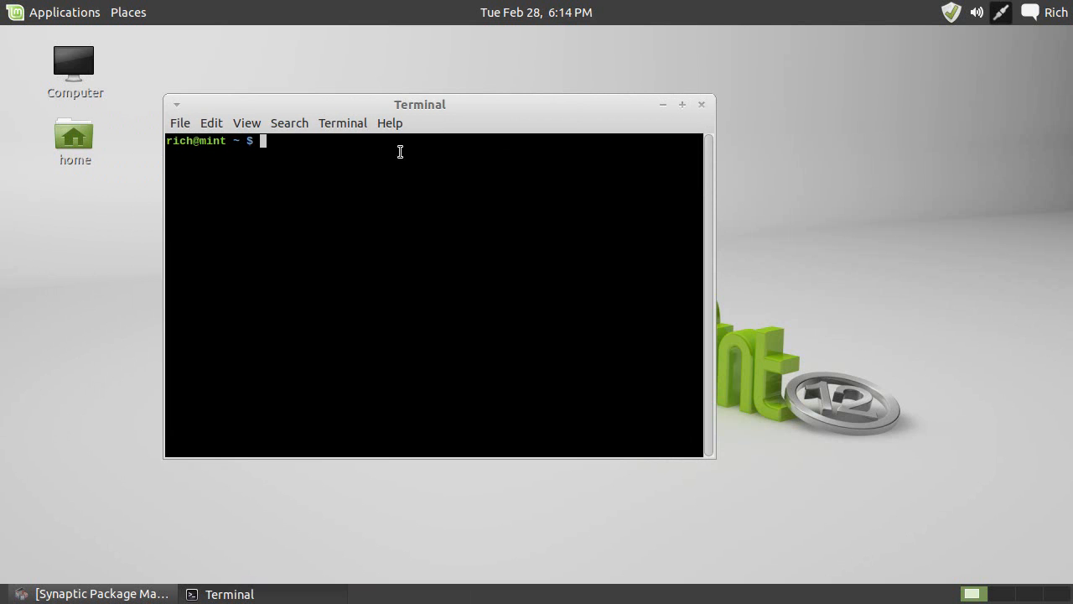
Edit the Dark profile from the terminal's profile list and bring up its font chooser
left_click(212, 123)
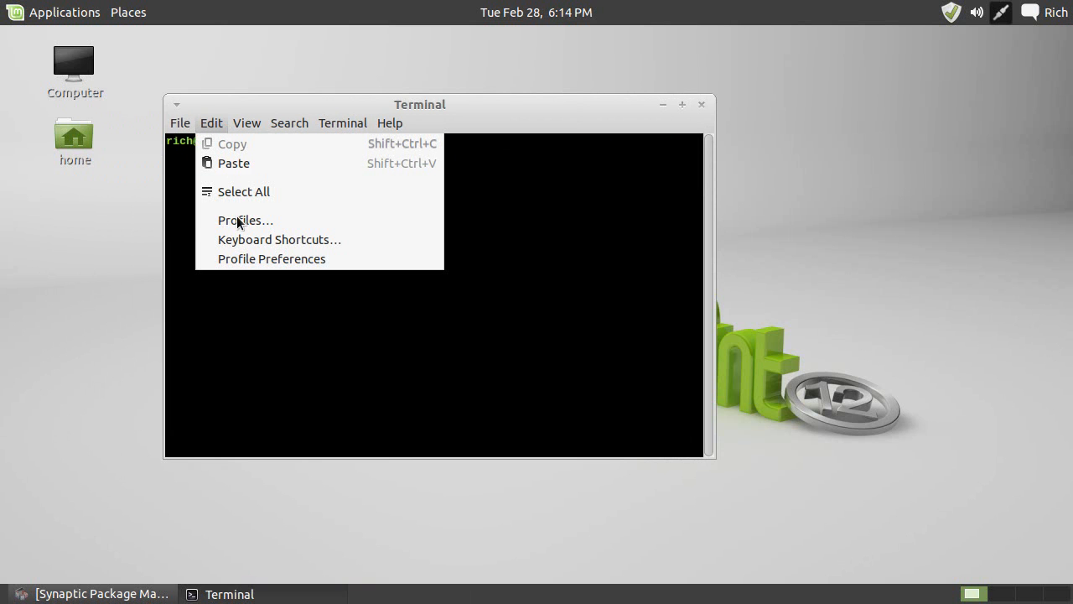
left_click(246, 123)
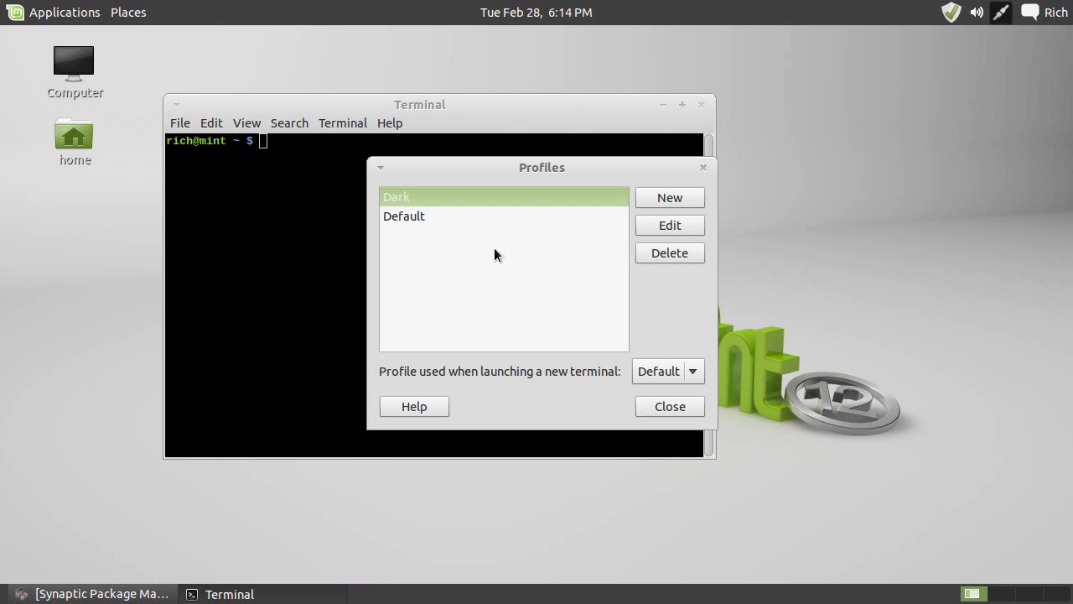
left_click(669, 225)
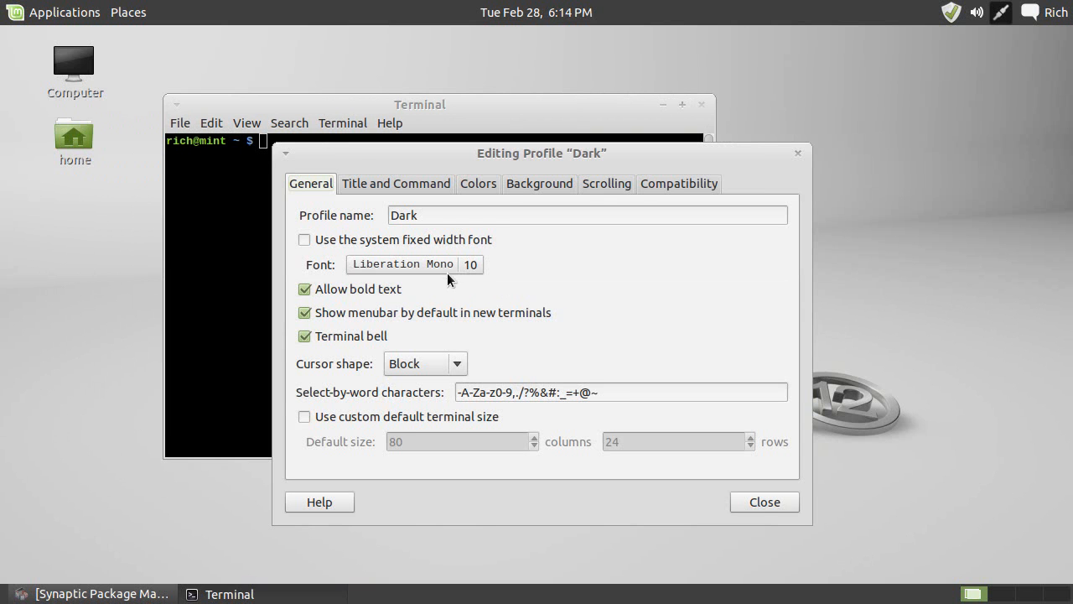
left_click(403, 265)
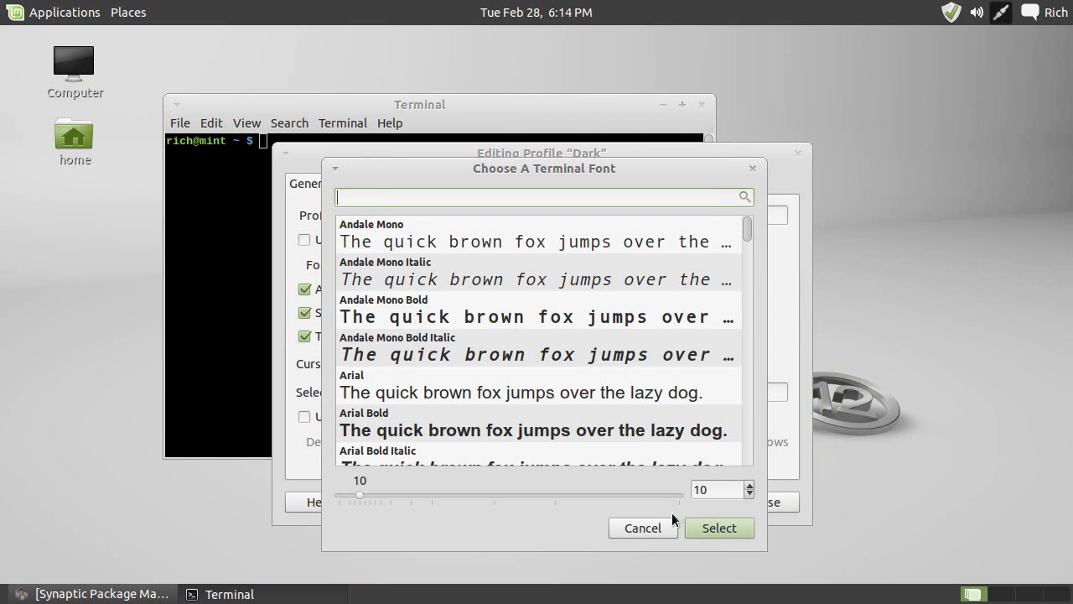
Set the profile font to Liberation Mono 14 and close the profile settings
left_click(748, 484)
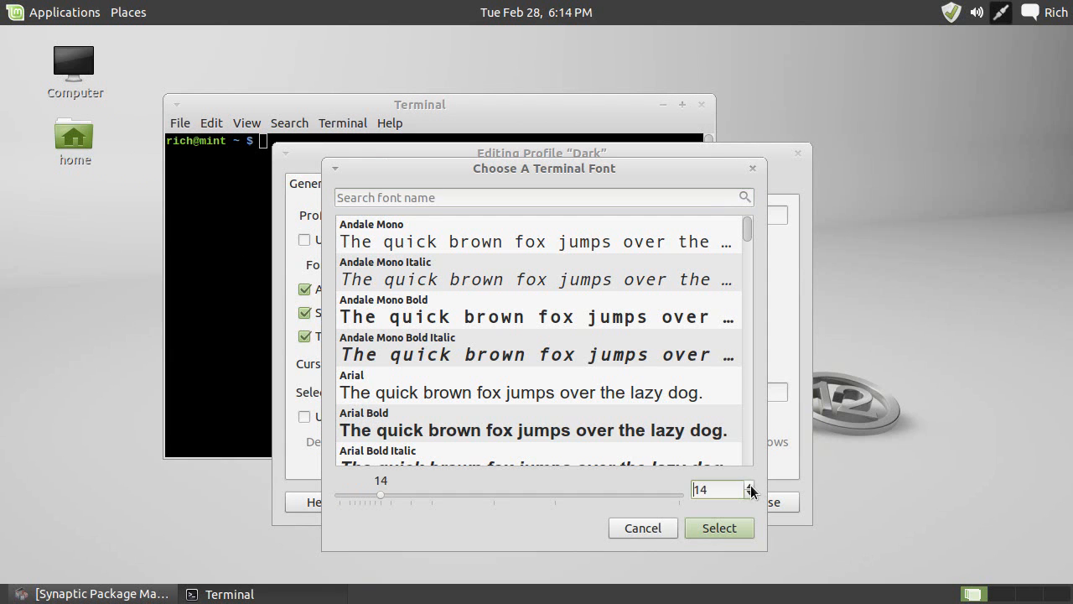
left_click(718, 527)
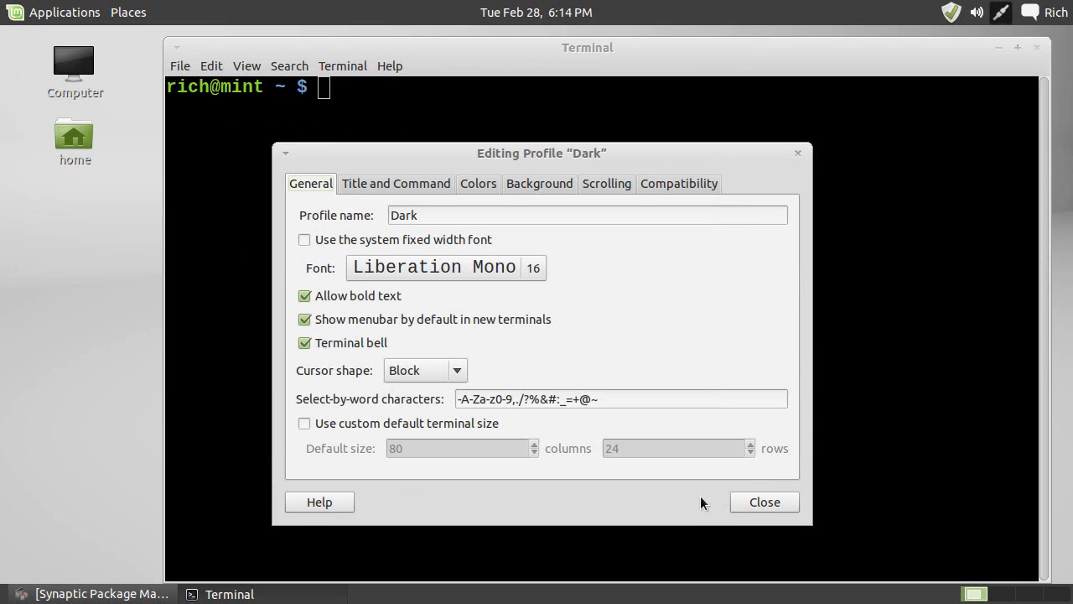
mouse_move(523, 284)
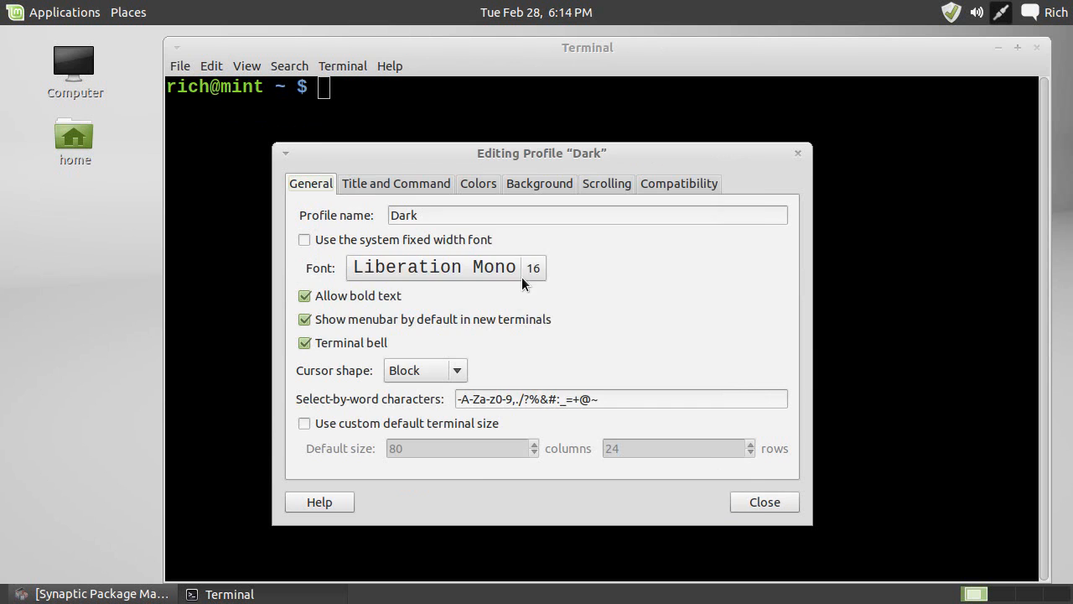
left_click(433, 267)
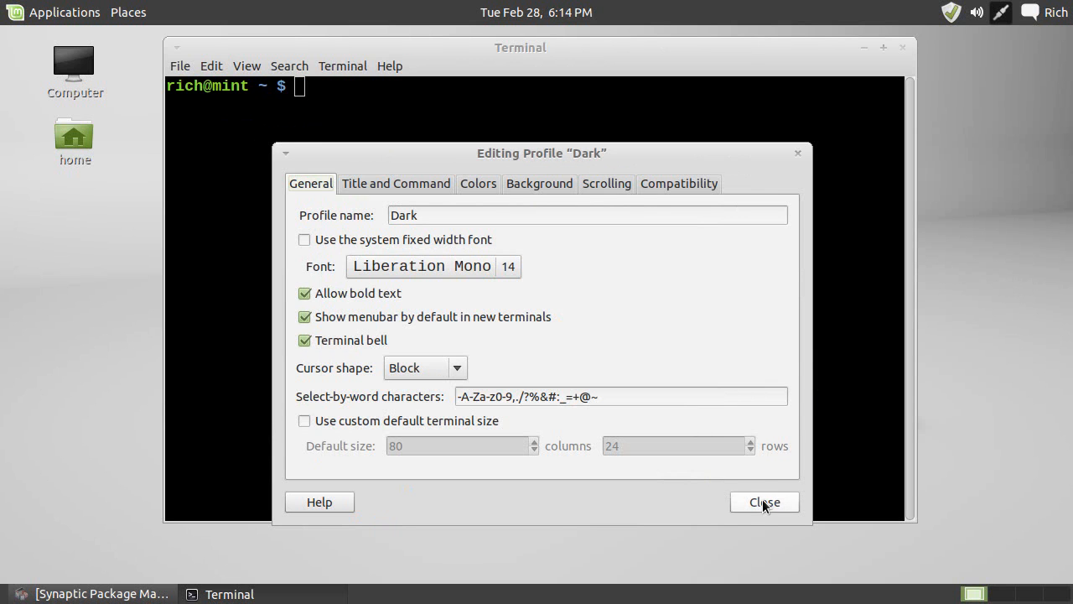
left_click(763, 501)
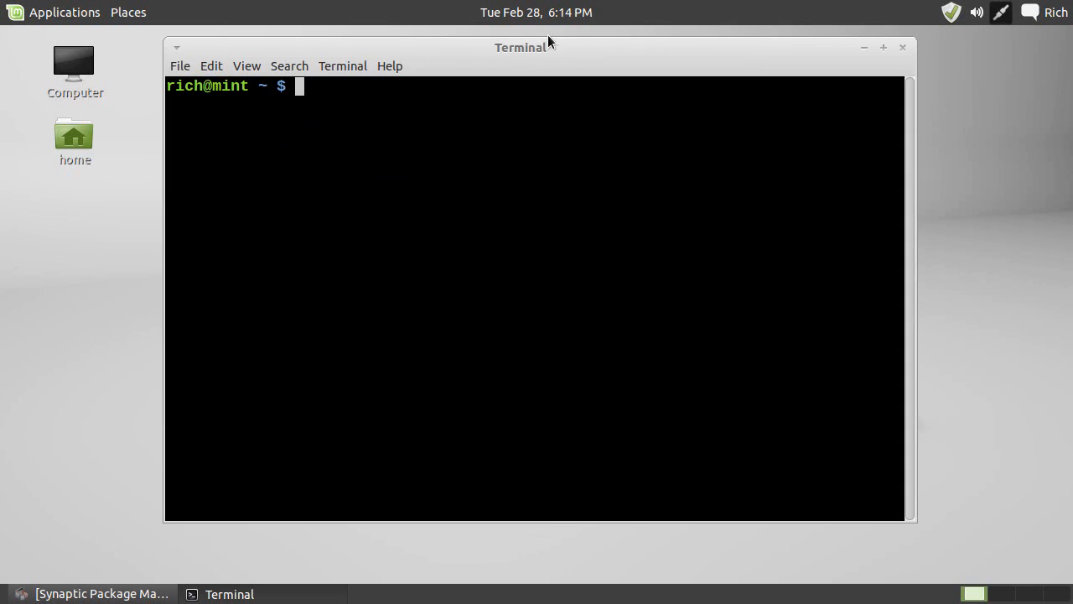
Run sudo freshclam so the main, daily and bytecode databases report up to date, then start typing a cd command
left_click_drag(520, 47, 510, 67)
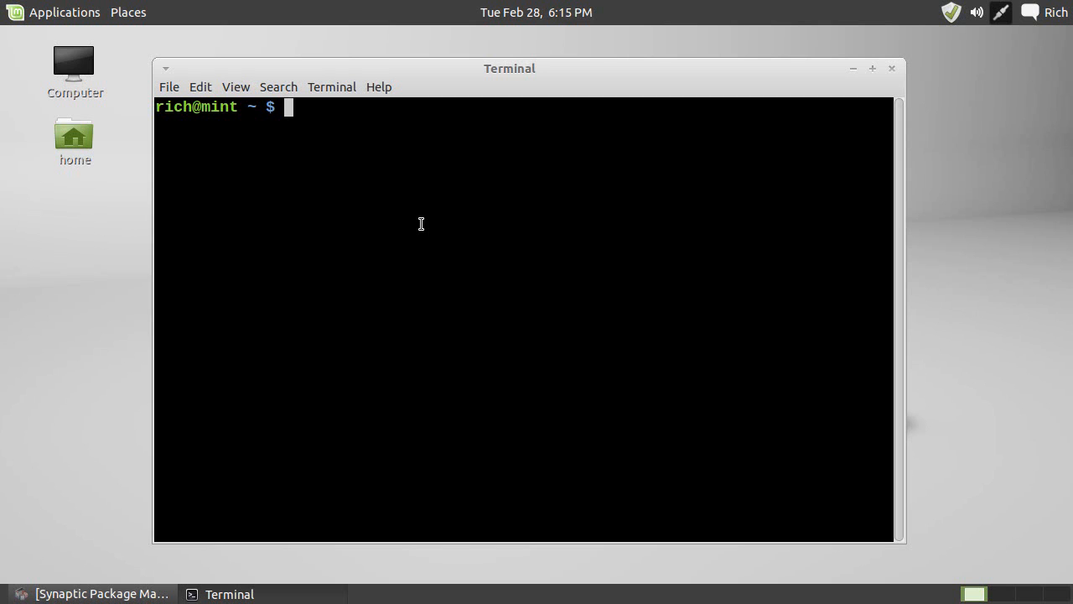
type("sudo")
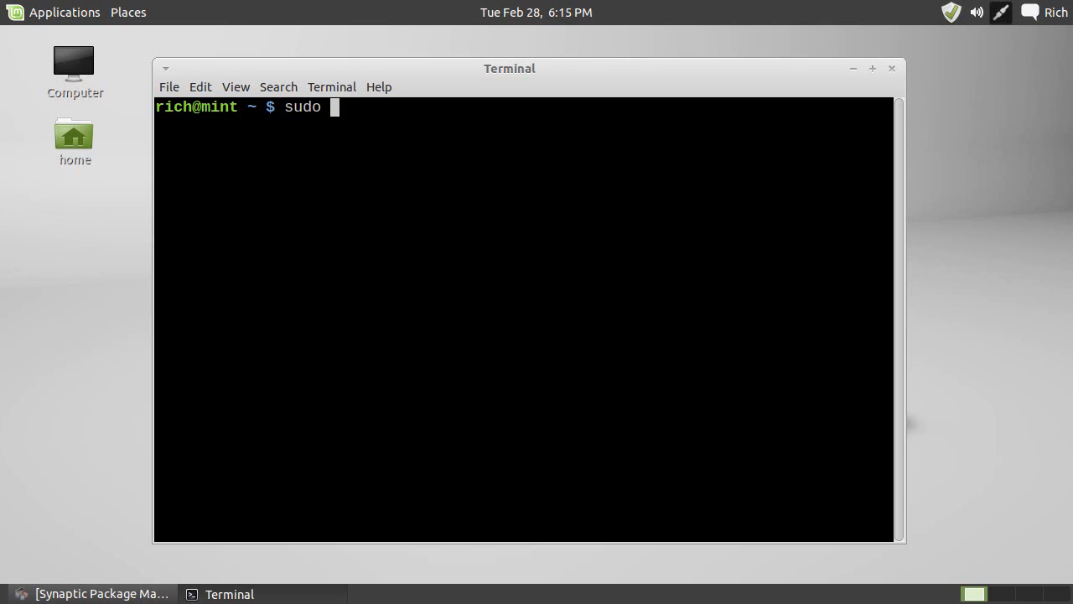
type("freshcl")
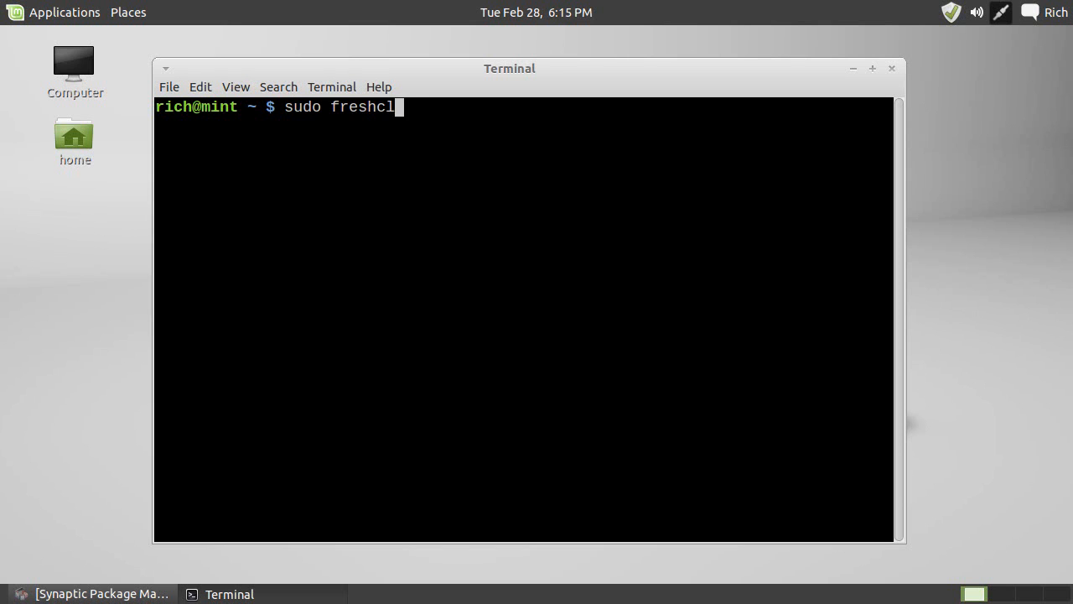
type("am")
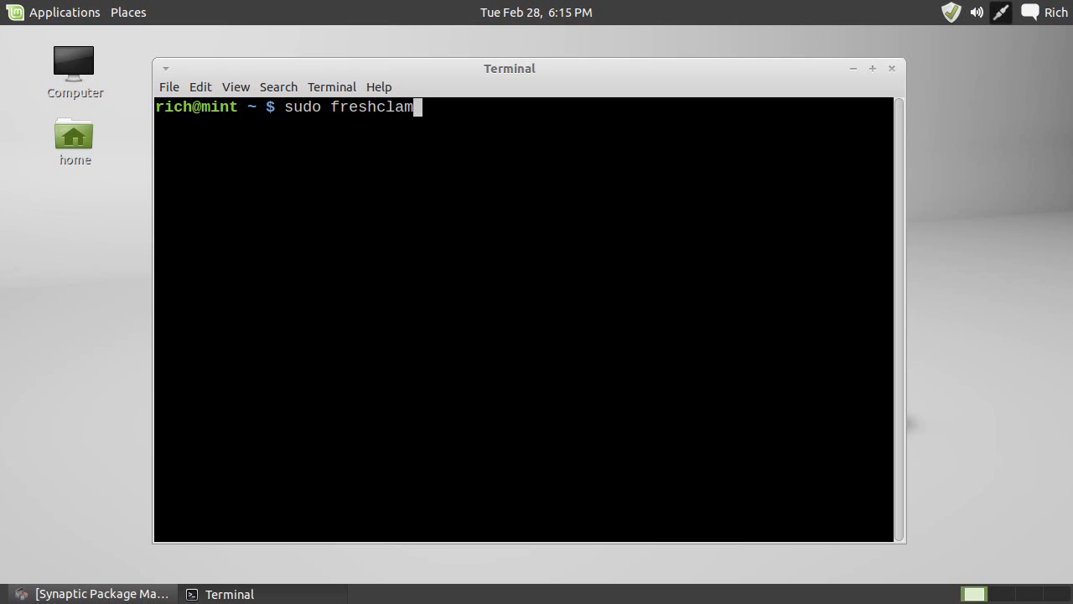
key("Return")
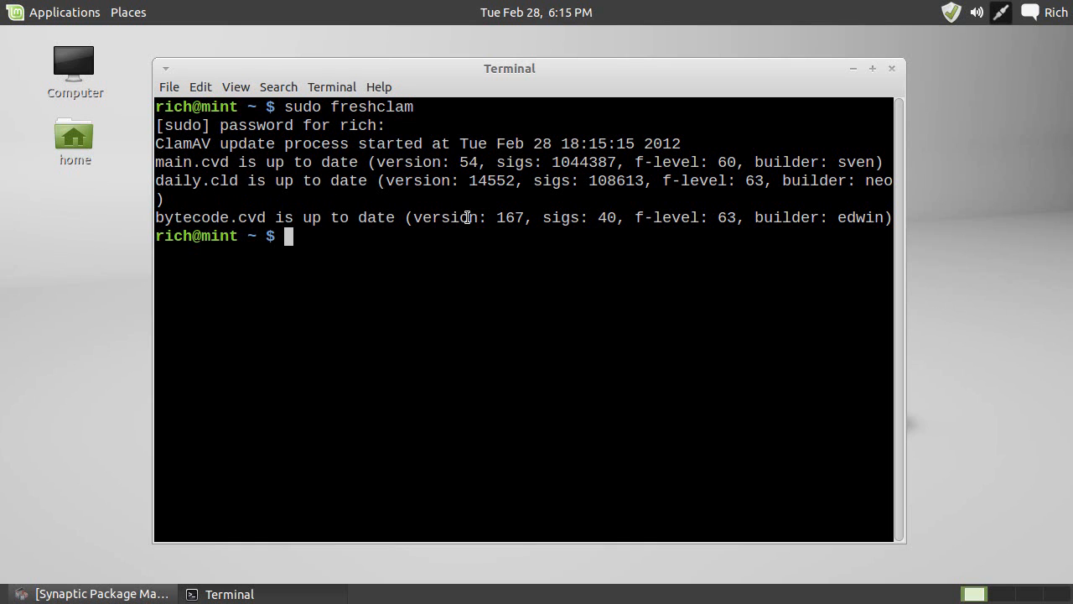
mouse_move(385, 315)
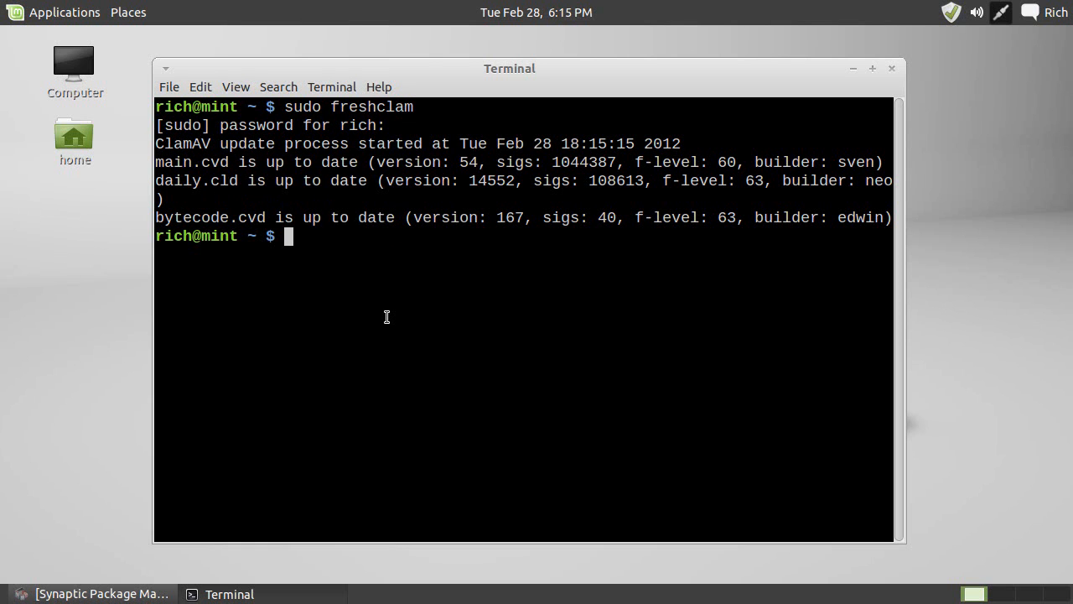
type("cd /")
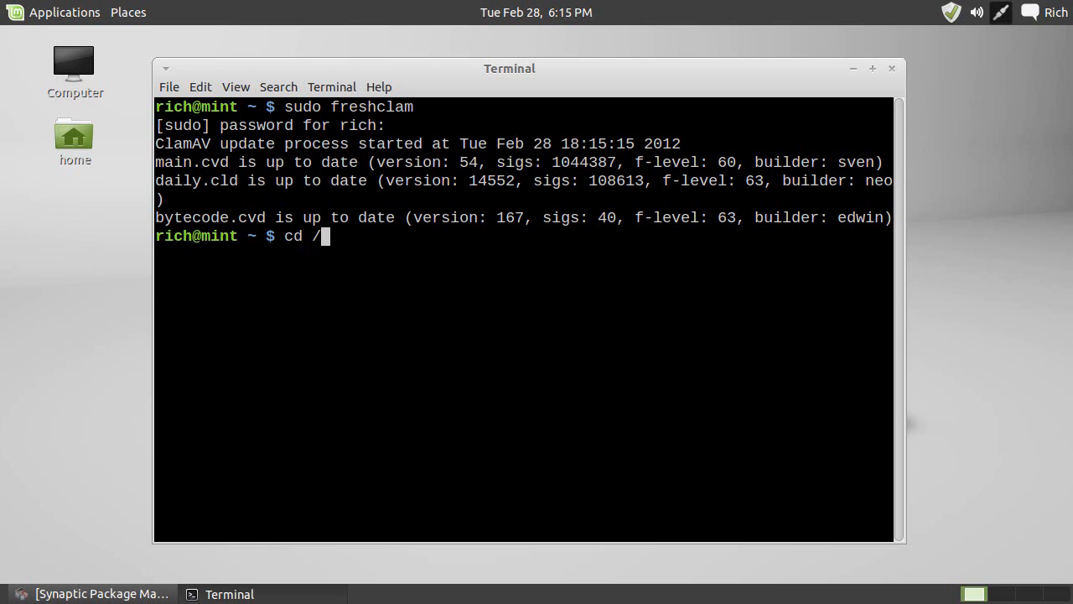
Abandon the half-typed cd, briefly open and close the Computer file browser, and print the working directory with pwd
key("ctrl+c")
type("pwd")
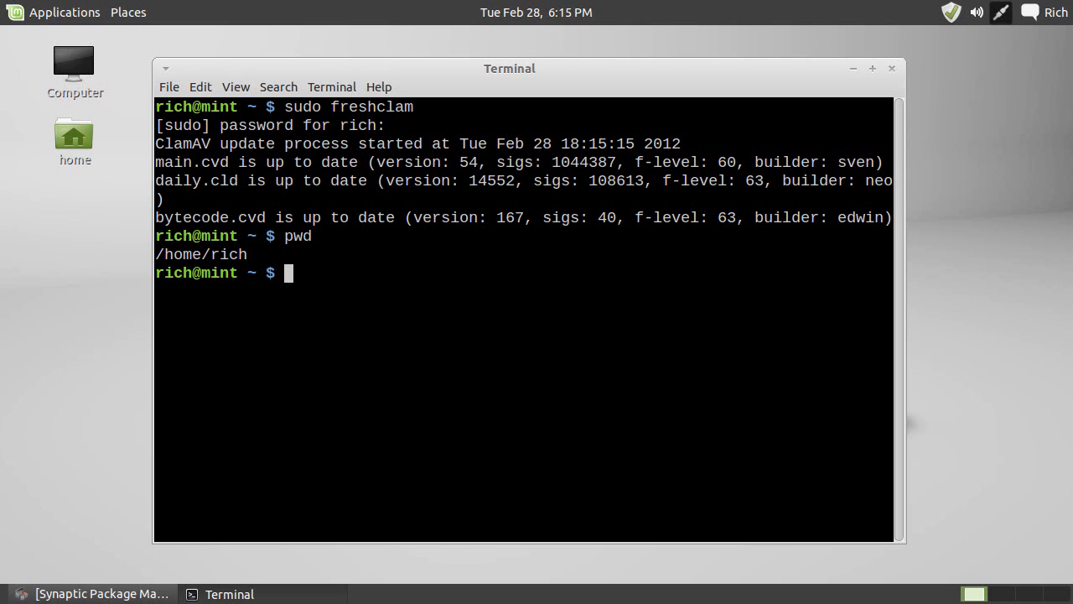
double_click(74, 63)
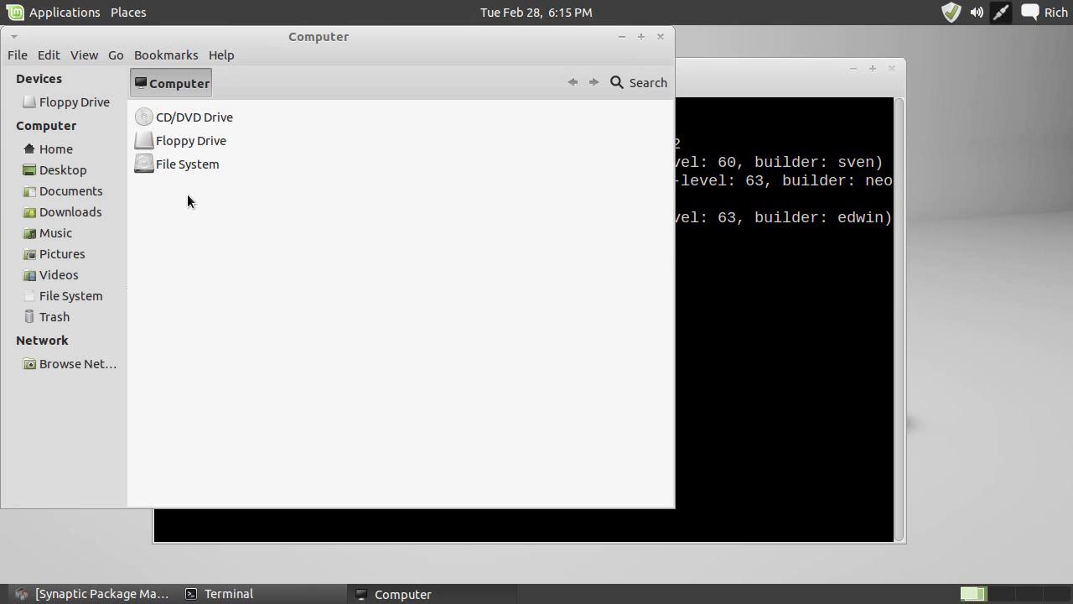
mouse_move(44, 139)
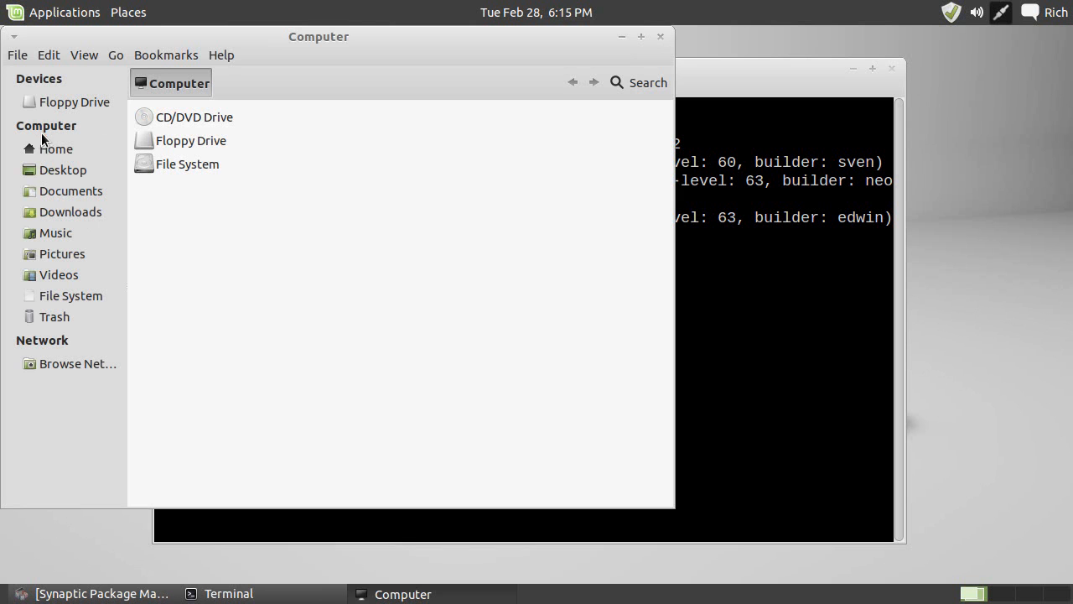
left_click(55, 147)
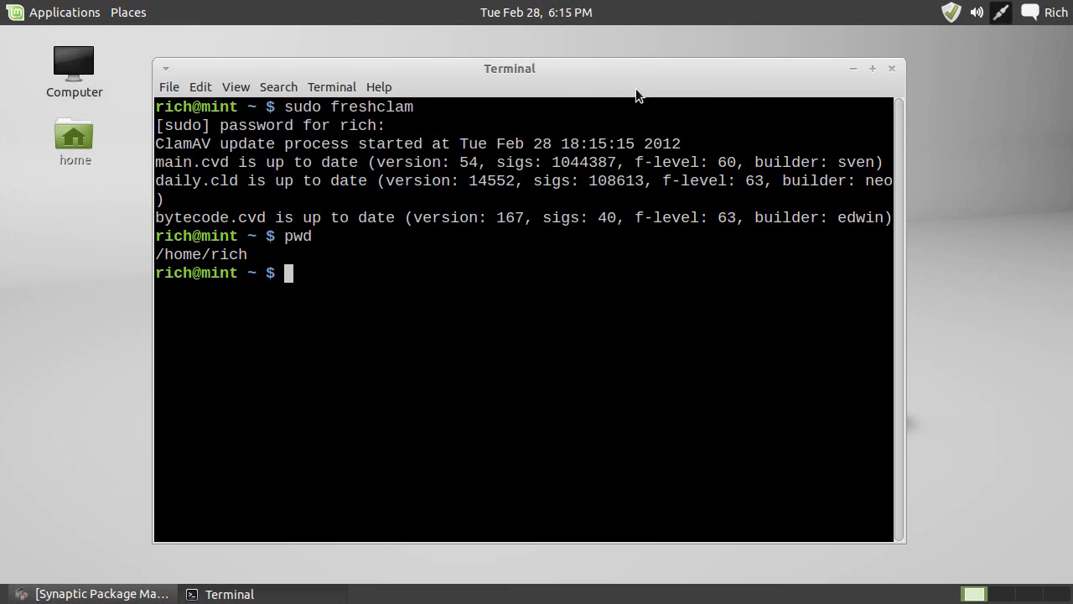
mouse_move(460, 314)
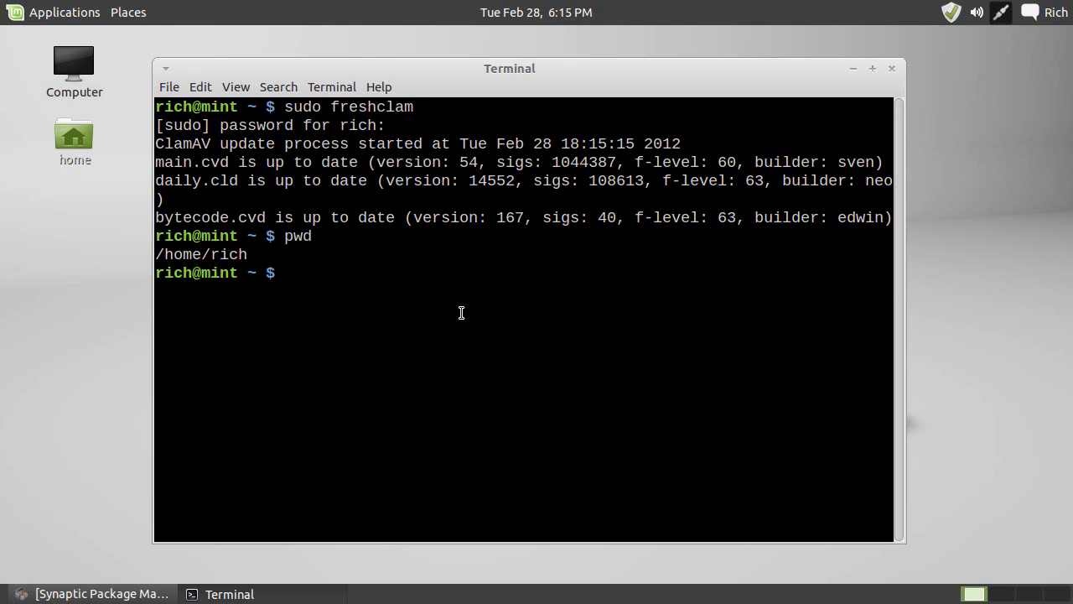
key("Return")
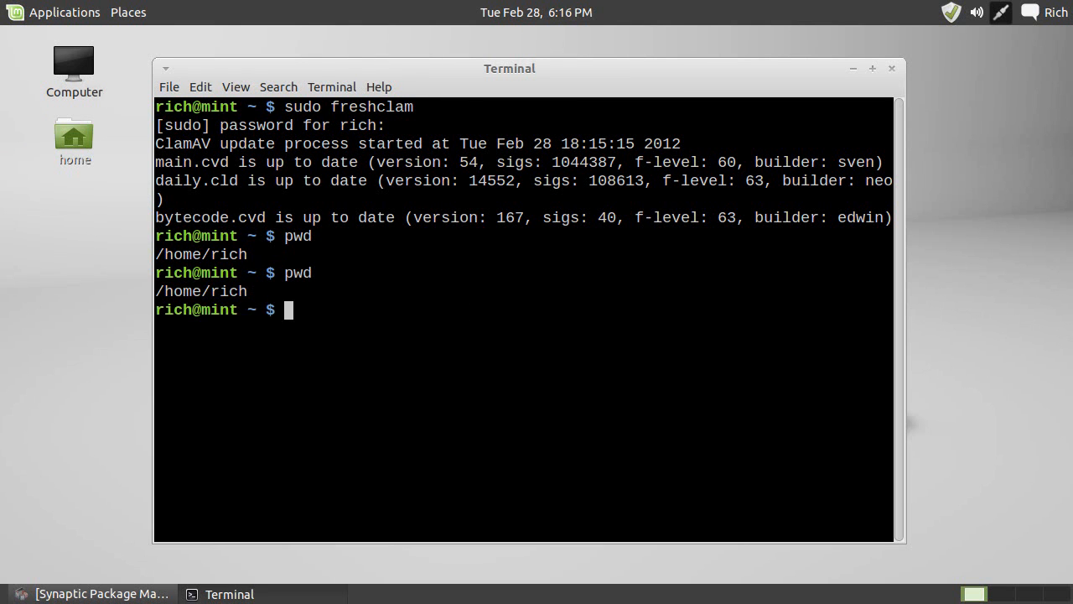
mouse_move(336, 344)
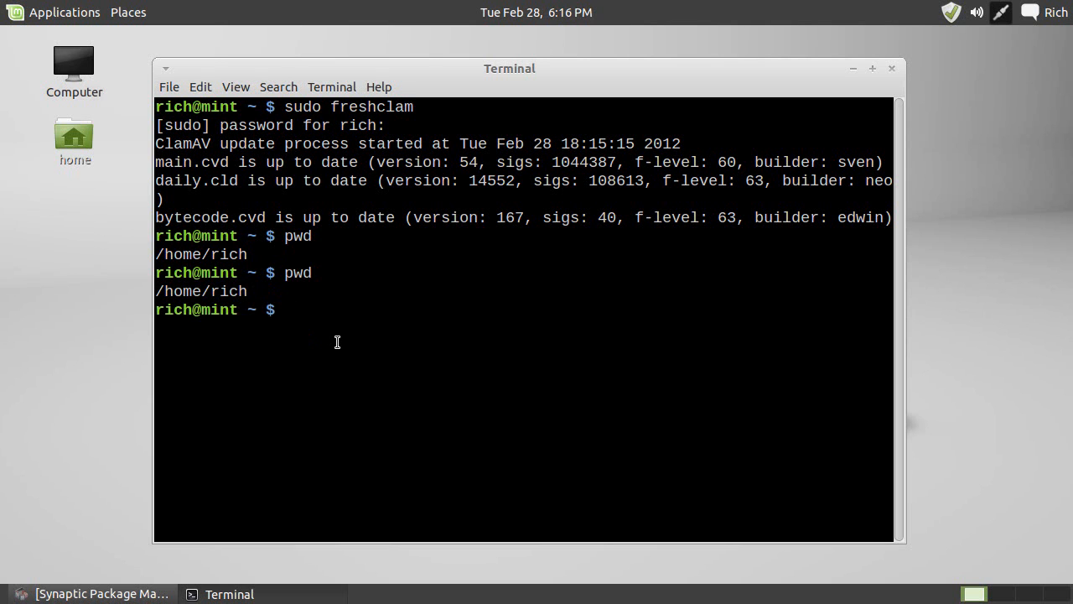
List all home-folder files including hidden ones with ls -l -a, review the listing, then clear the screen
type("ls -l -a")
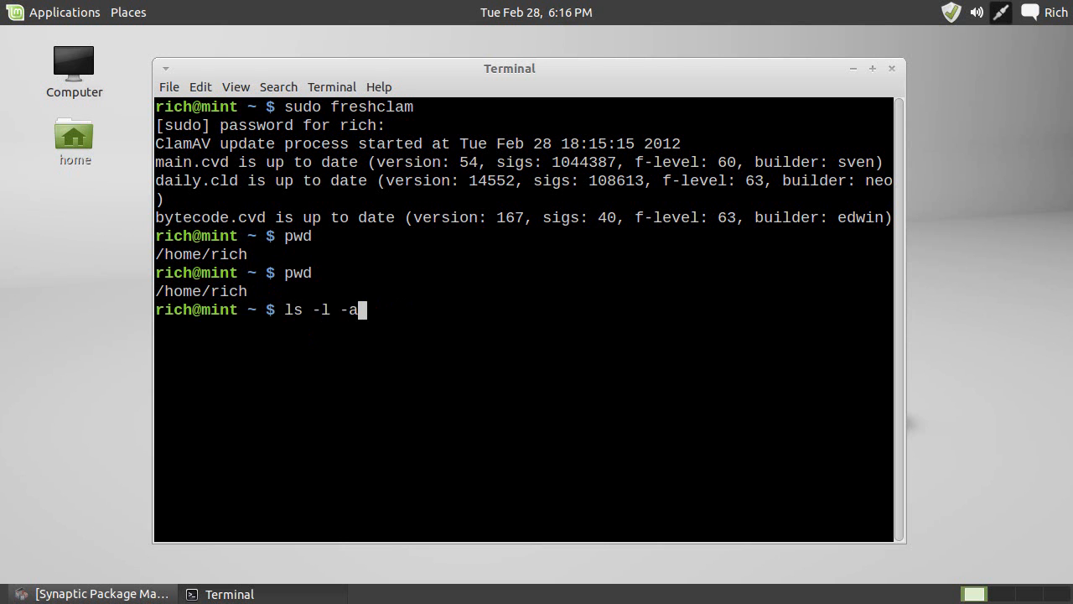
key("Return")
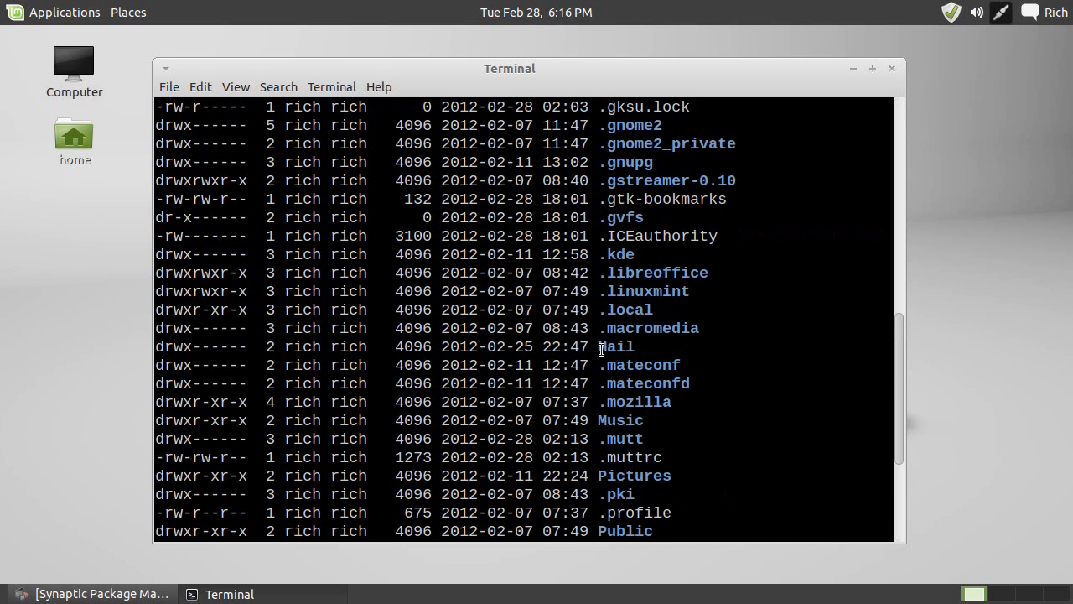
scroll("up", 3)
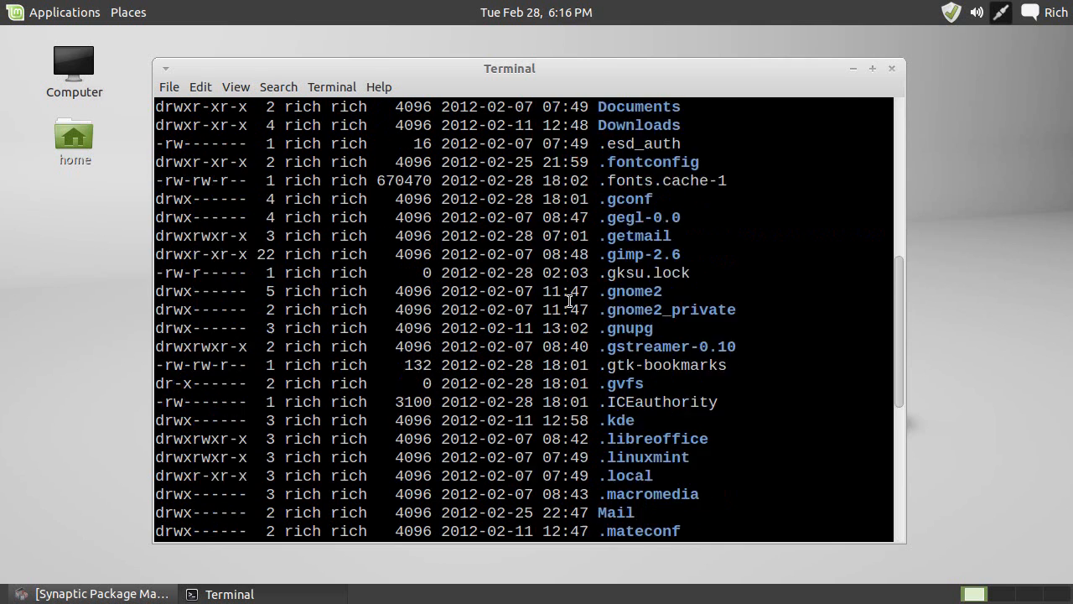
mouse_move(510, 334)
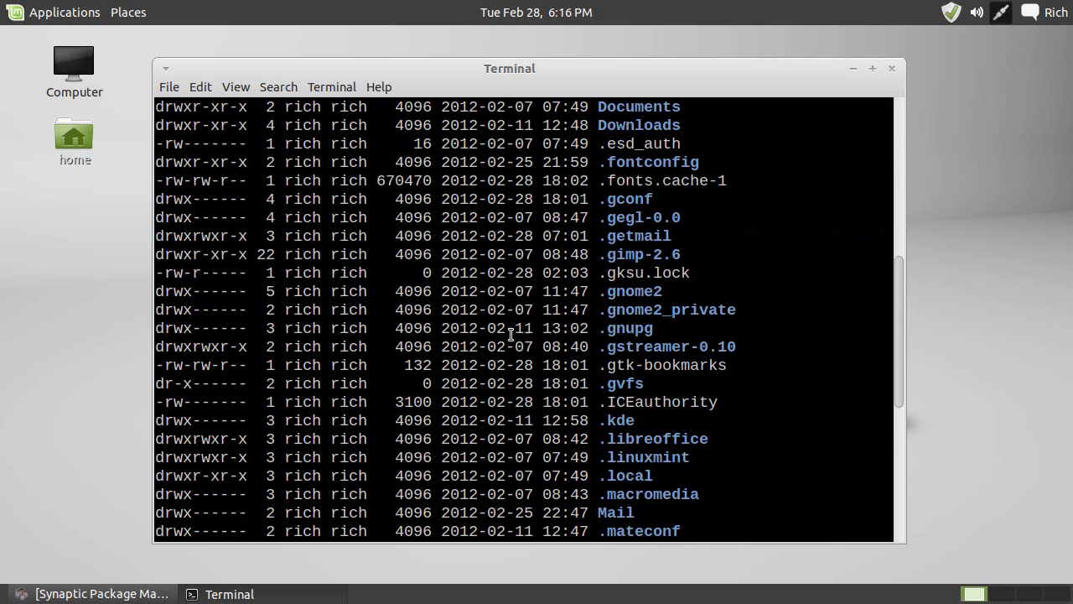
scroll("down", 3)
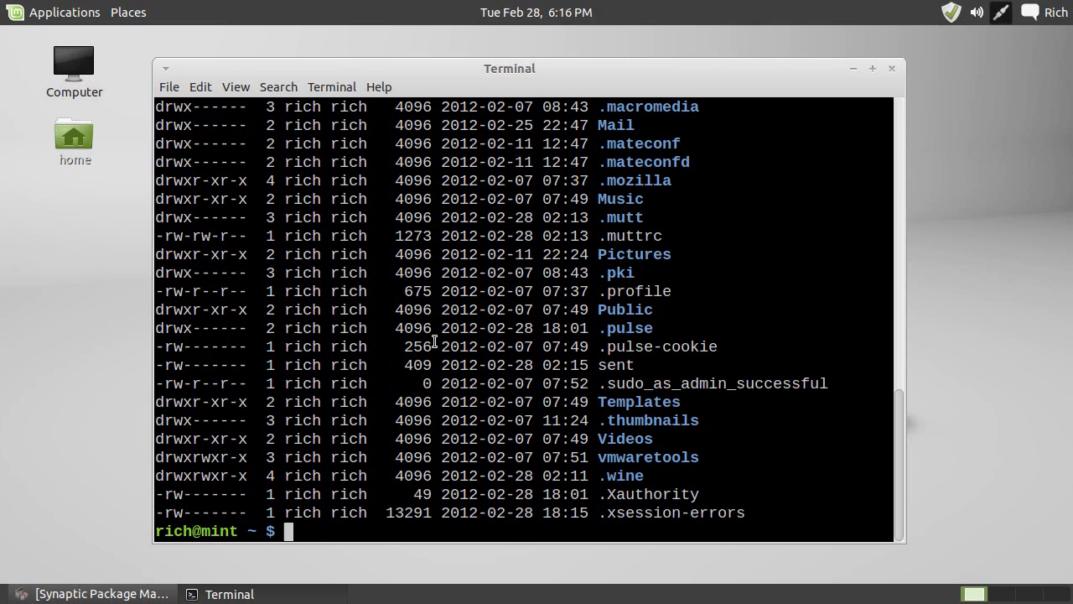
type("clear")
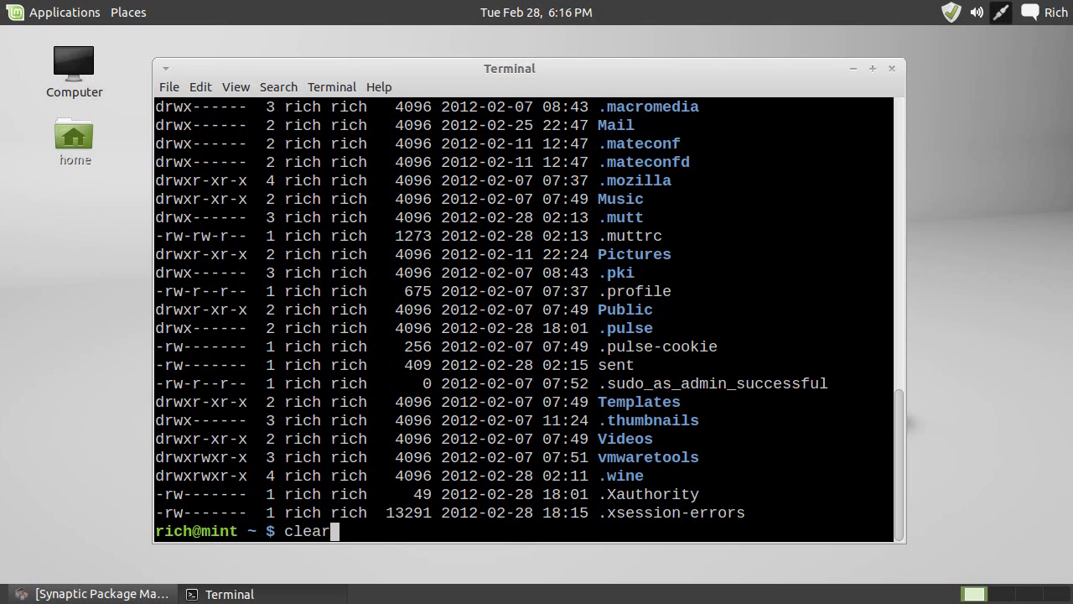
key("Return")
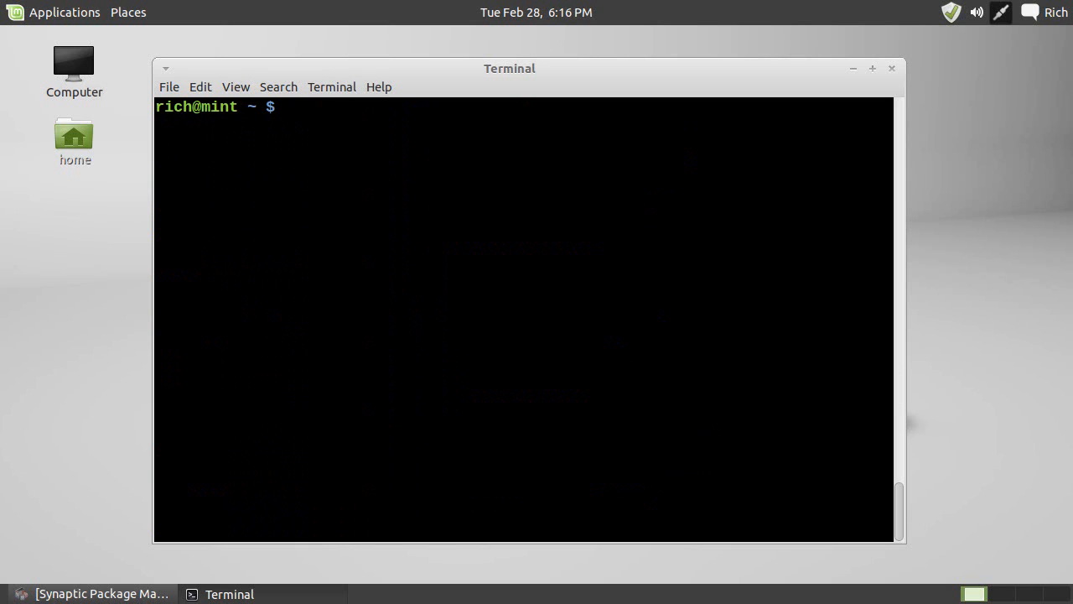
mouse_move(380, 191)
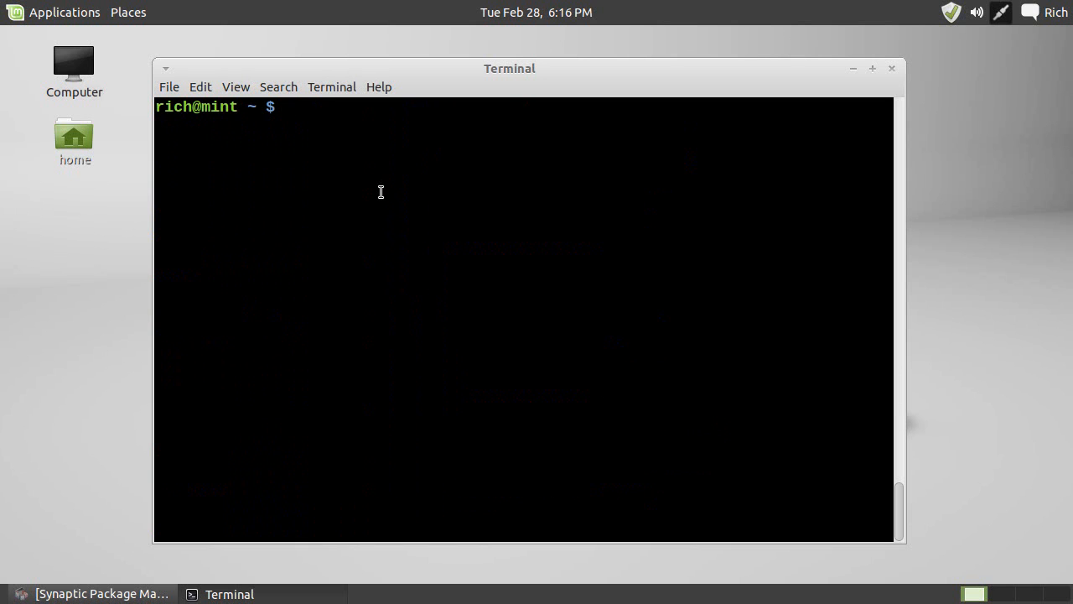
Run clamscan /home/rich --help to display clamscan's full option list
type("clamsca")
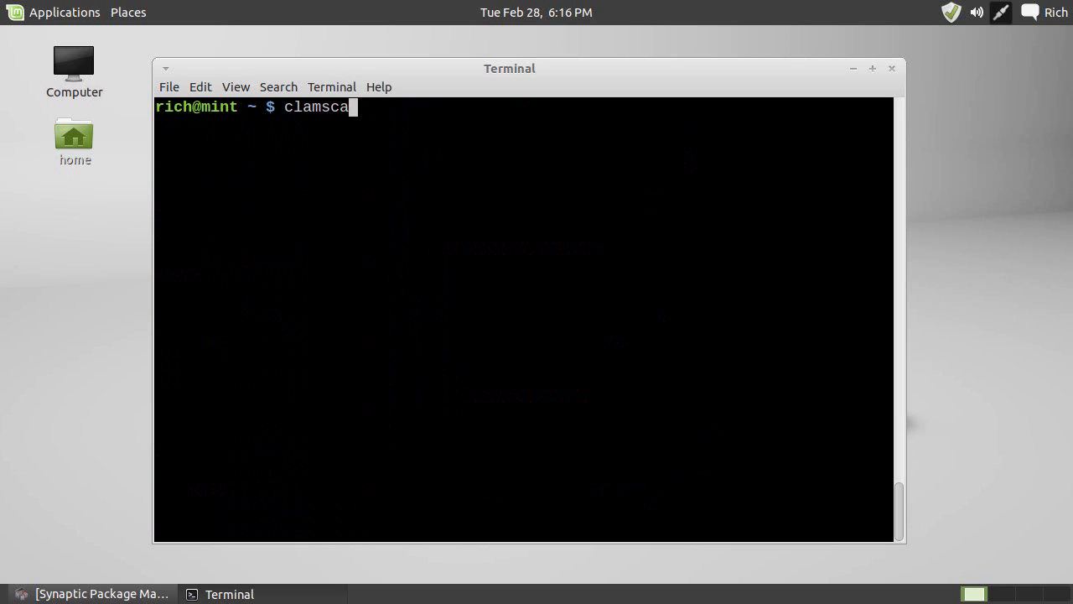
type("n")
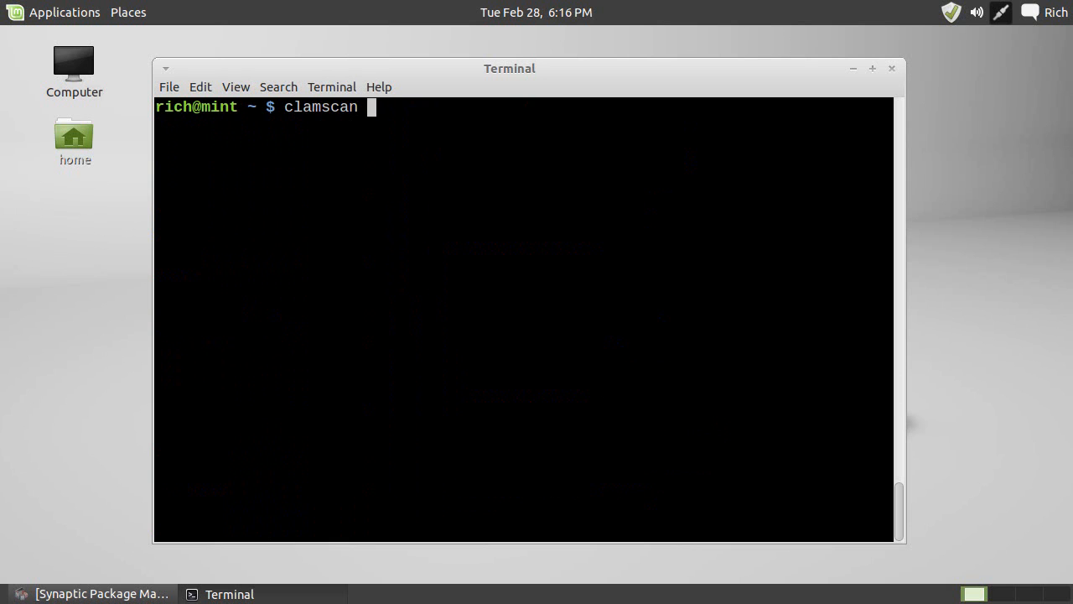
type("/home/rich")
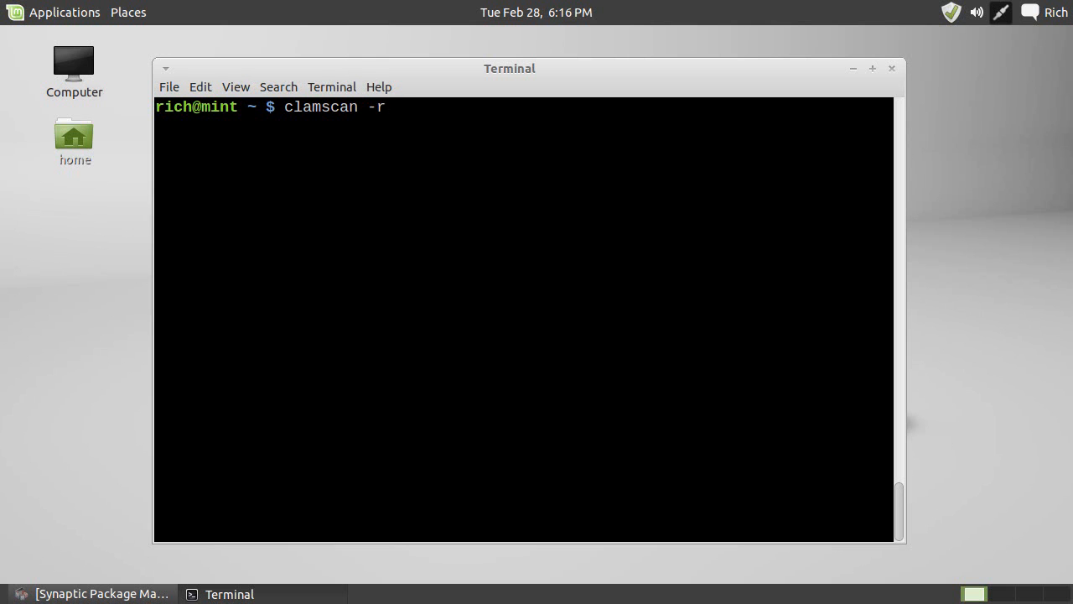
type("--he")
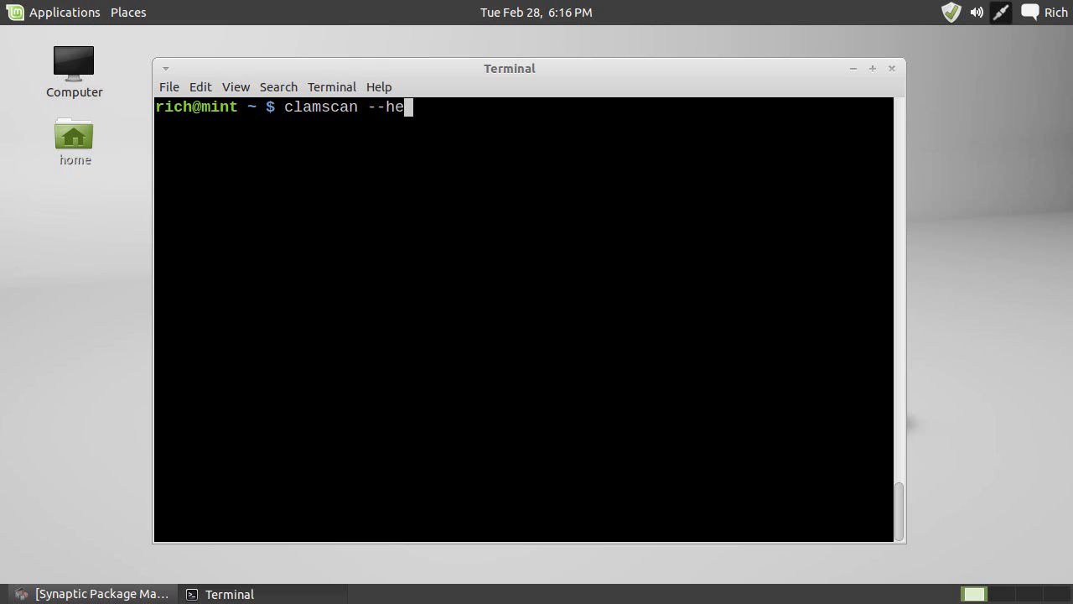
type("lp")
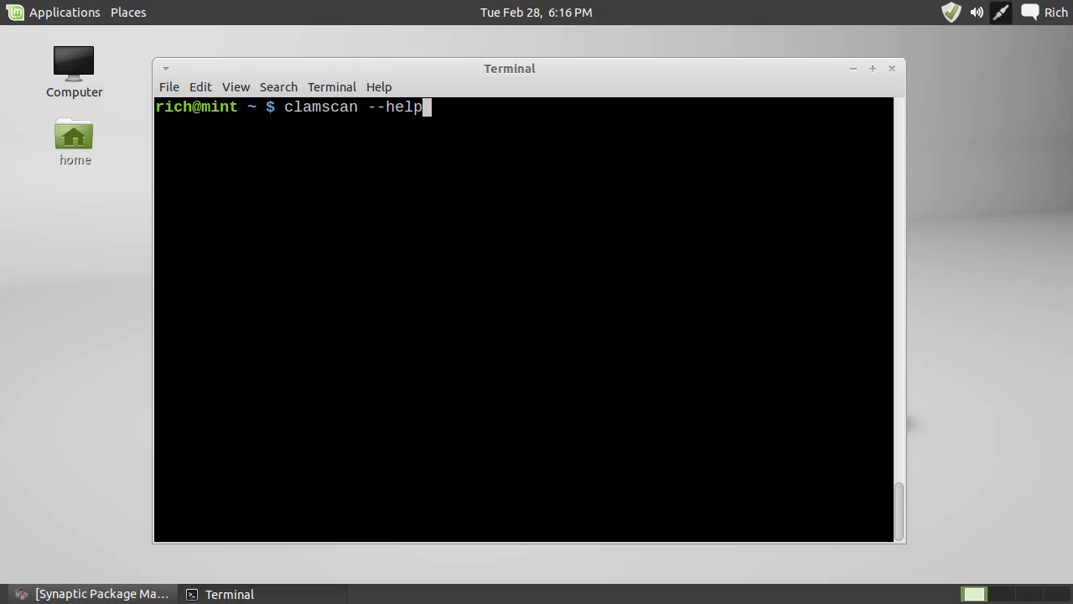
key("Return")
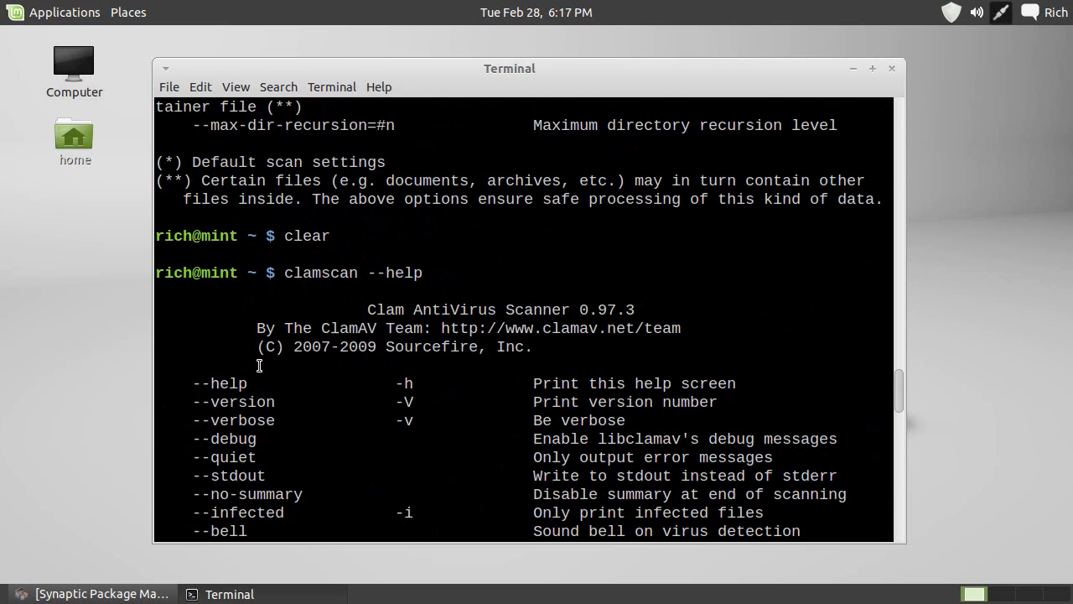
Scroll through the scan options, then clear the terminal to an empty prompt
scroll("down", 3)
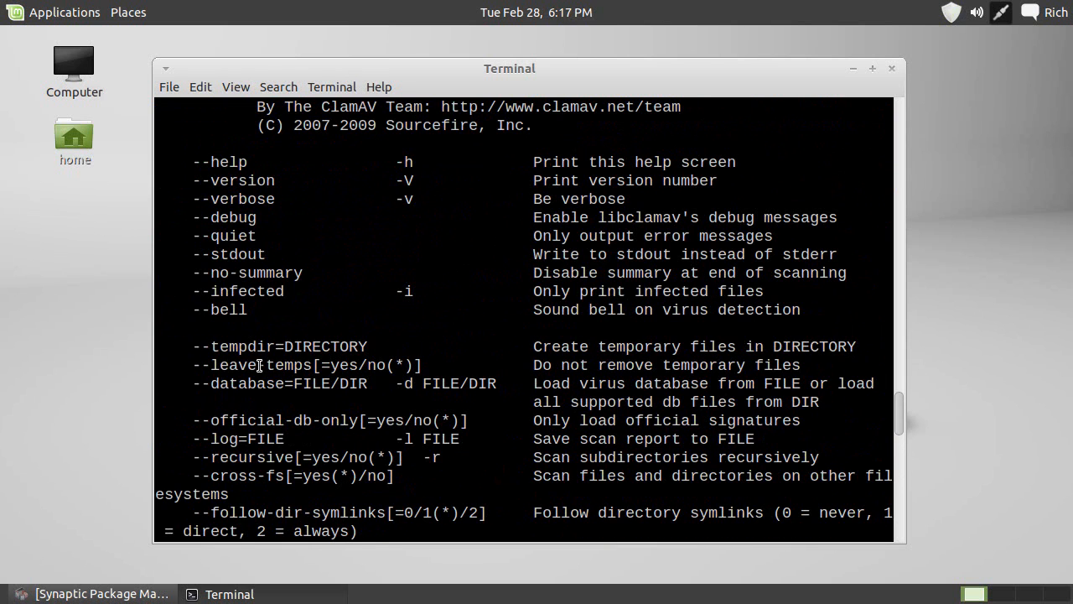
mouse_move(288, 361)
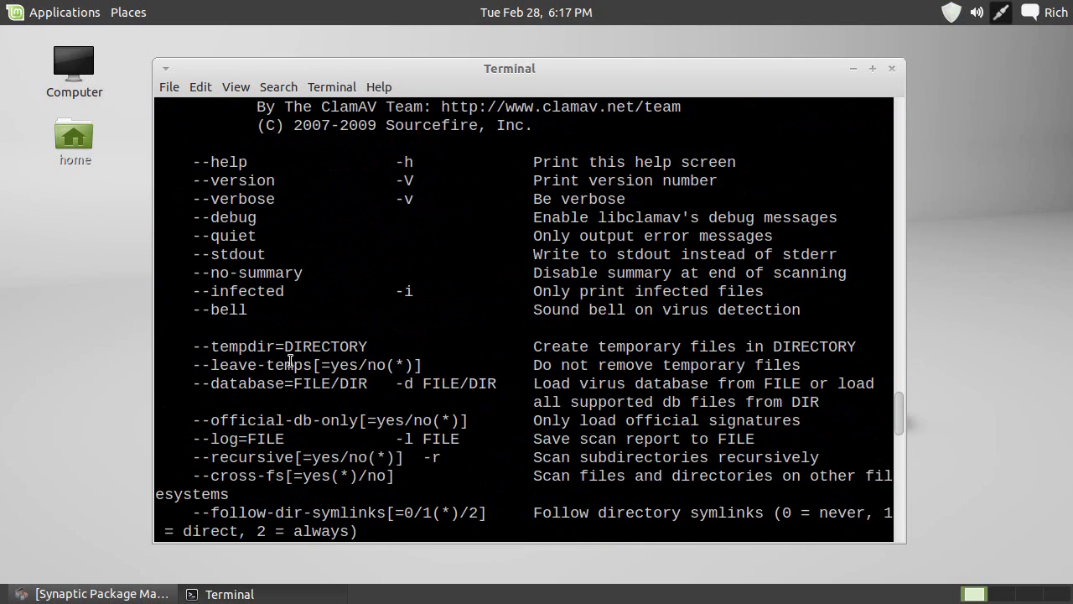
scroll("down", 3)
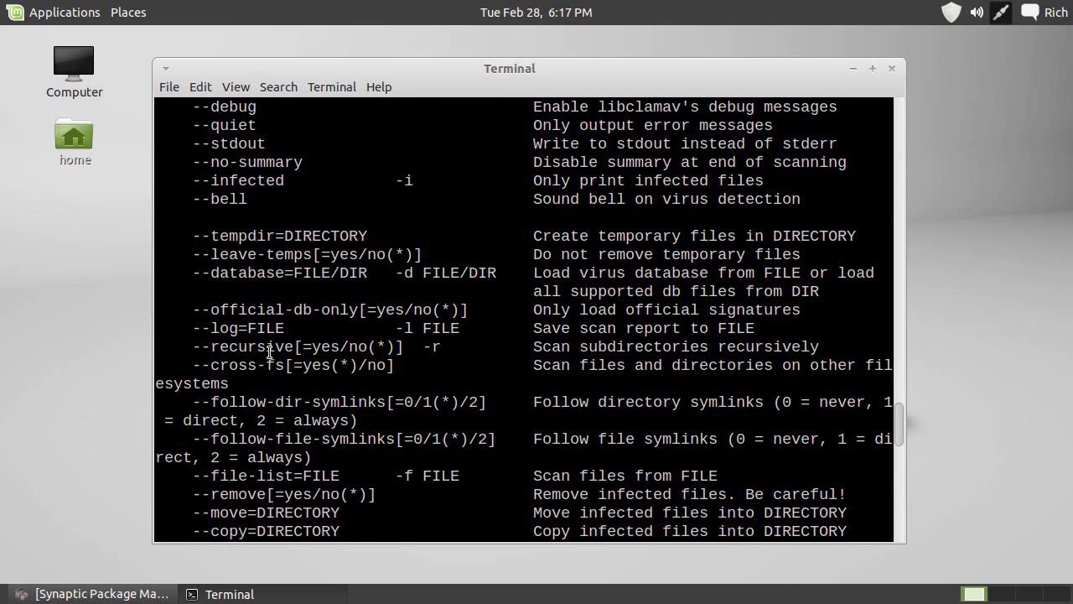
mouse_move(285, 352)
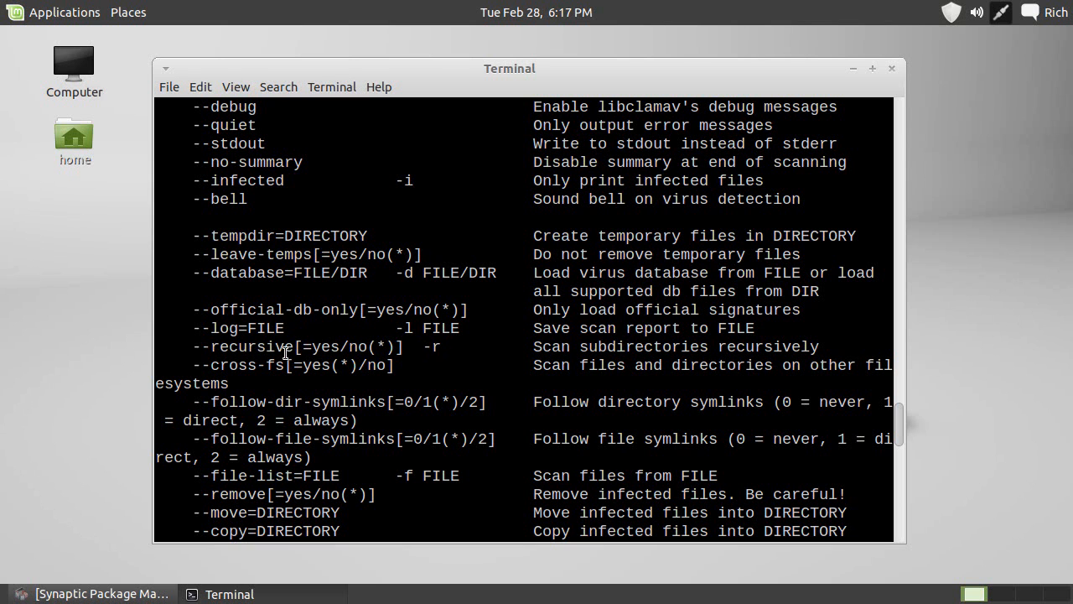
type("cle")
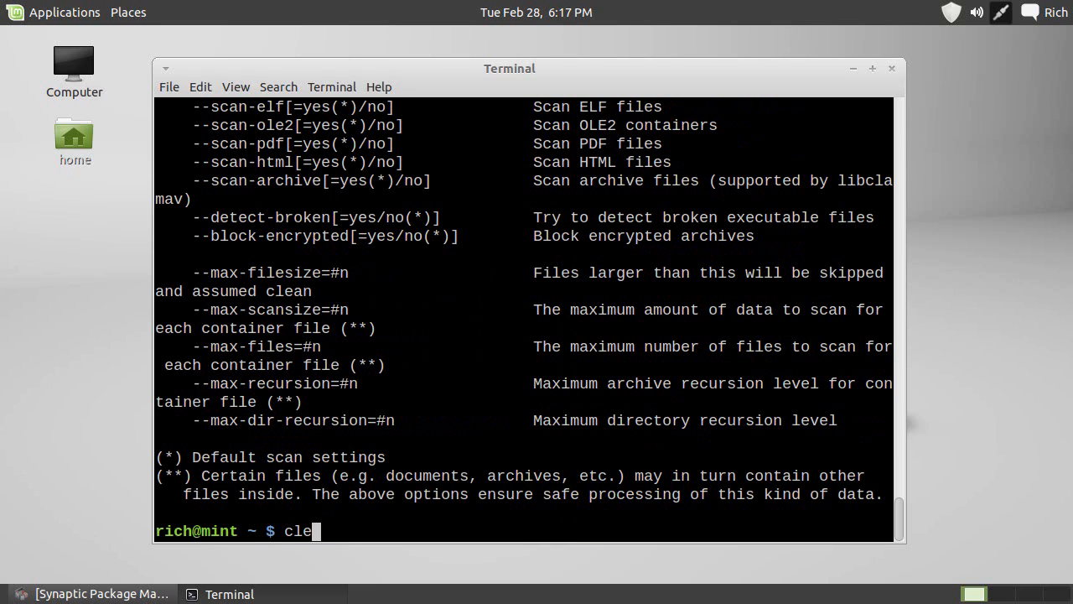
key("Return")
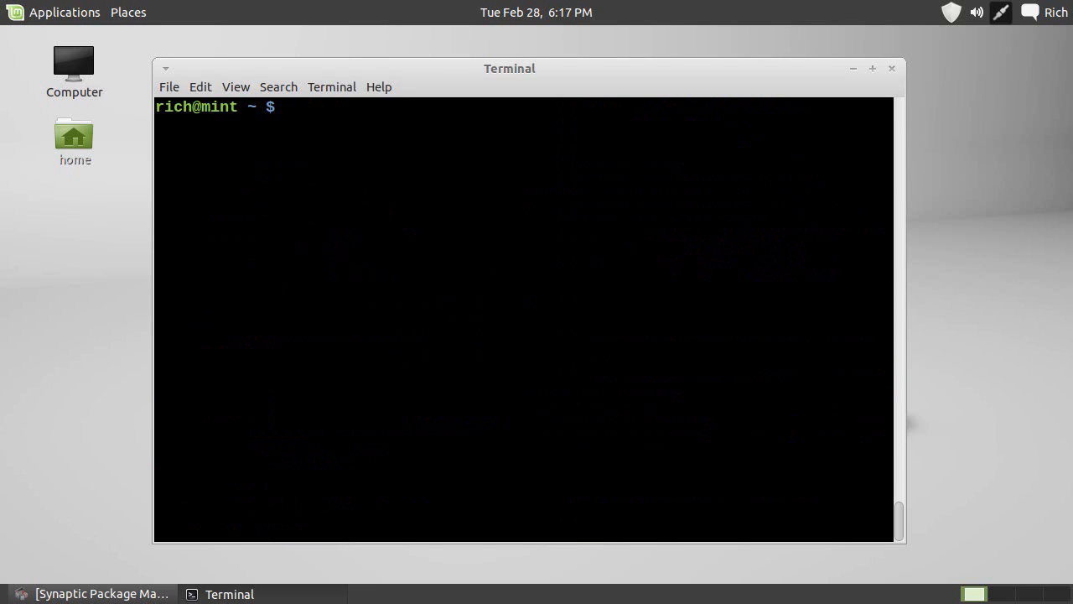
Run clamscan -r /home/rich and follow the streaming OK verdicts for each file
type("clamscan")
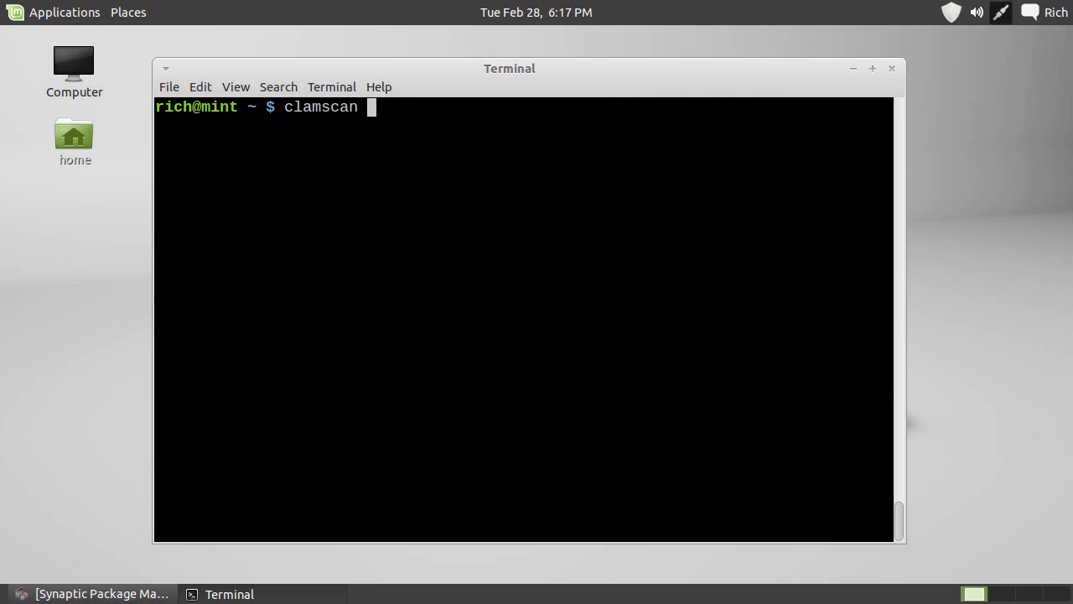
type("-r /home/rich")
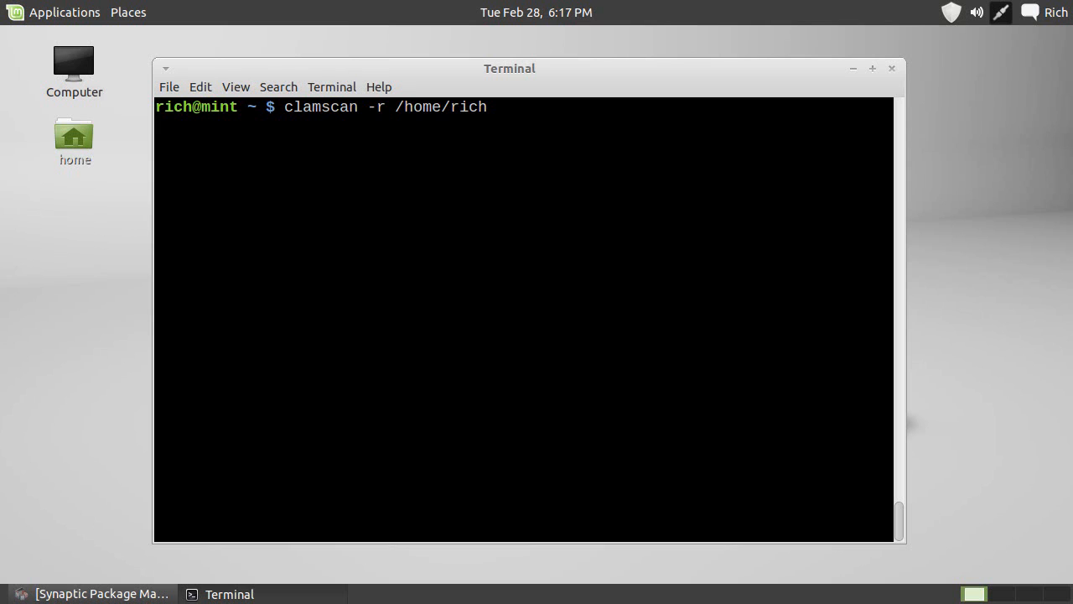
key("Return")
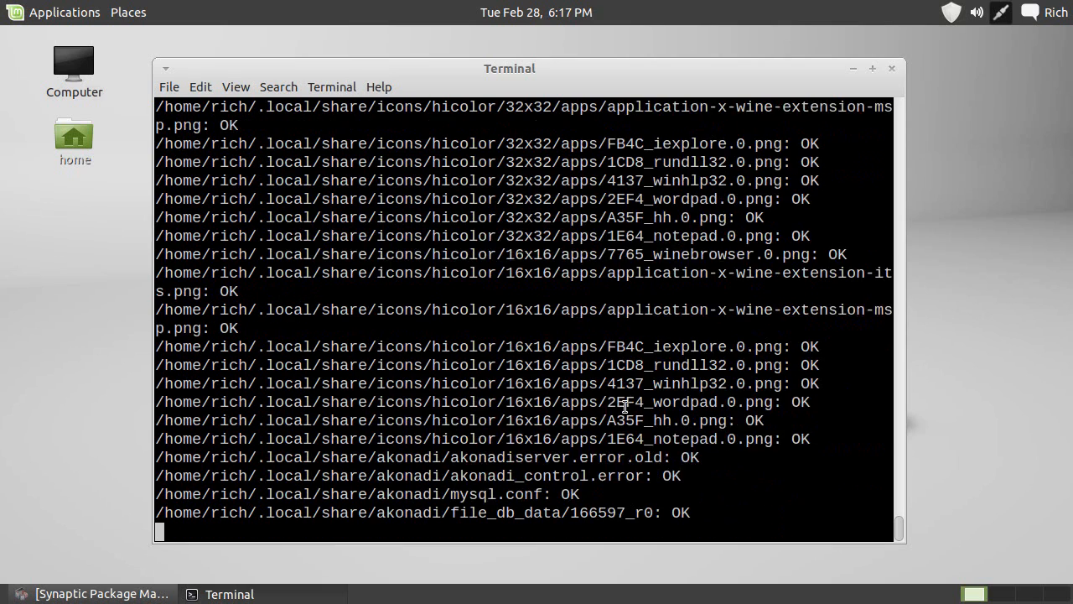
scroll("down", 3)
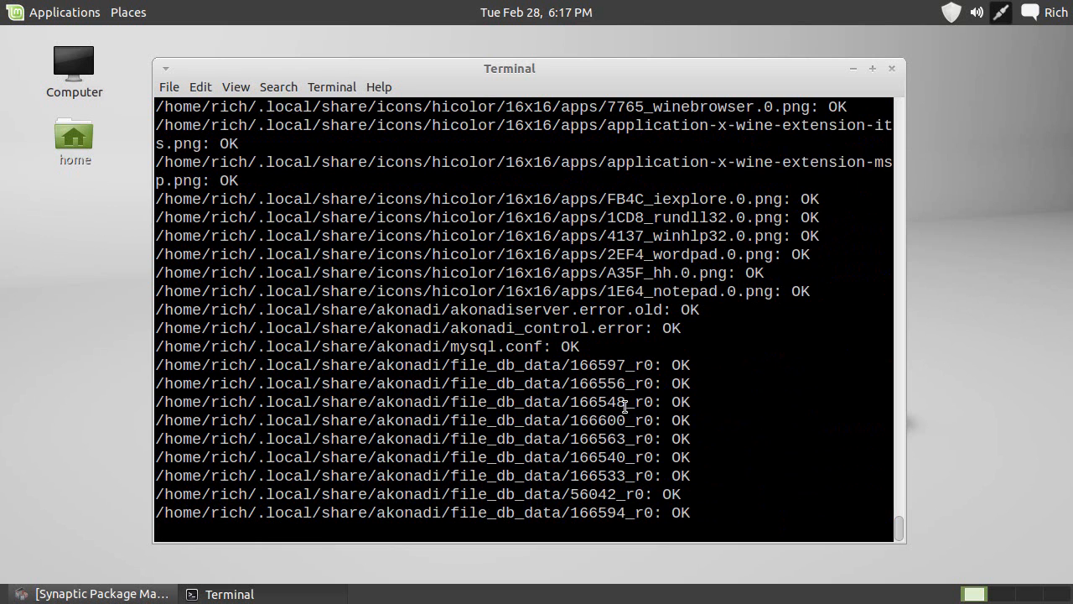
scroll("down", 3)
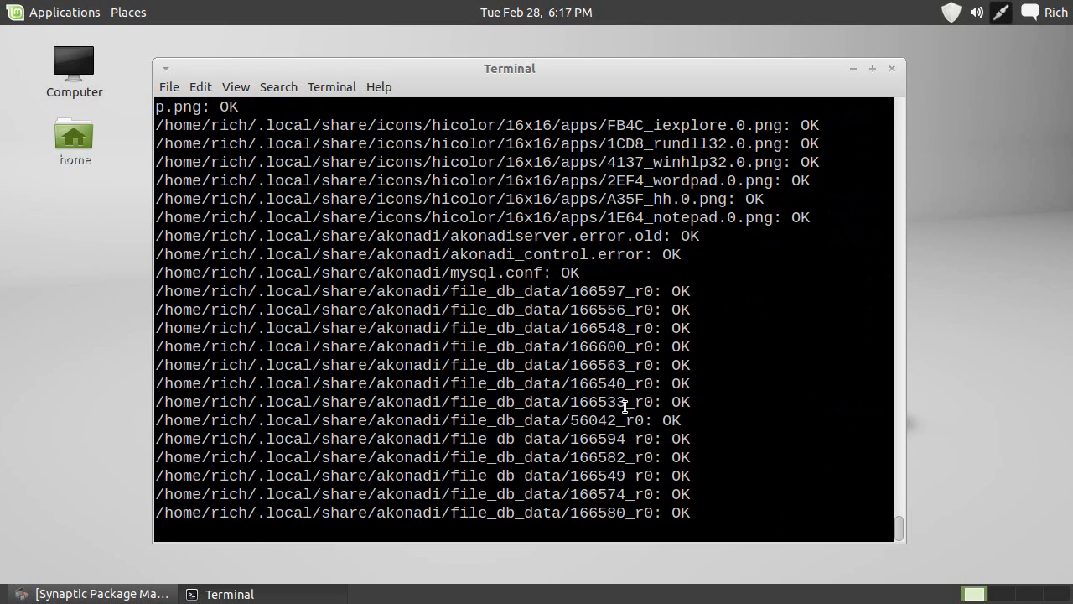
scroll("down", 3)
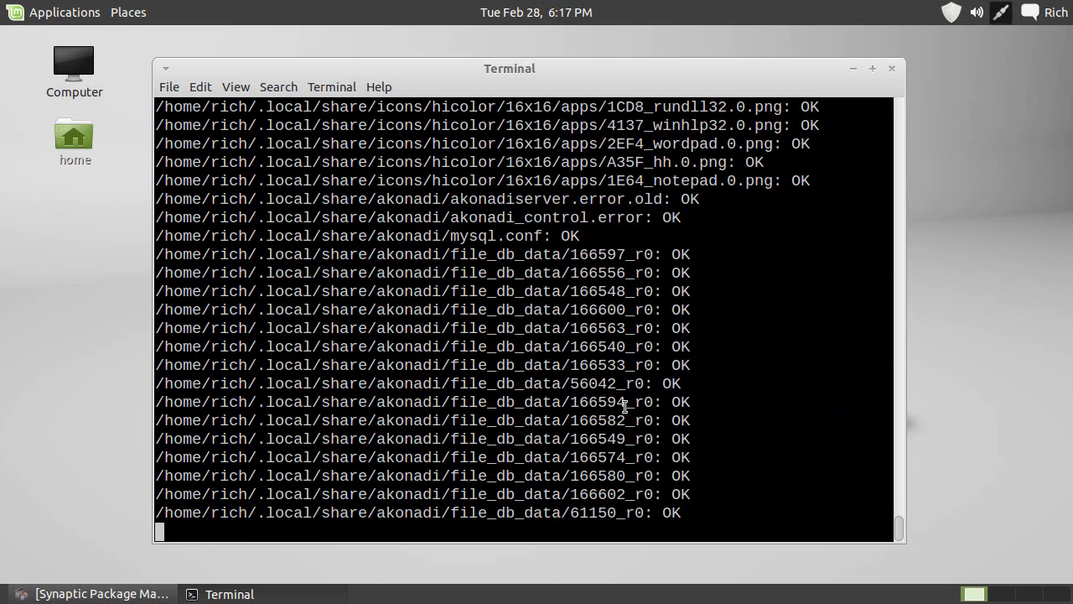
scroll("down", 3)
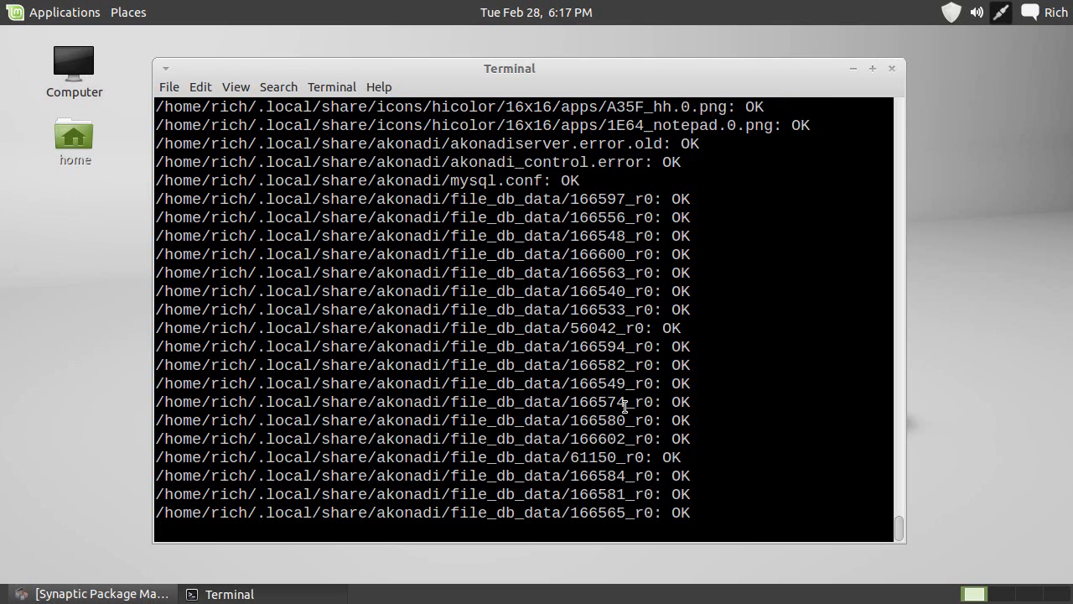
scroll("down", 3)
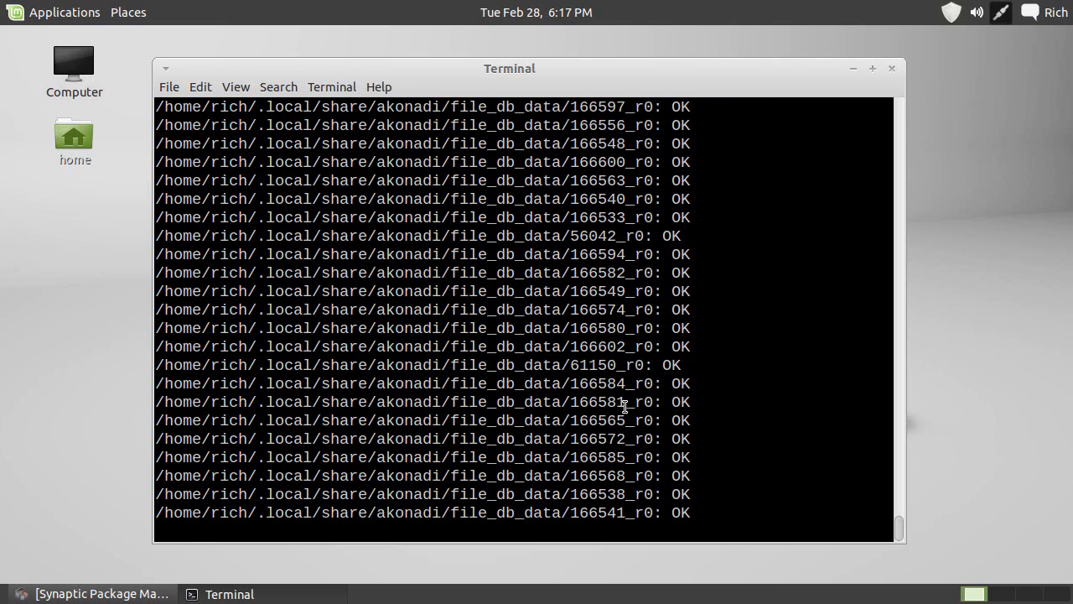
scroll("down", 3)
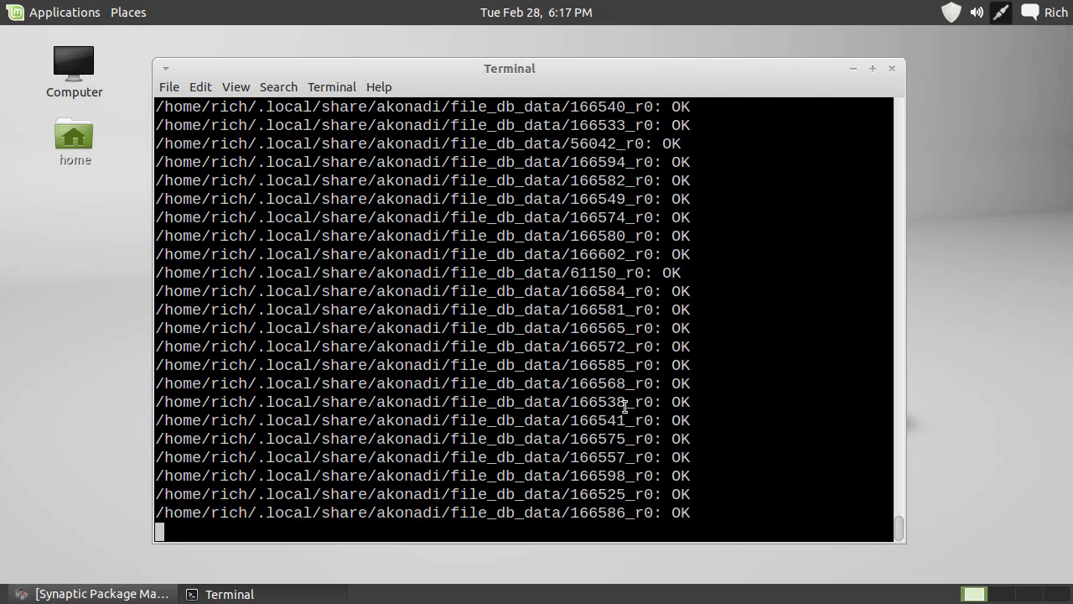
scroll("down", 3)
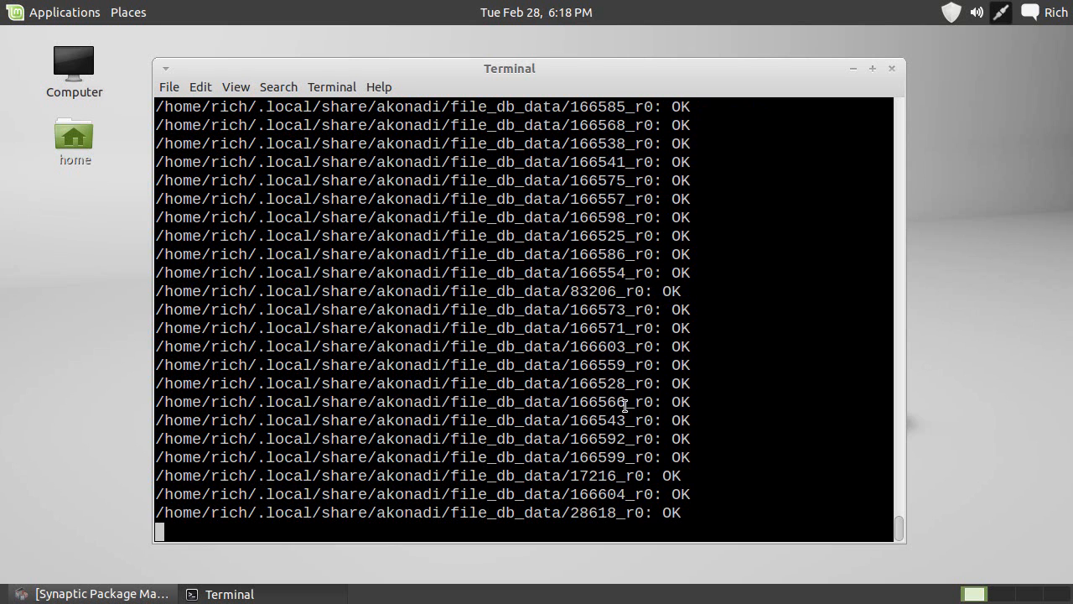
scroll("down", 3)
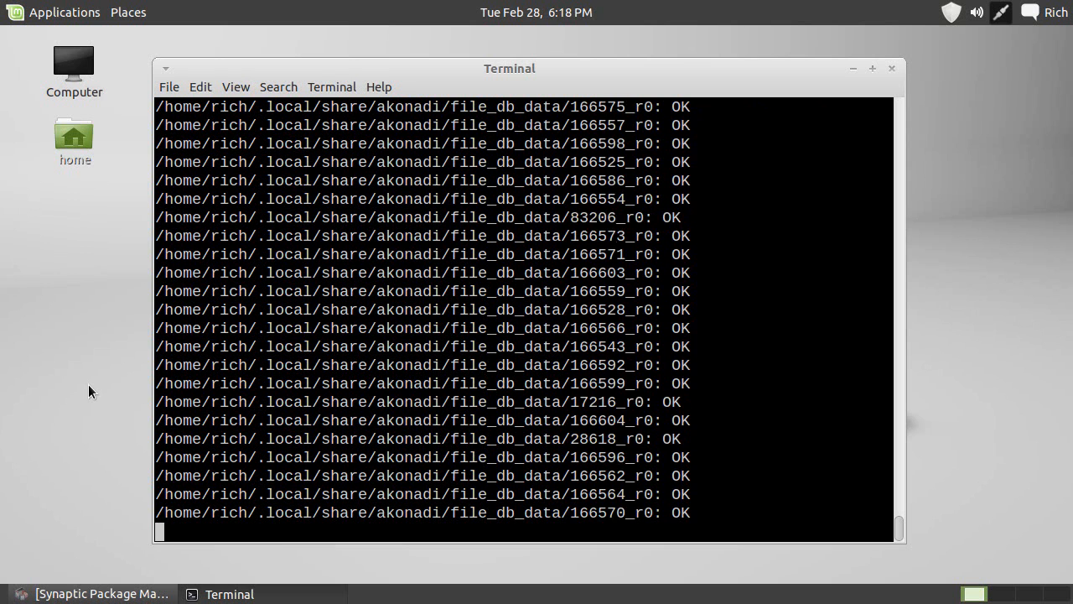
scroll("down", 3)
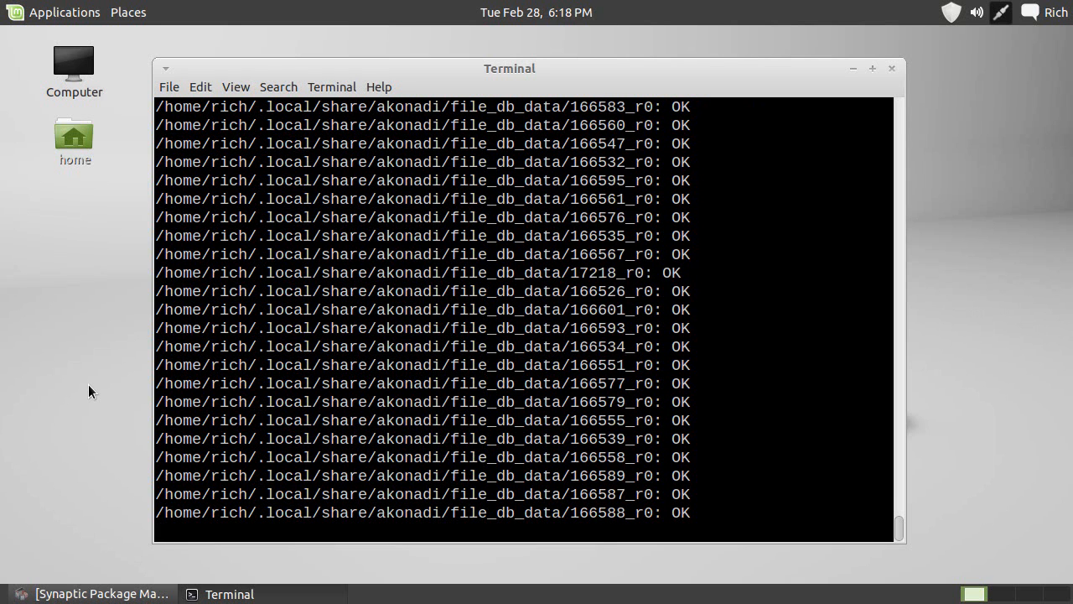
scroll("down", 3)
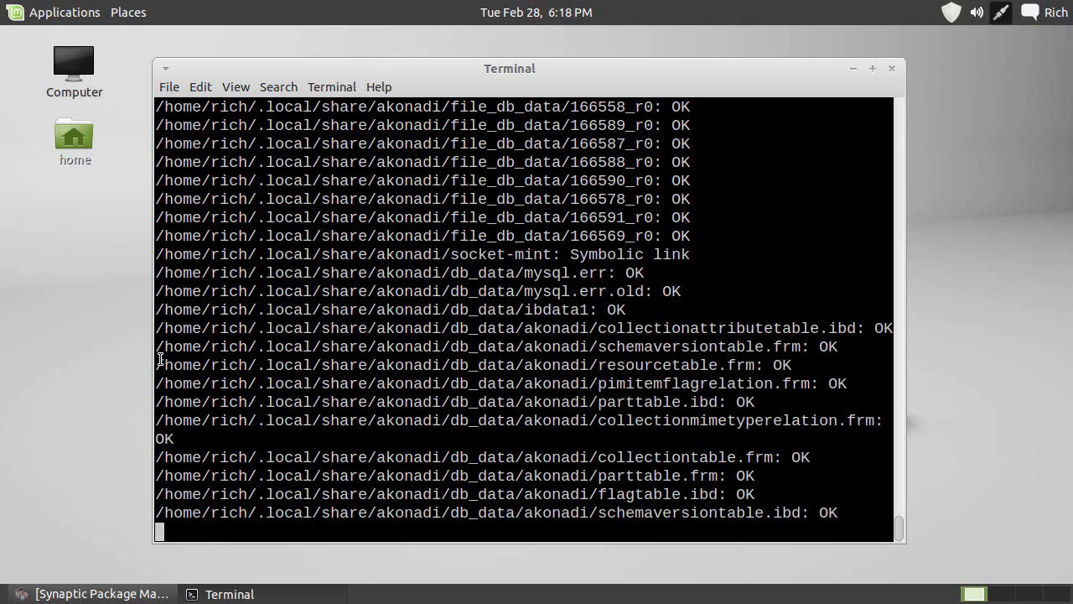
scroll("down", 3)
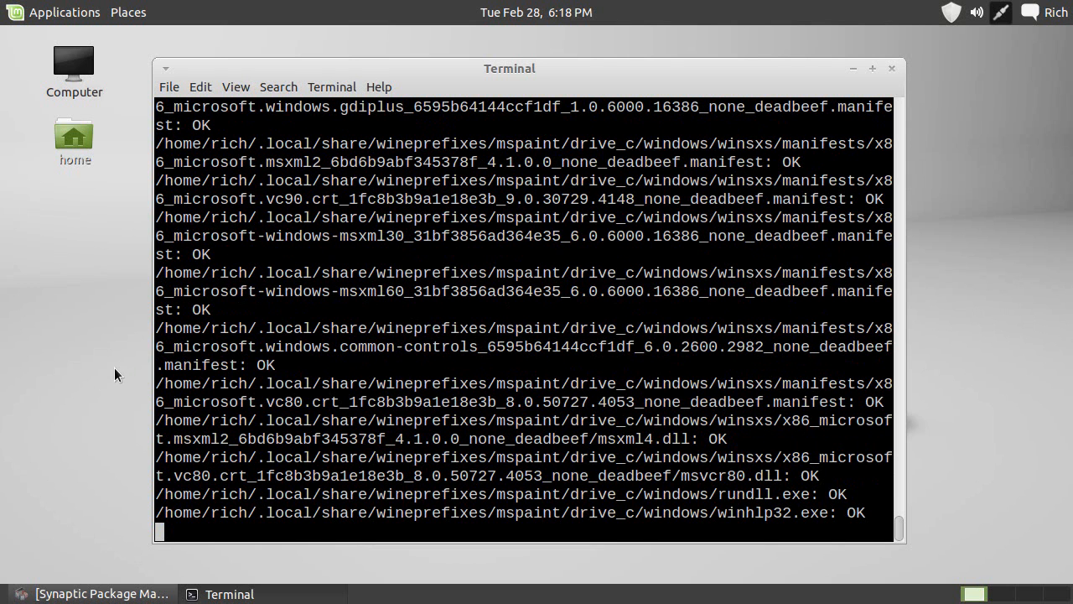
Glance at the Synaptic window, then return to the running scan in the terminal
left_click(100, 594)
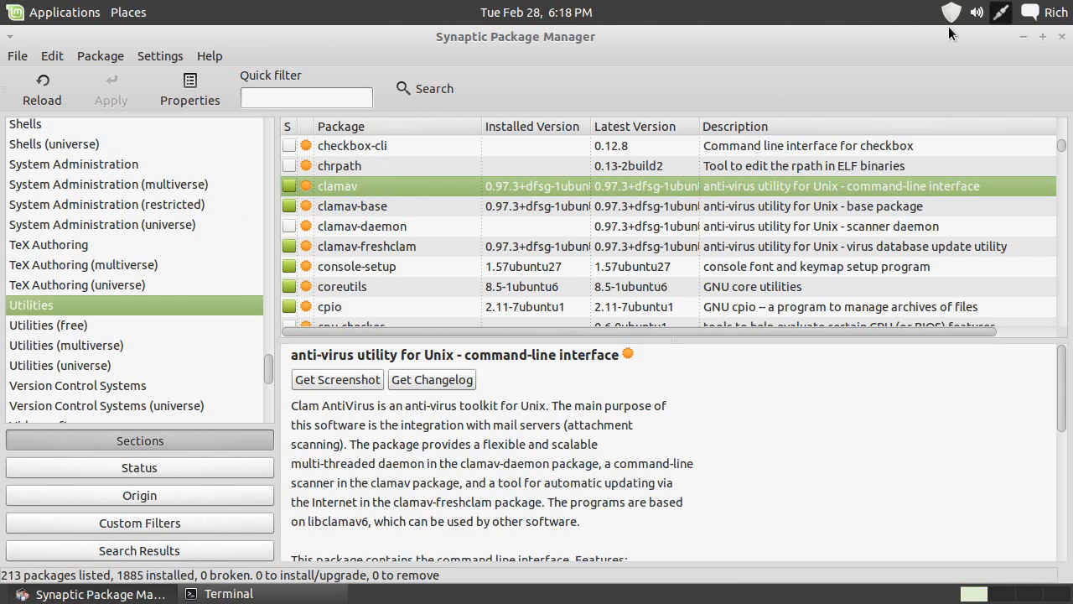
left_click(228, 594)
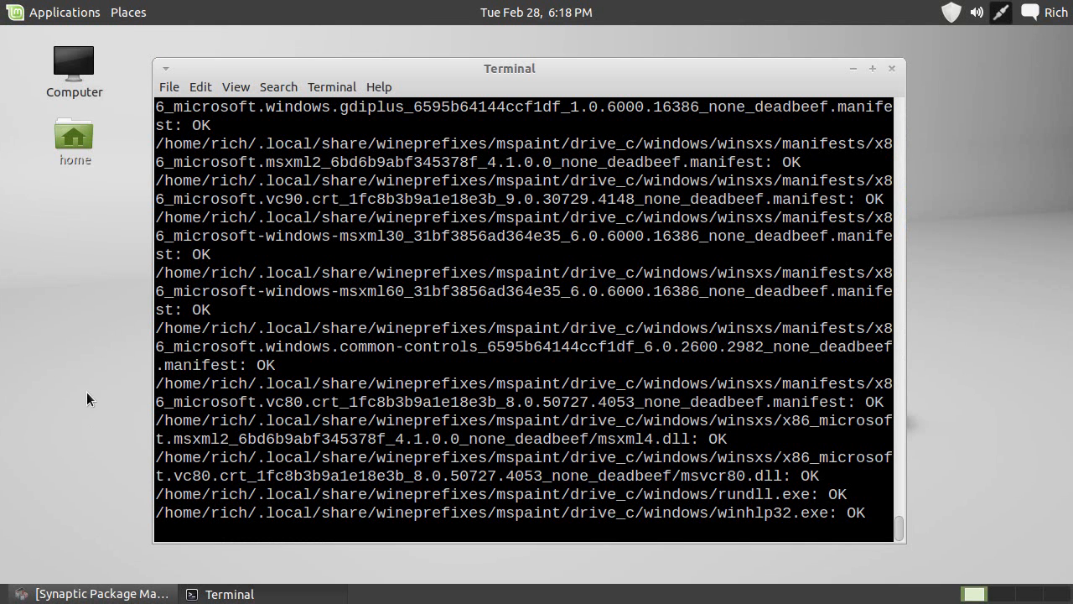
Launch Chromium from Applications > Internet and open the Linux - Clam AntiVirus search result to reach the packages page
left_click(54, 12)
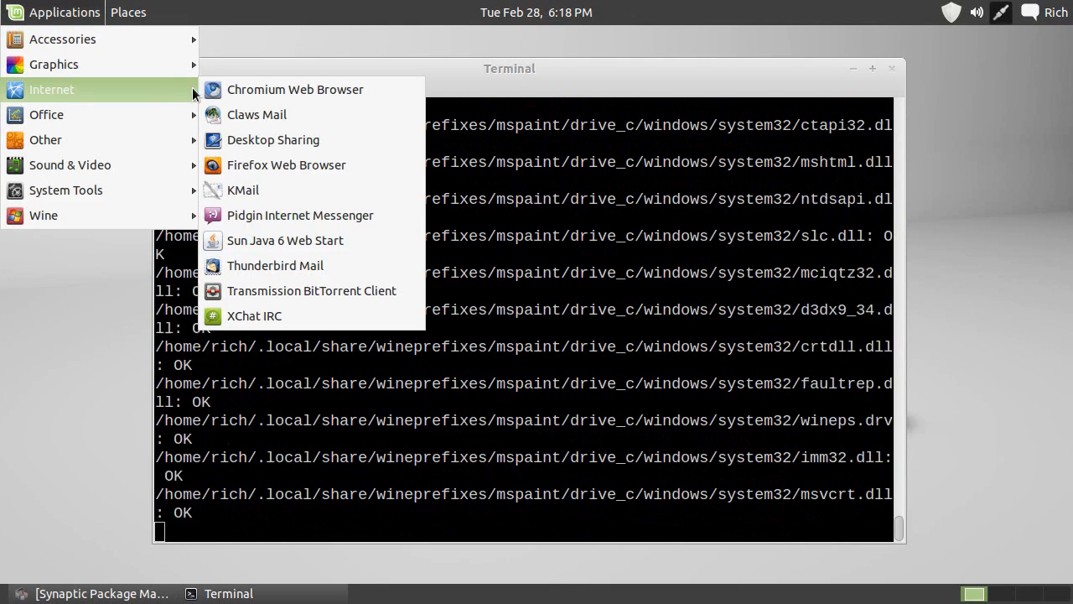
left_click(295, 89)
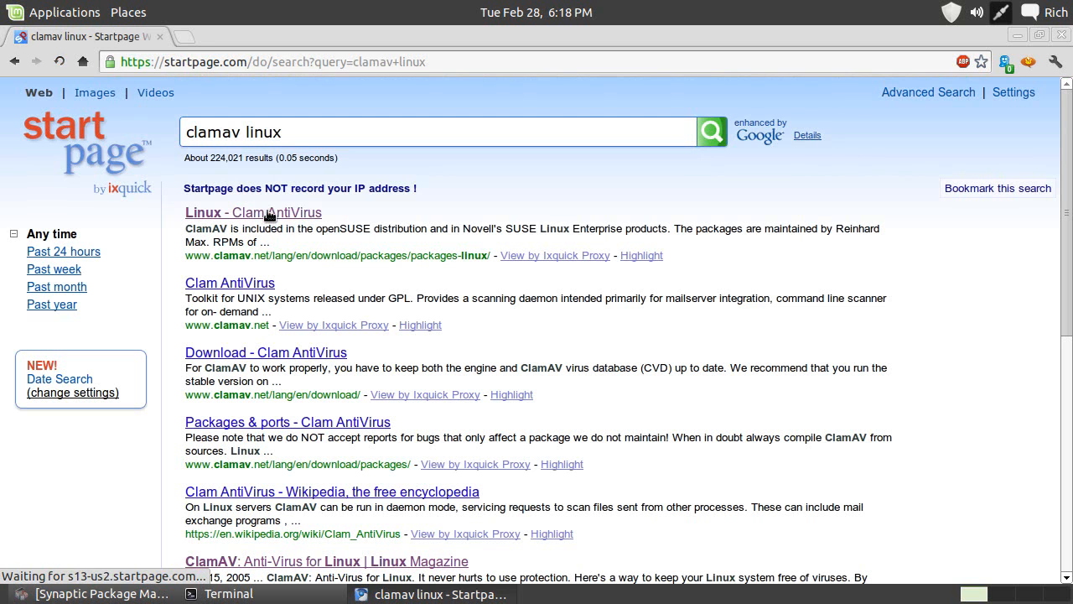
left_click(252, 211)
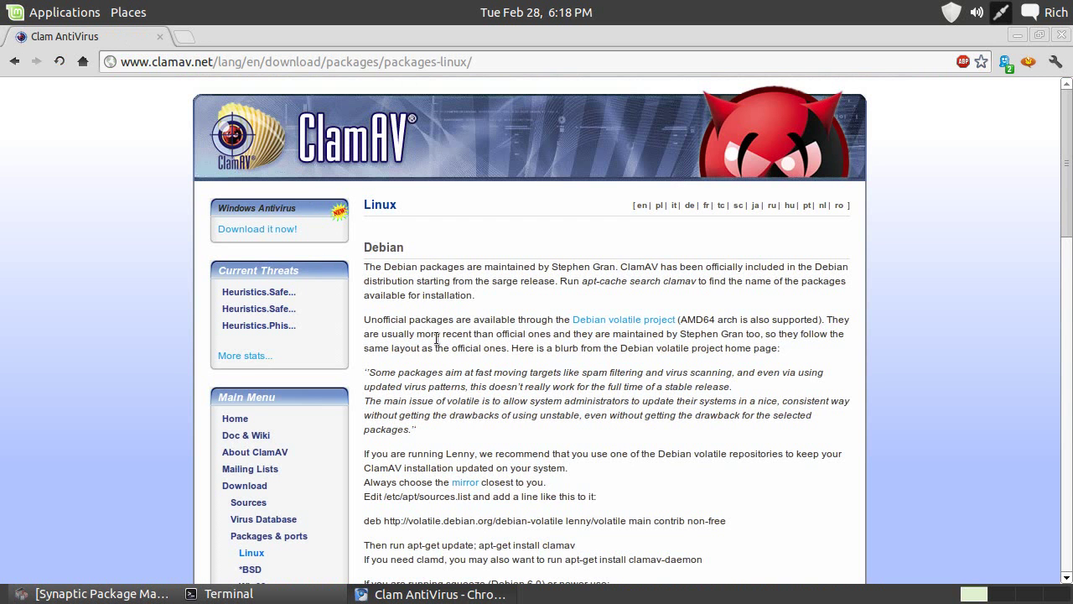
scroll("down", 3)
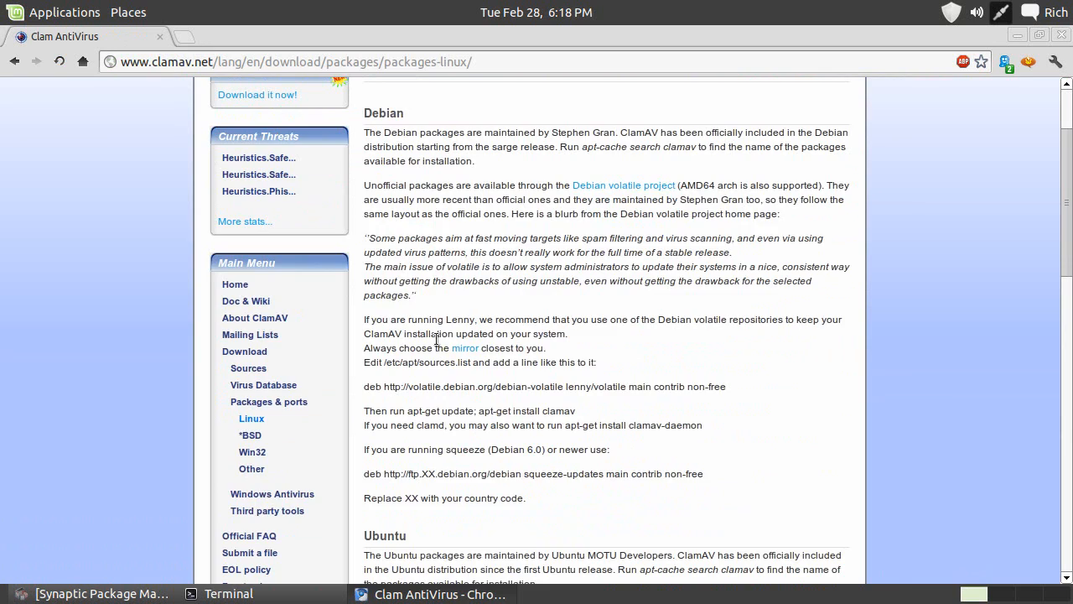
key("ctrl+plus")
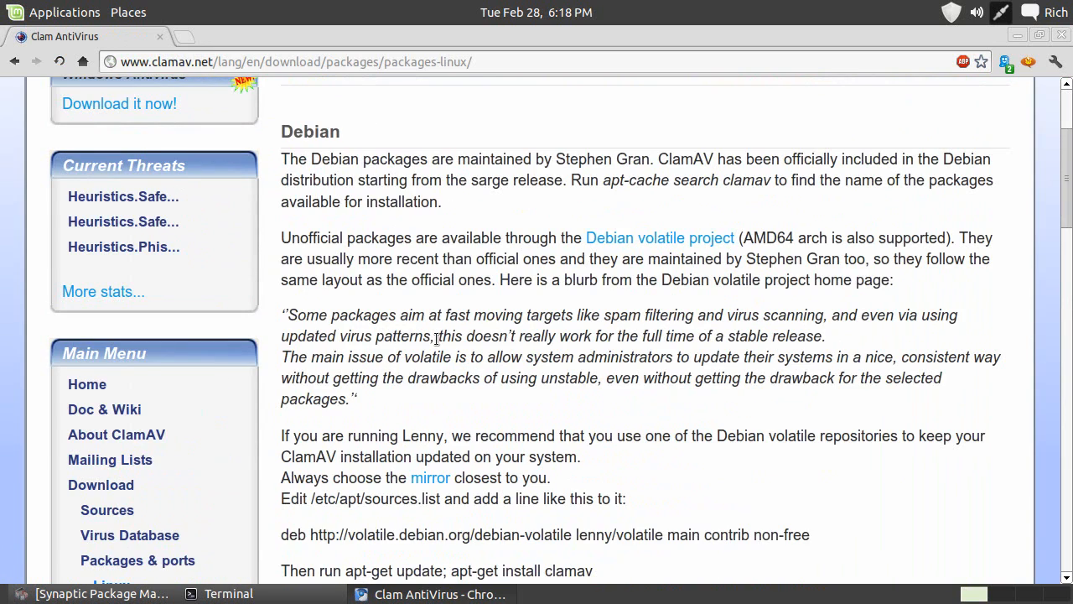
scroll("up", 3)
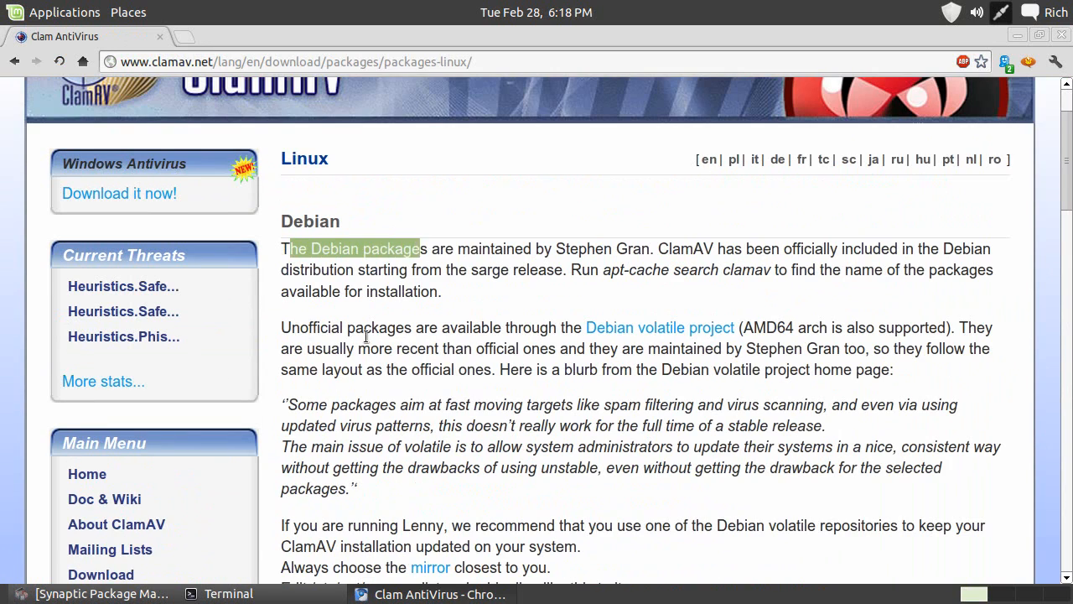
left_click(92, 594)
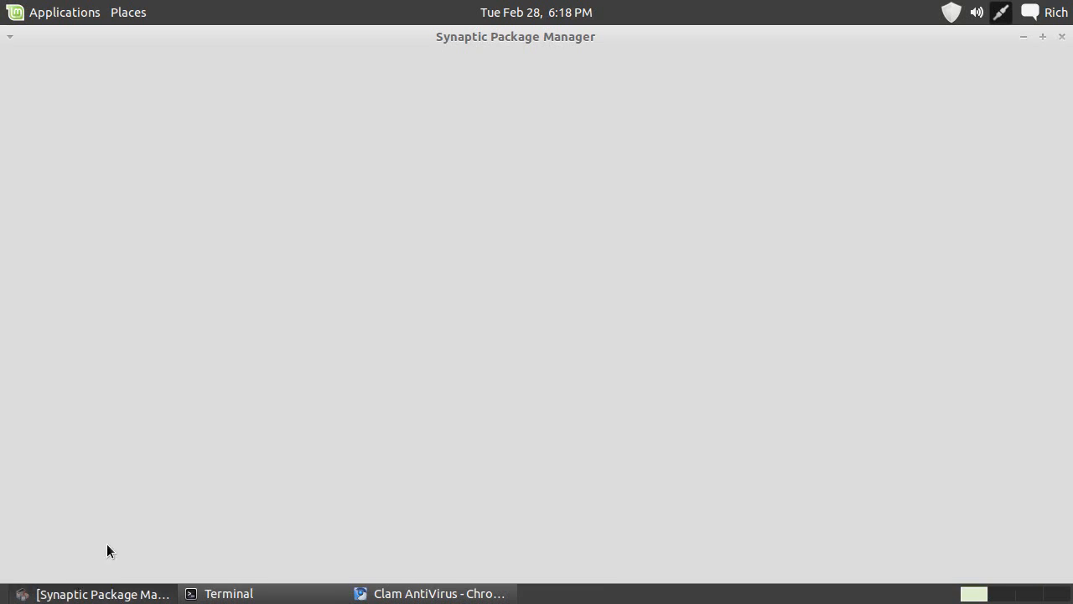
left_click(429, 594)
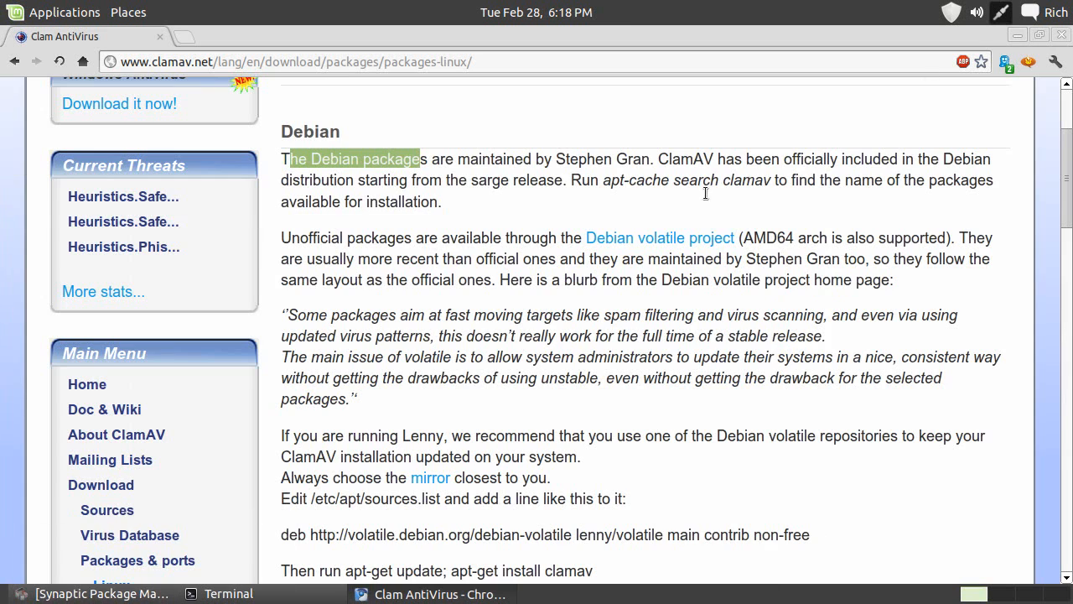
scroll("down", 3)
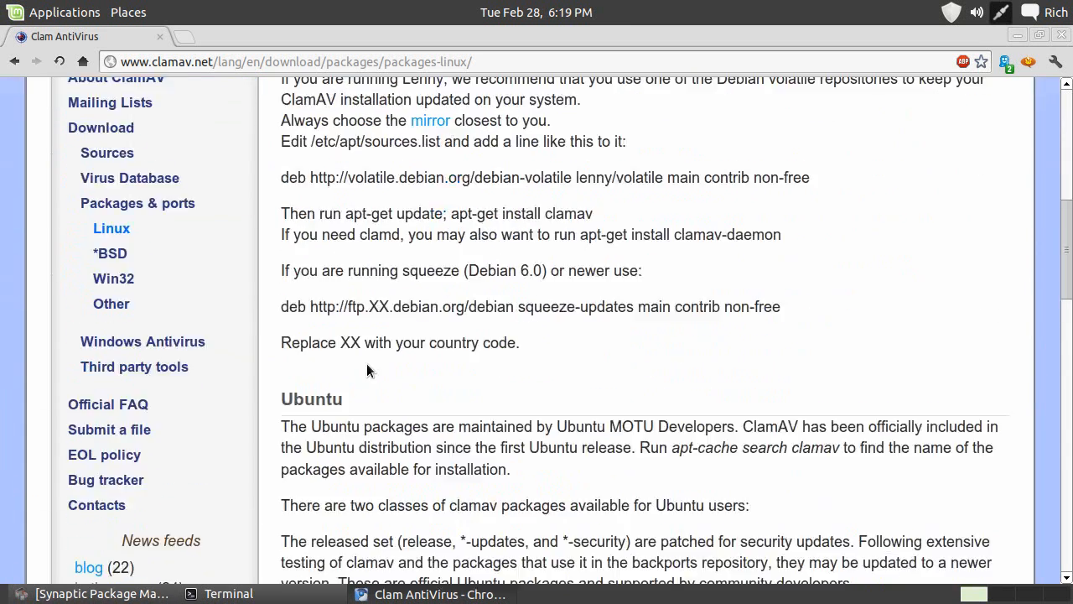
scroll("down", 3)
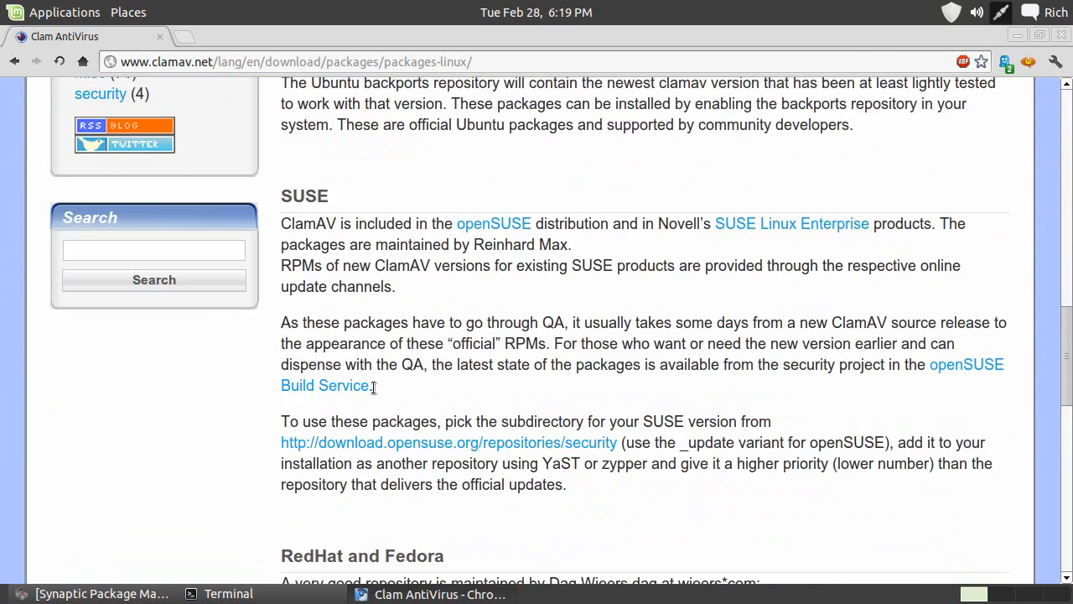
scroll("down", 3)
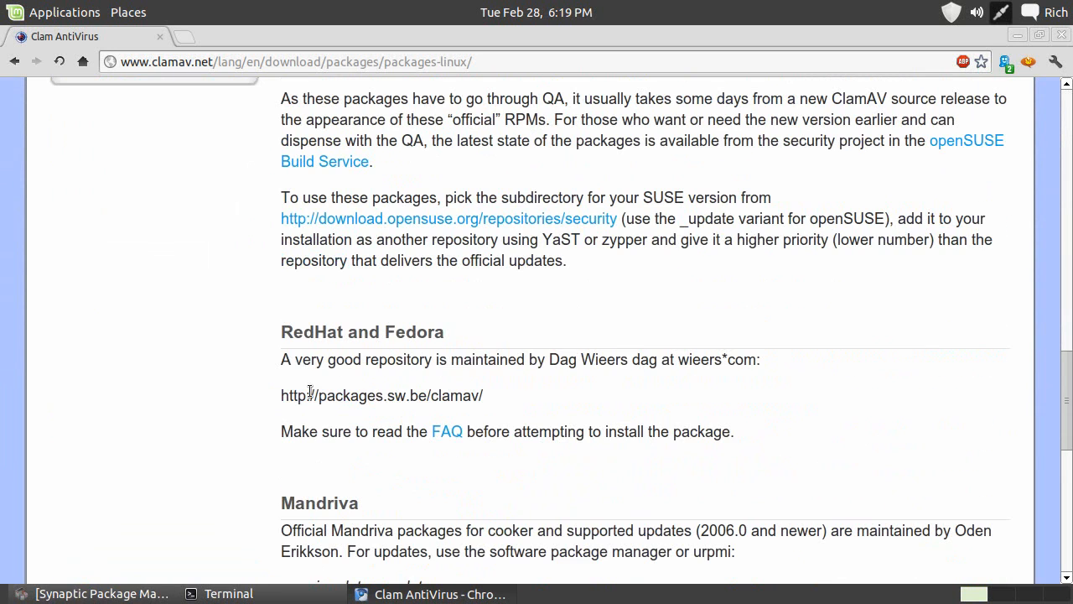
scroll("down", 3)
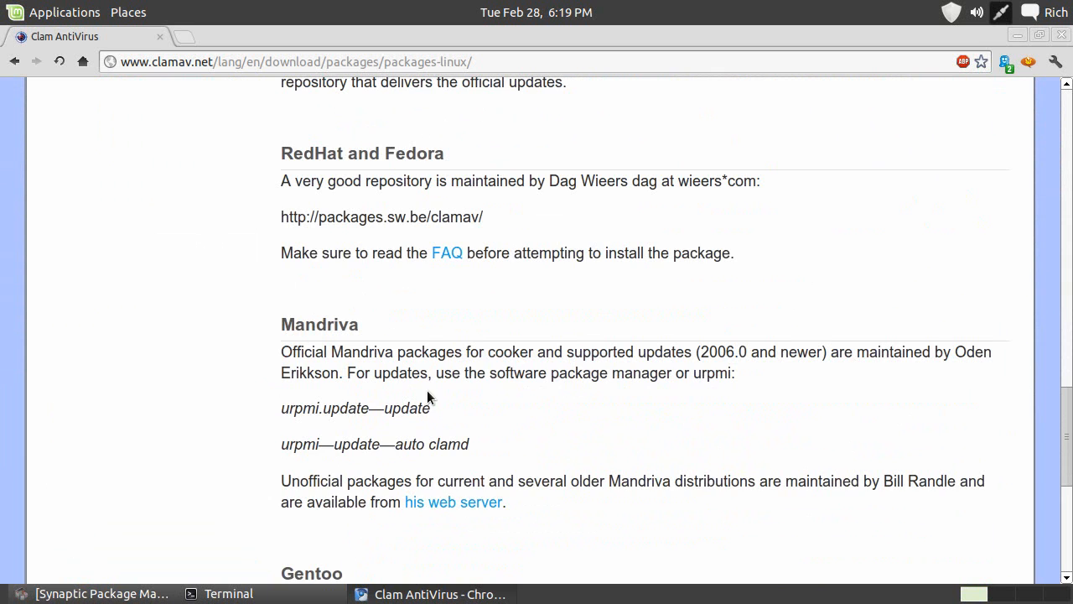
scroll("down", 3)
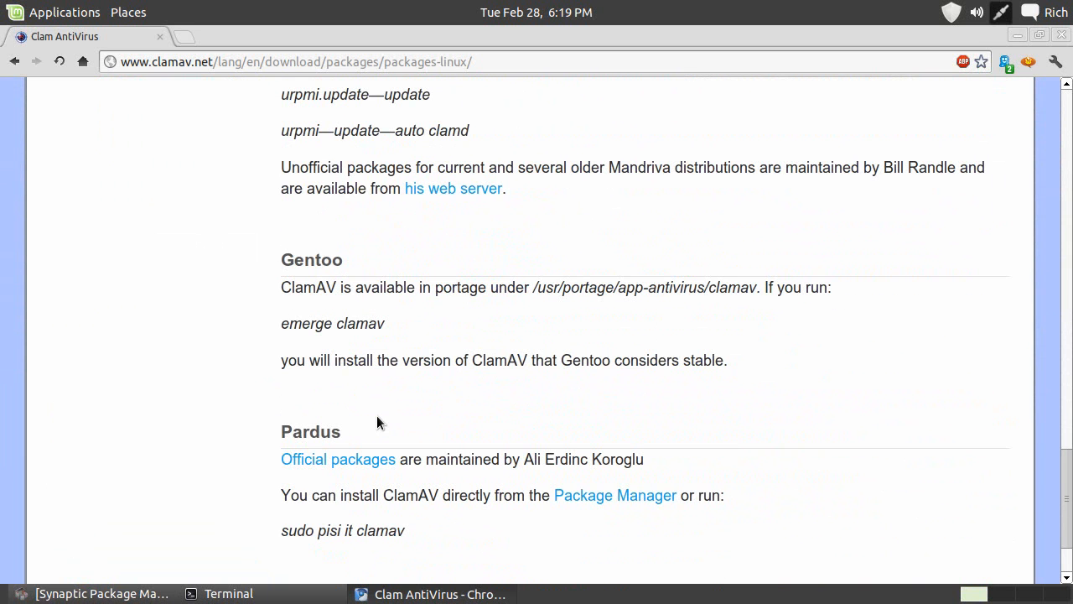
double_click(332, 324)
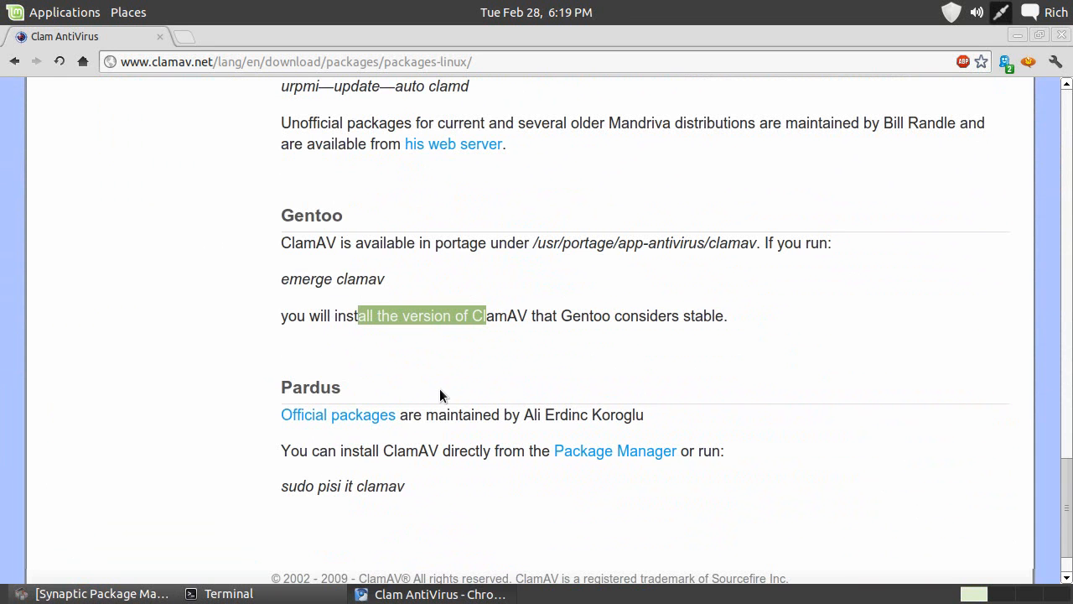
scroll("down", 3)
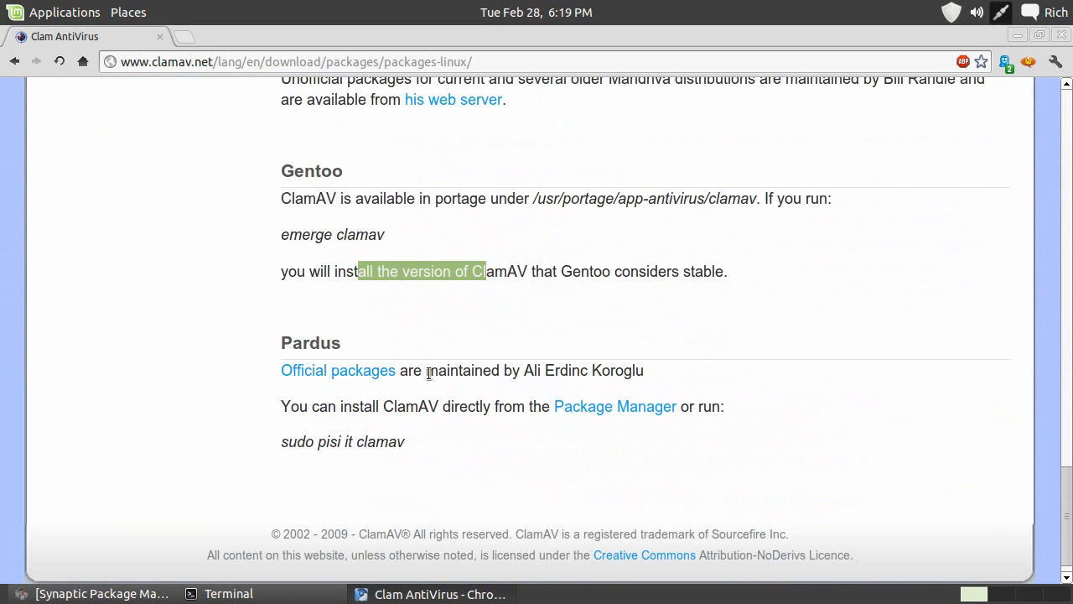
mouse_move(389, 480)
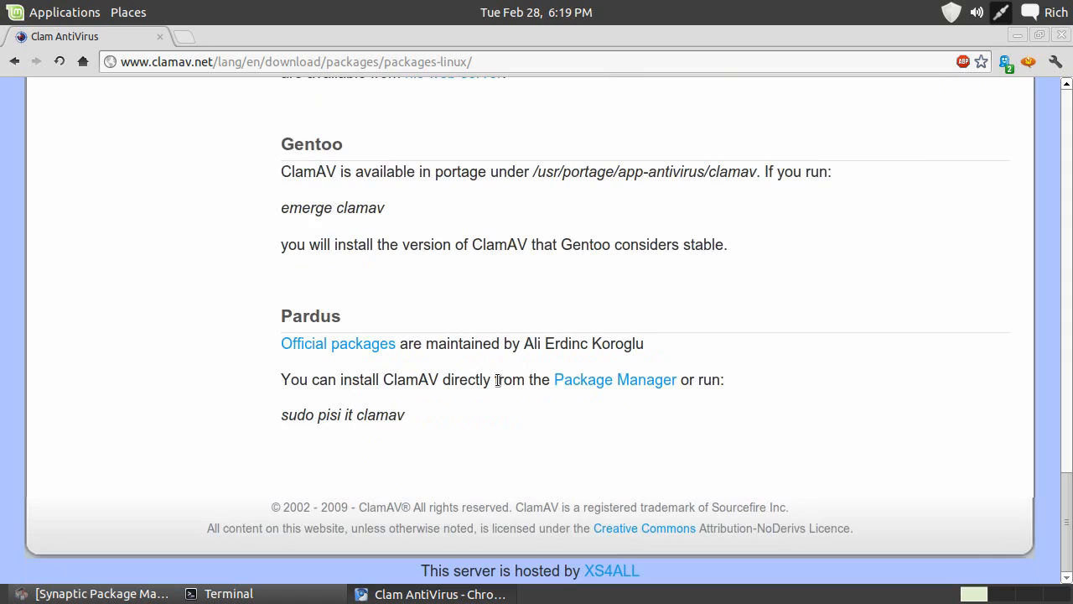
scroll("up", 3)
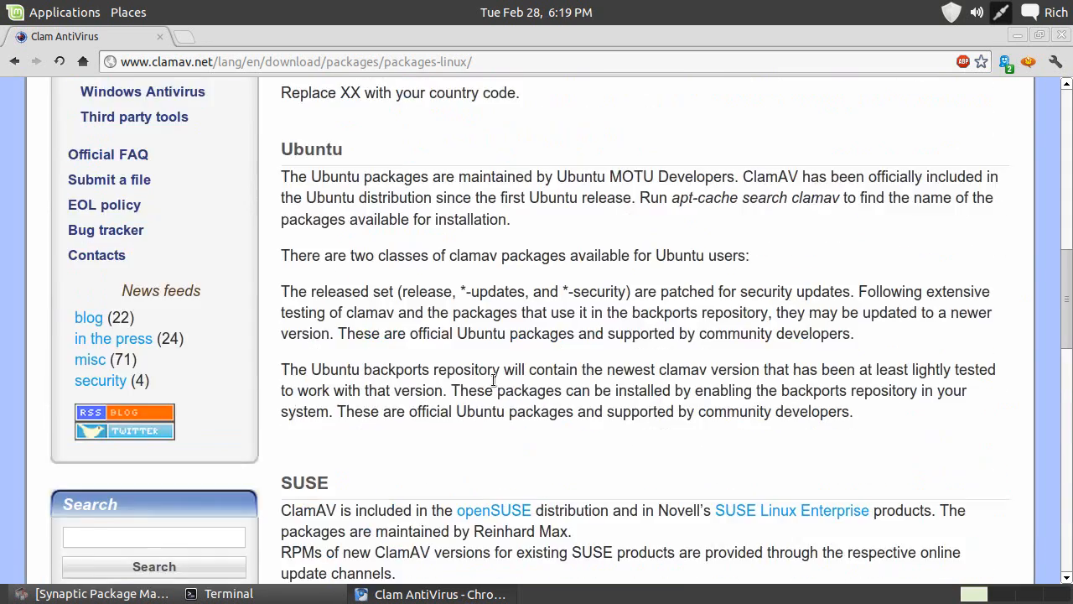
Scroll through the clamscan output until the summary reports 9339 files, 2433 directories and 0 infected
scroll("up", 3)
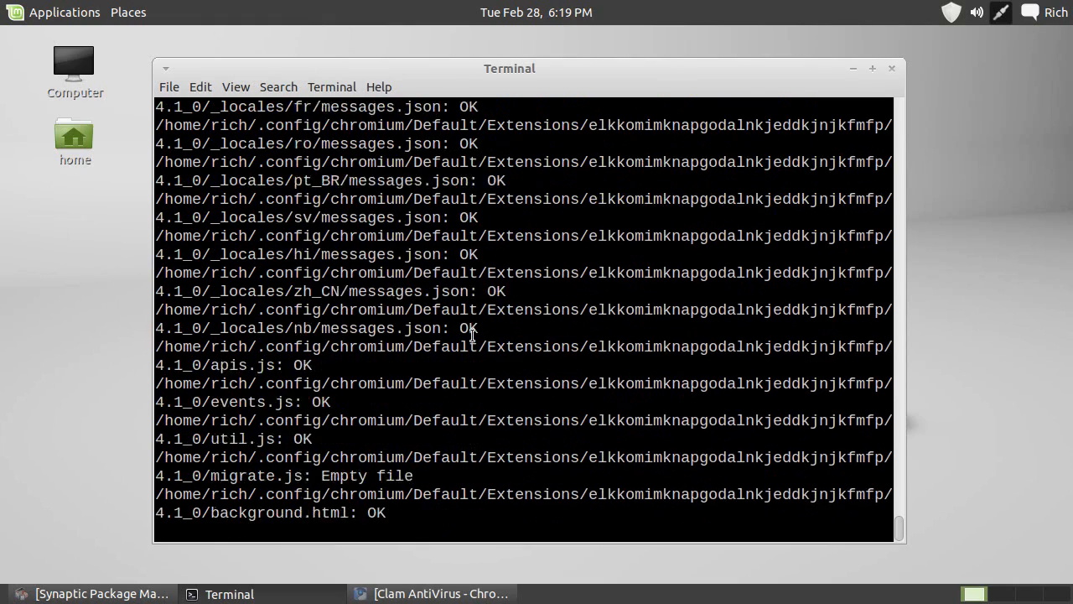
scroll("down", 3)
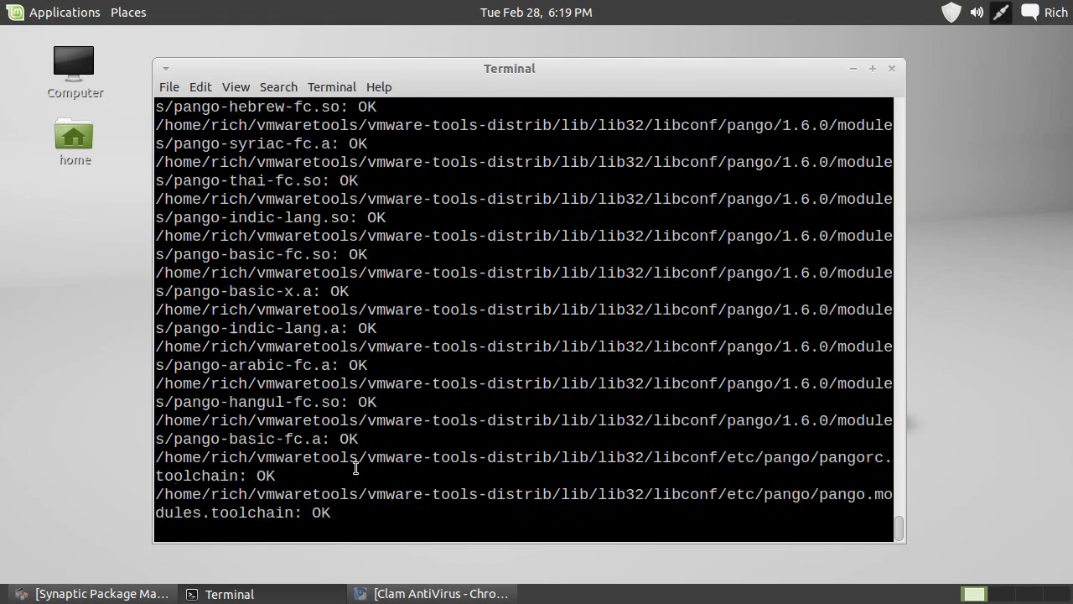
scroll("down", 3)
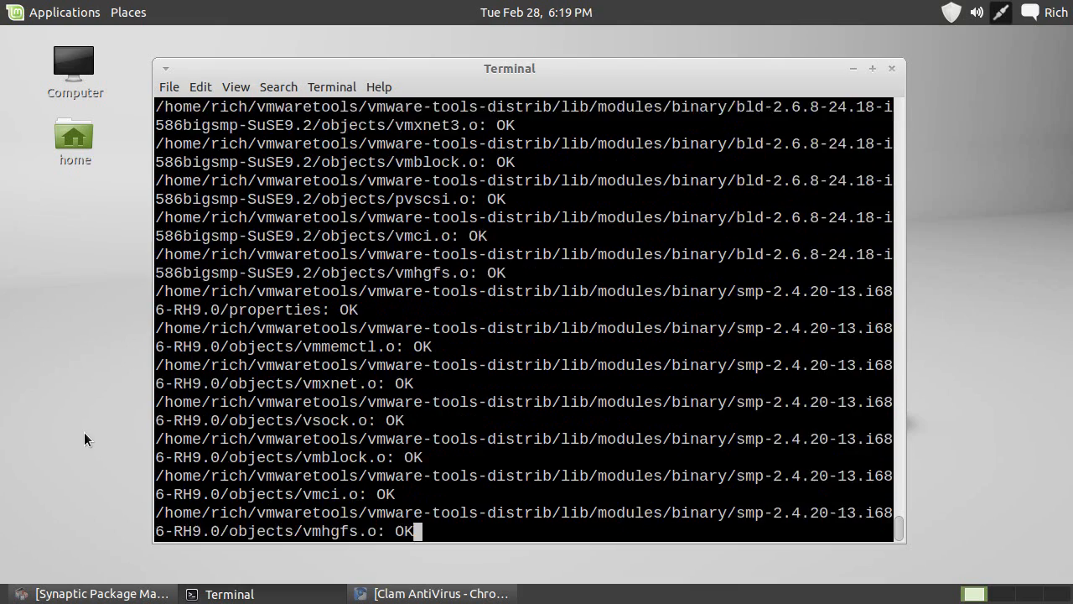
scroll("down", 3)
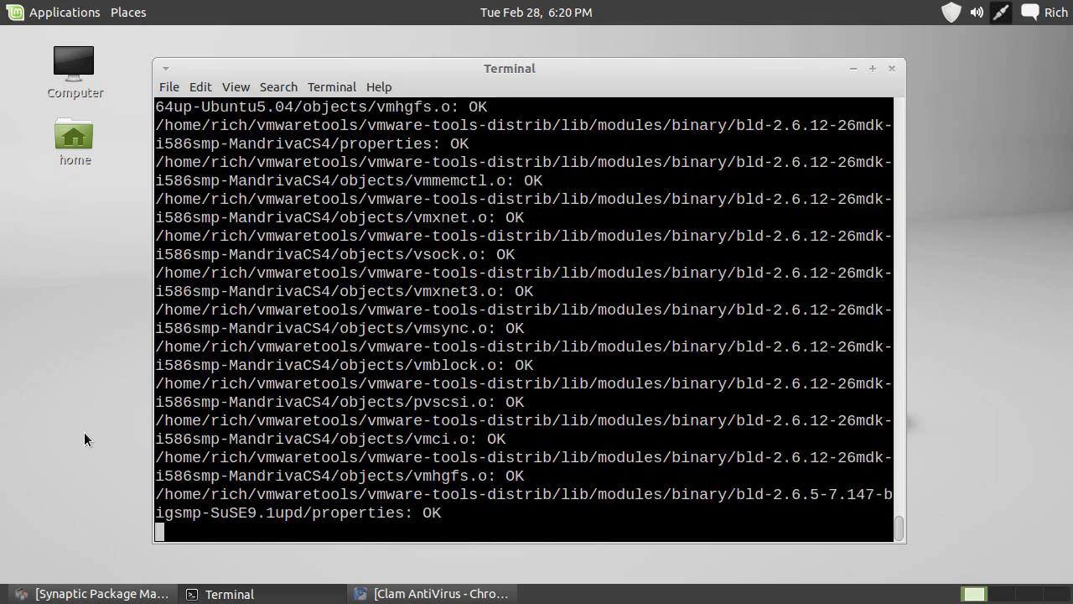
scroll("down", 3)
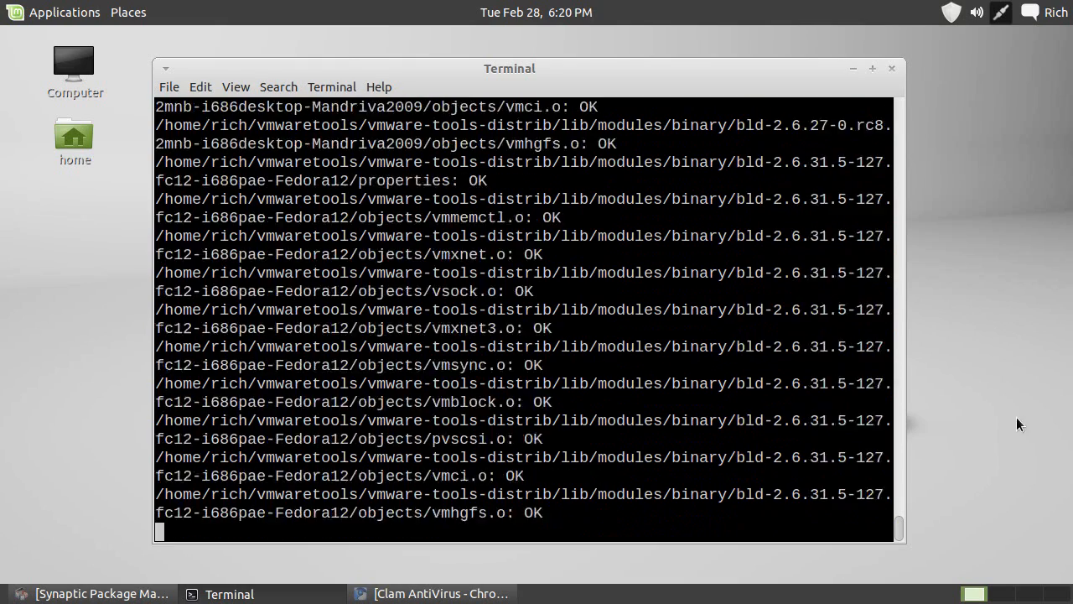
scroll("down", 3)
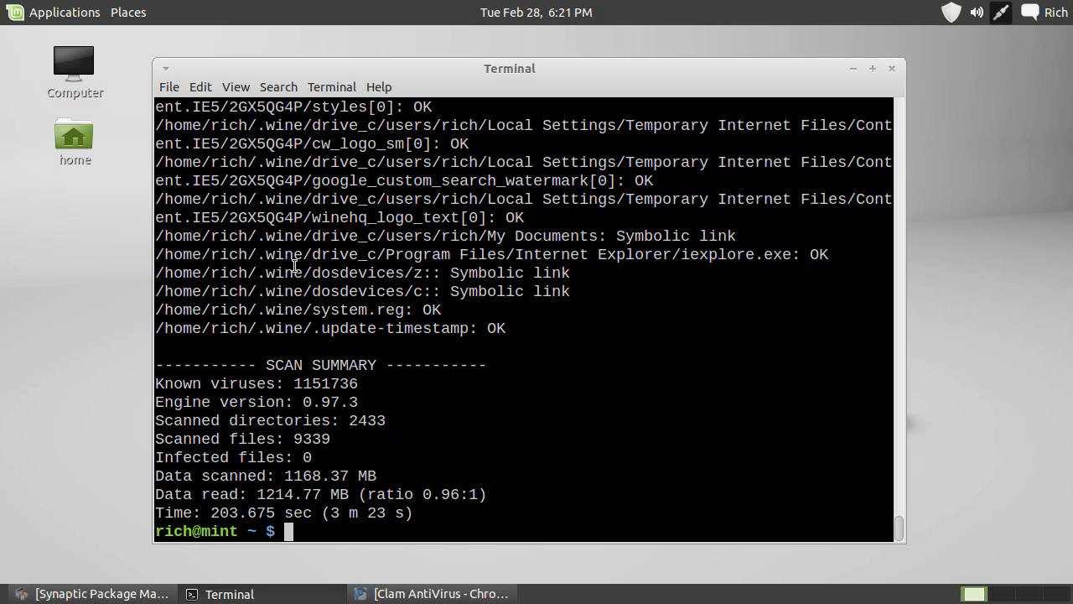
mouse_move(556, 418)
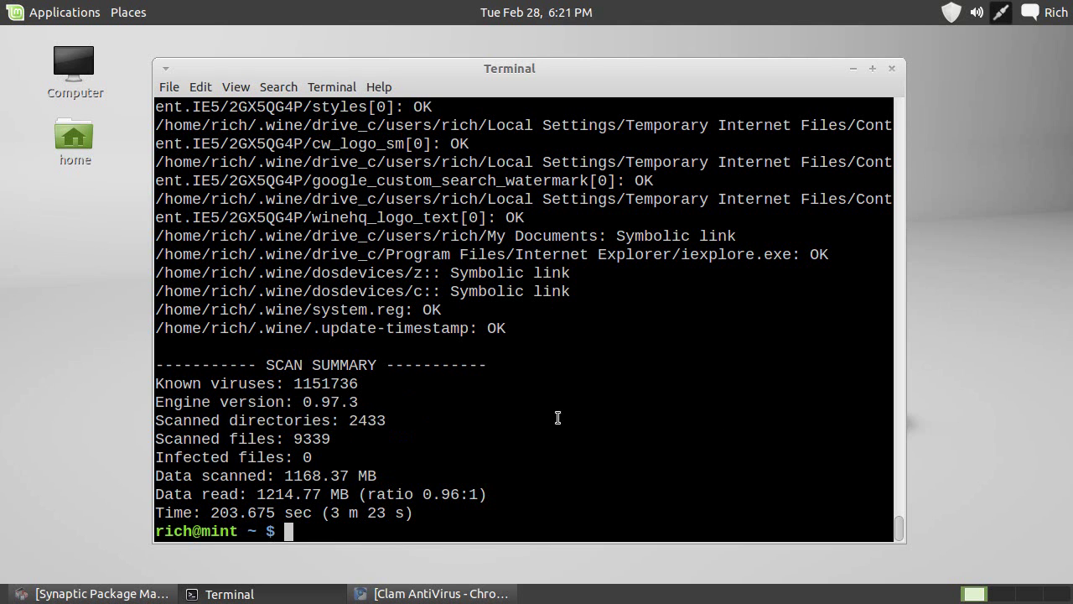
mouse_move(315, 419)
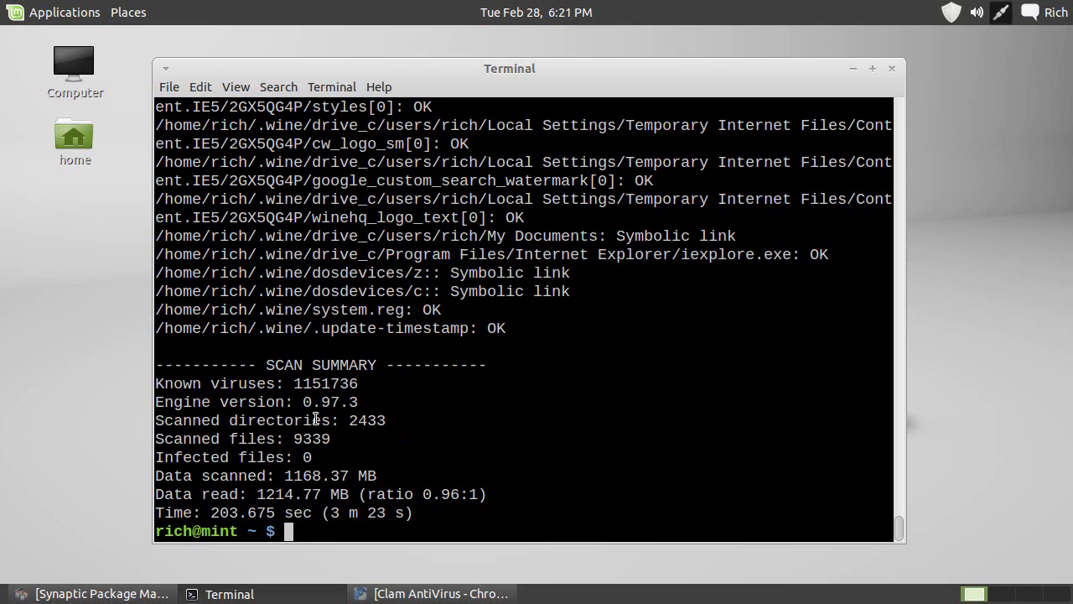
mouse_move(299, 438)
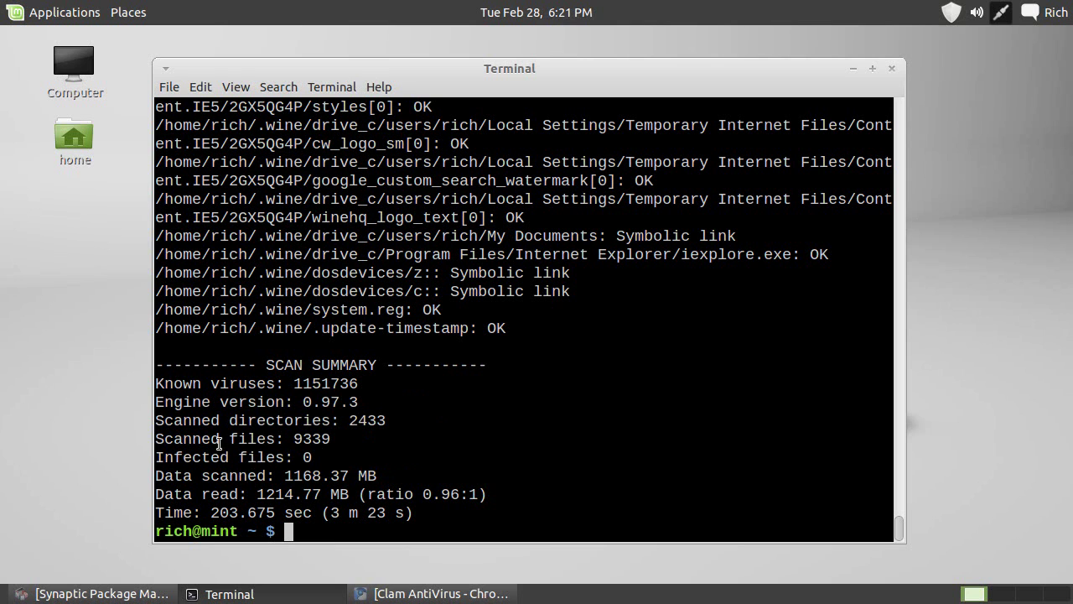
mouse_move(203, 483)
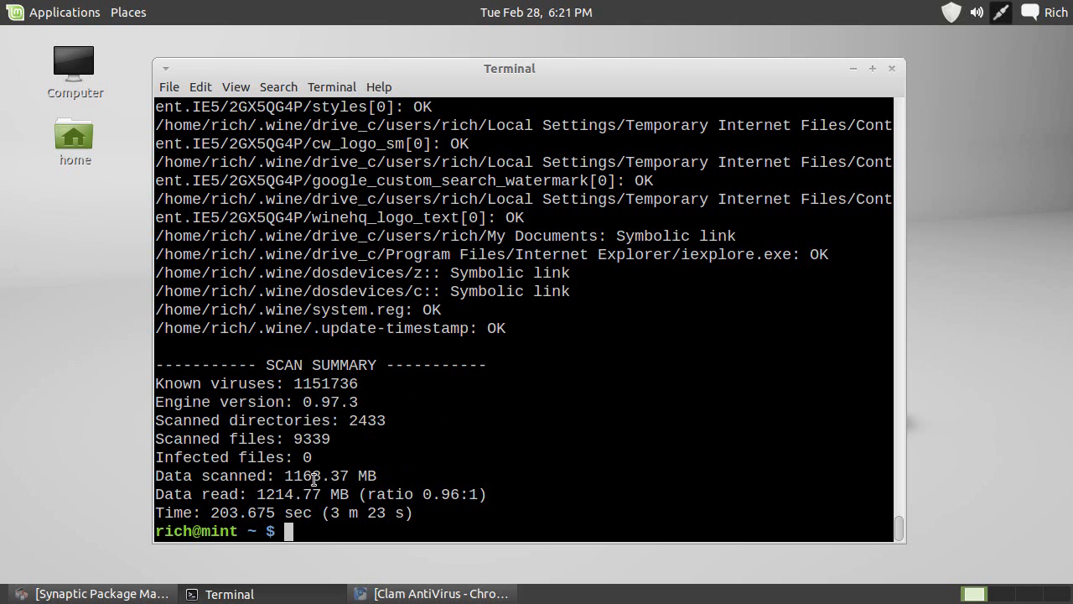
mouse_move(315, 495)
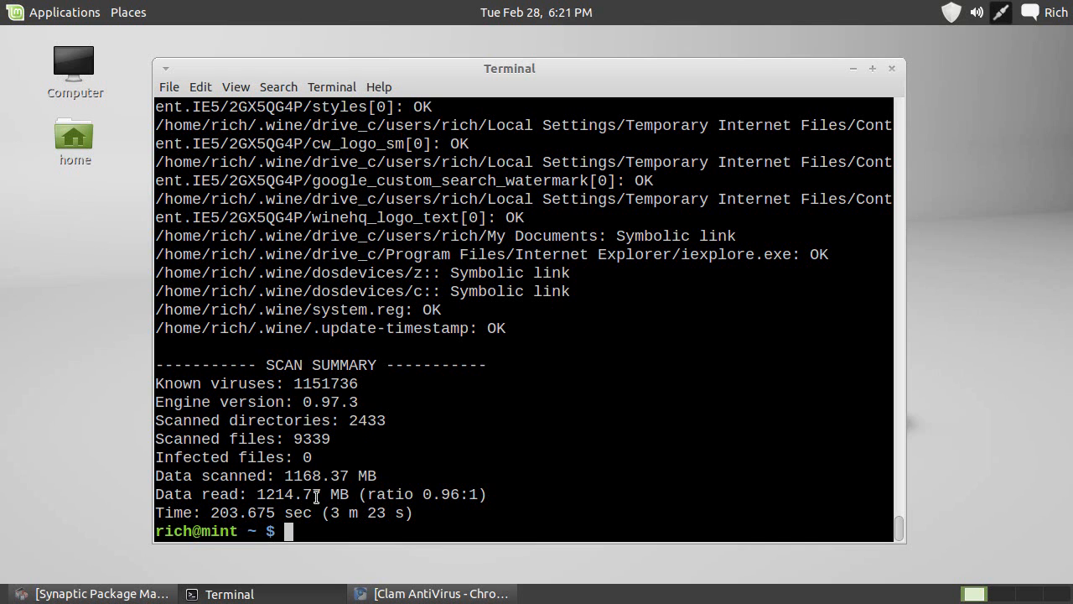
mouse_move(325, 510)
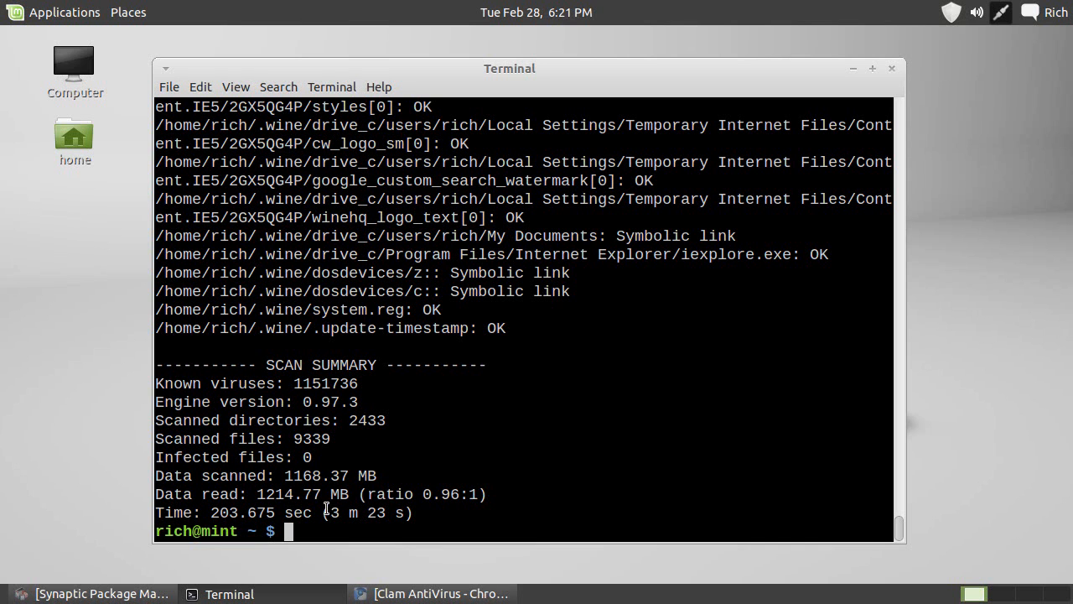
mouse_move(419, 520)
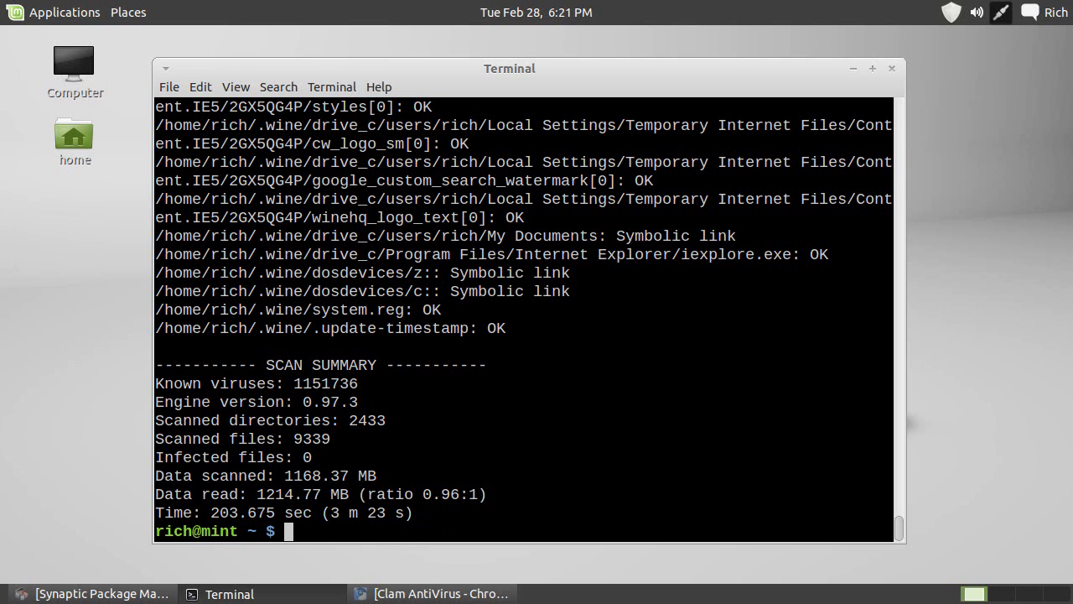
Hide the terminal and bring the ClamAV Linux packages page back at its Debian section
left_click(892, 67)
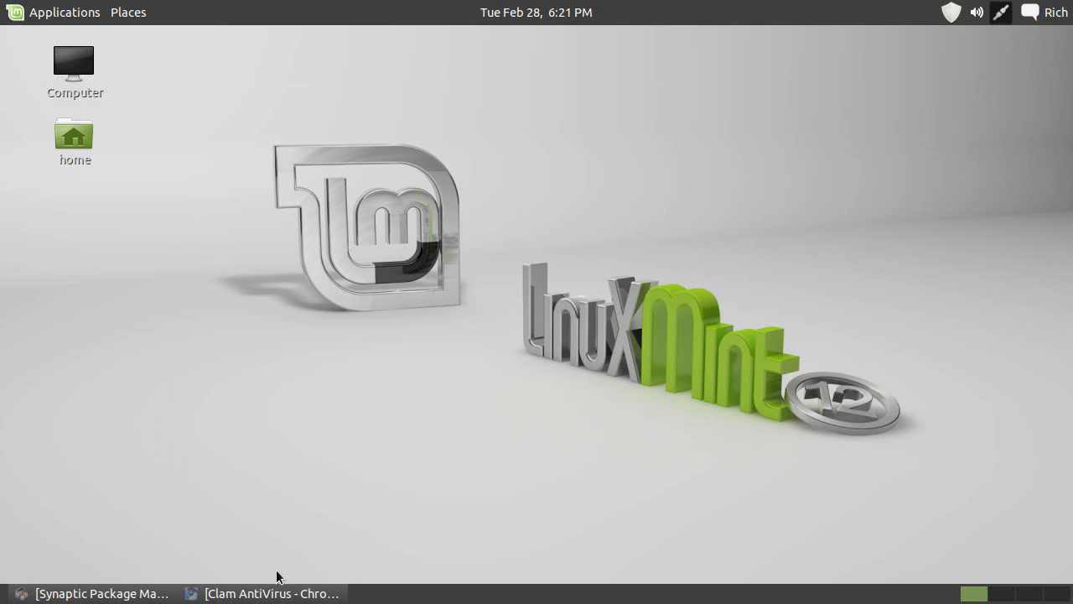
left_click(265, 593)
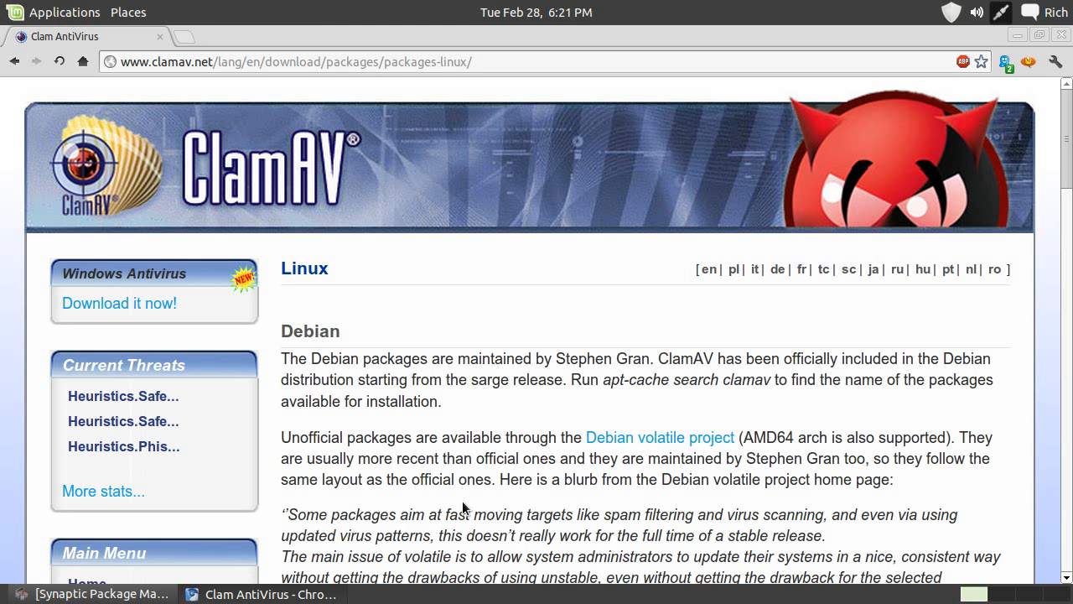
mouse_move(562, 486)
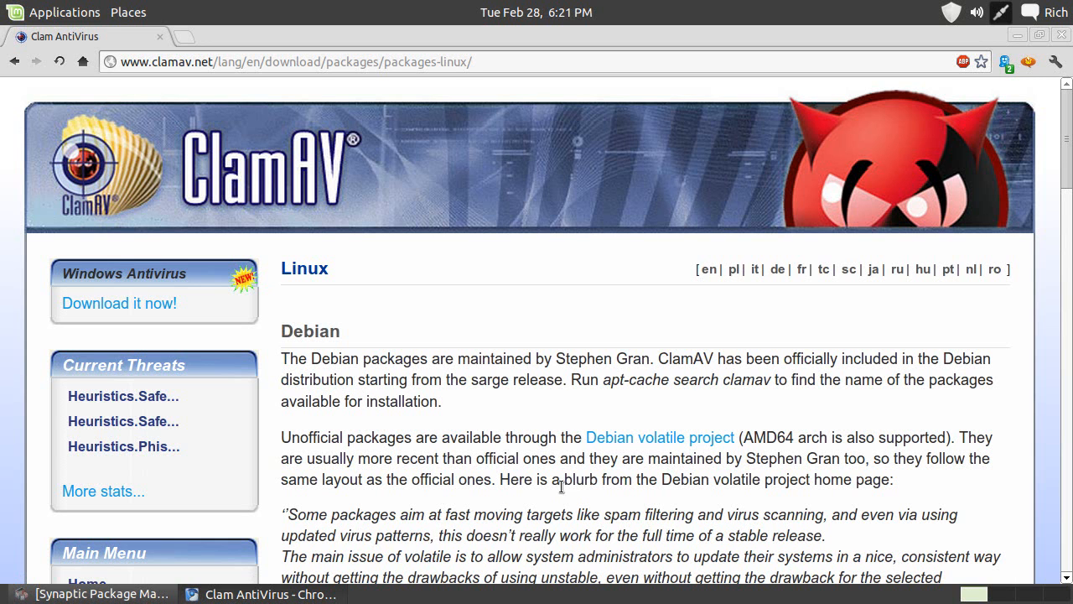
mouse_move(453, 409)
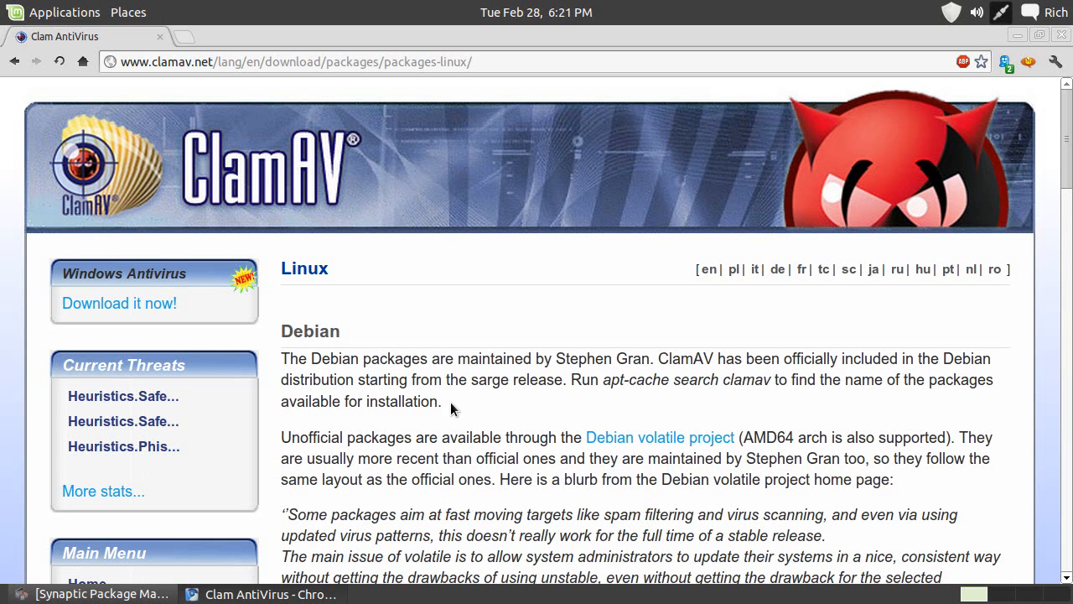